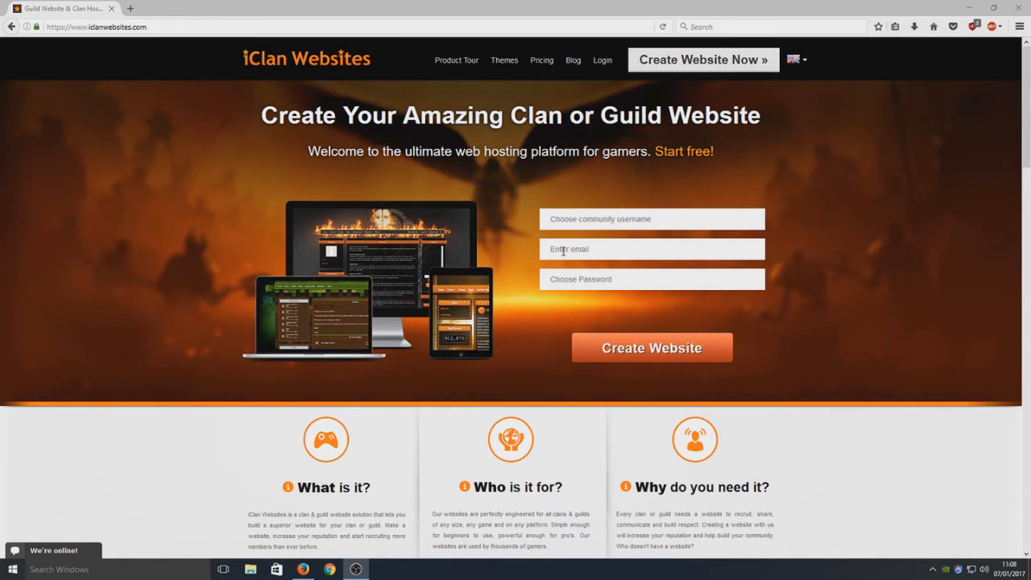
mouse_move(171, 310)
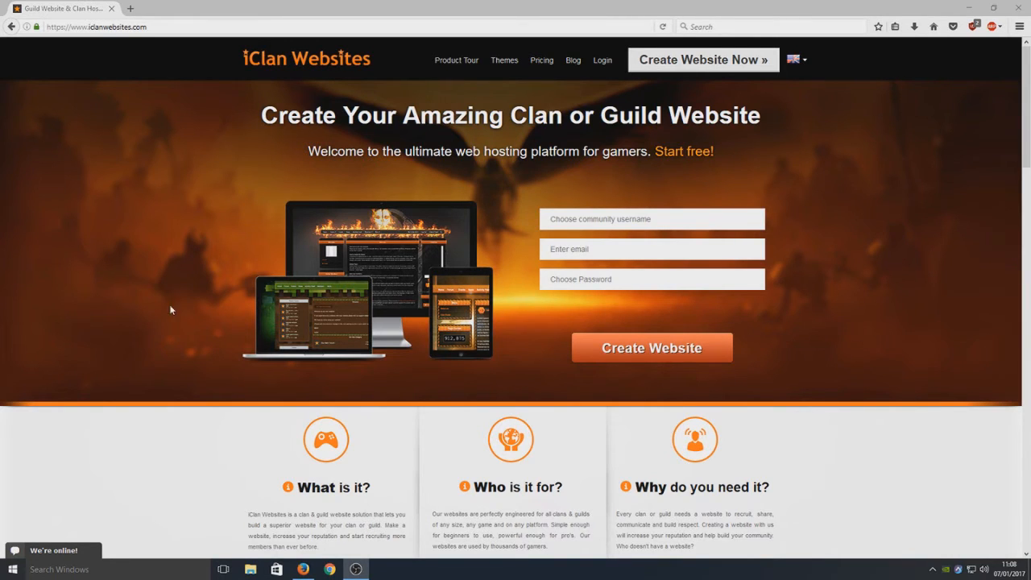
mouse_move(600, 342)
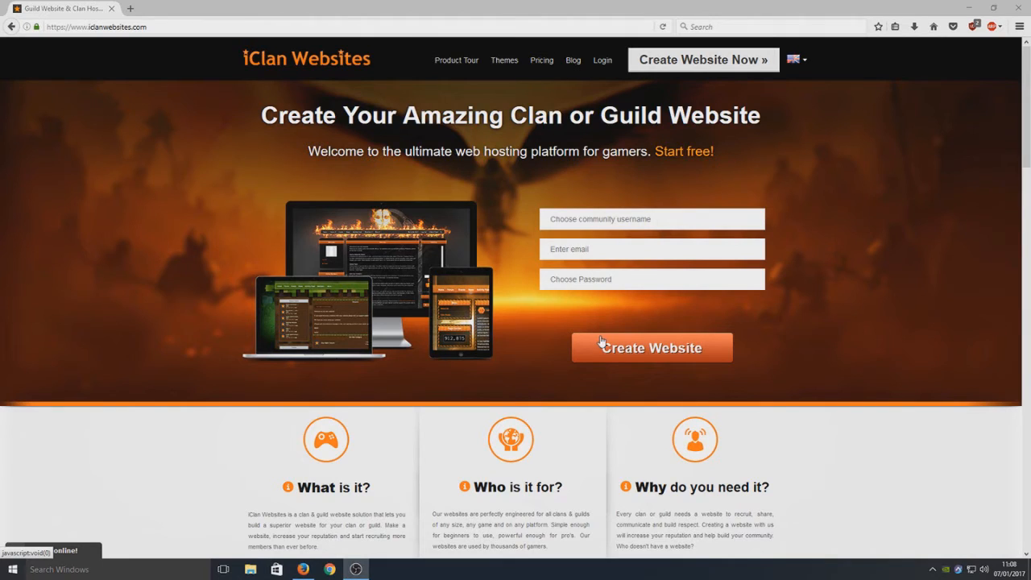
mouse_move(665, 219)
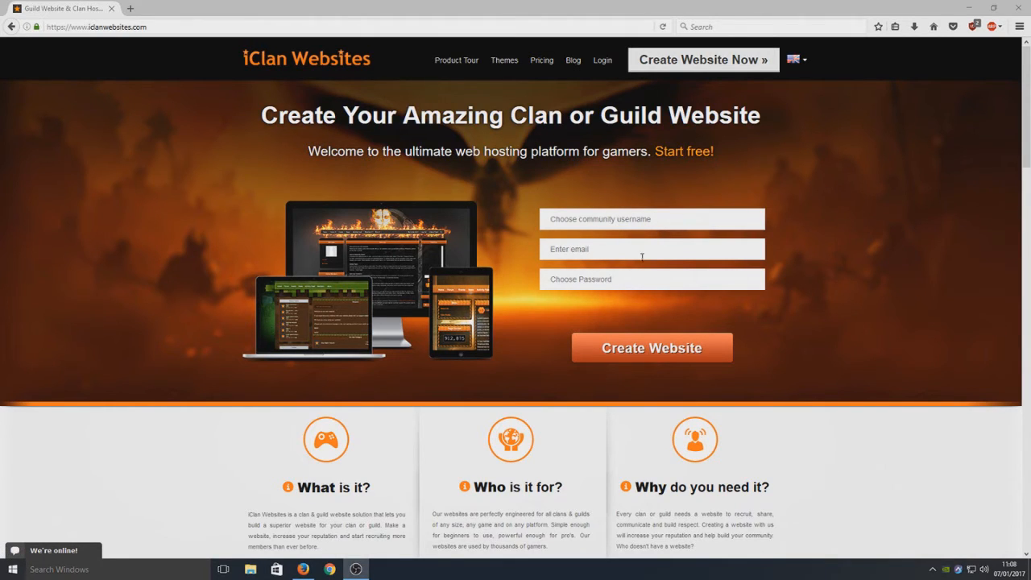
mouse_move(654, 360)
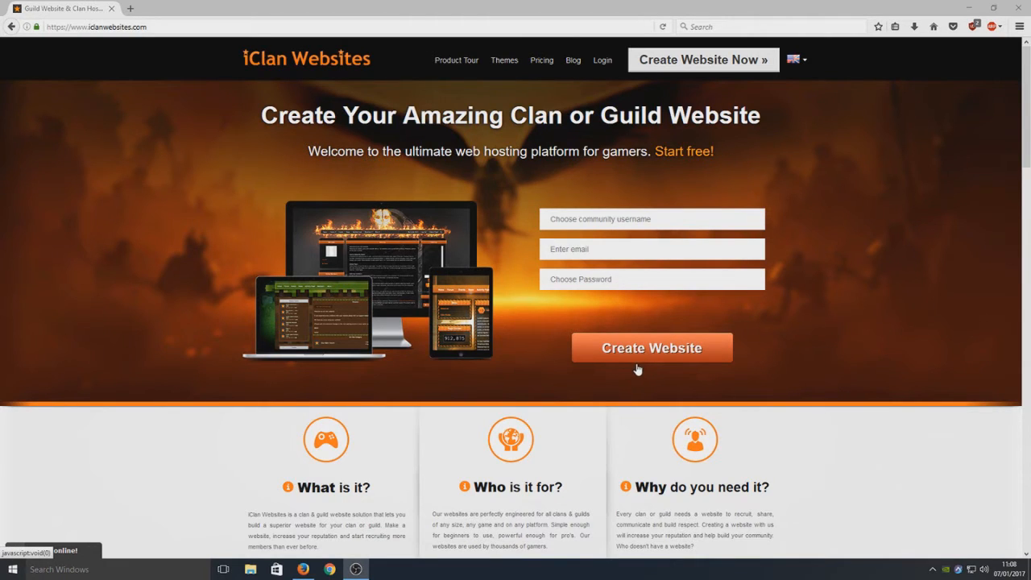
mouse_move(555, 349)
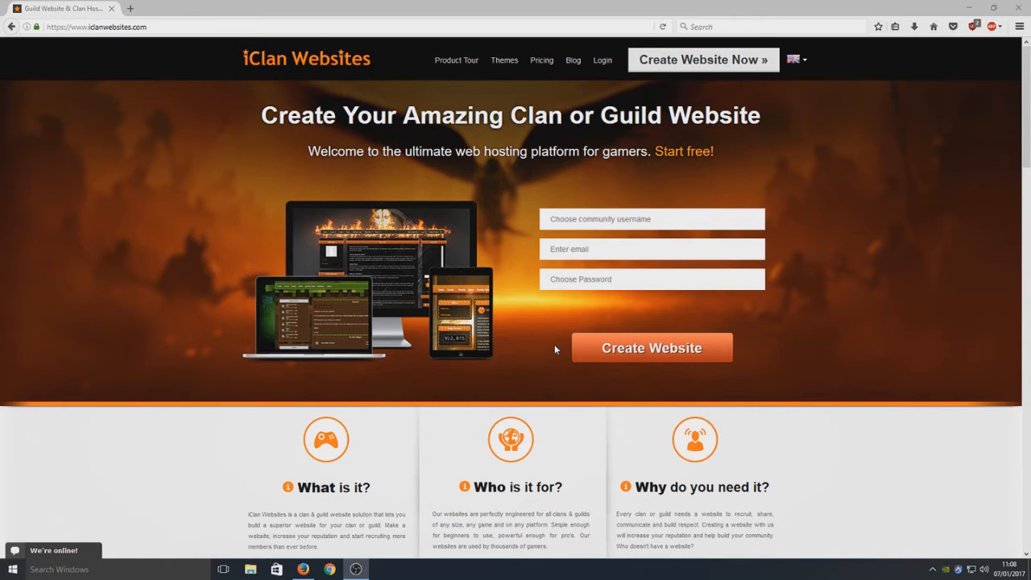
mouse_move(588, 66)
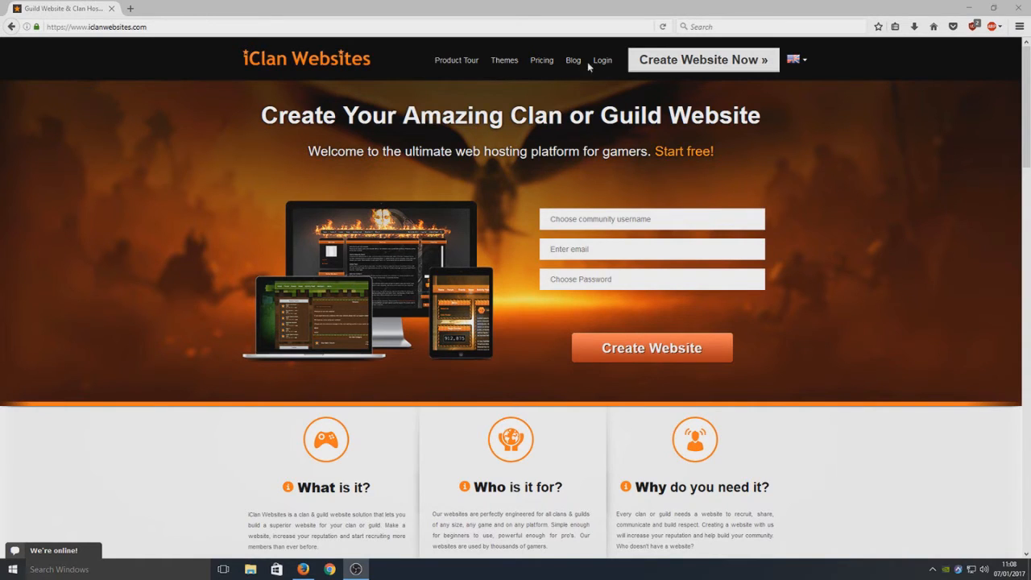
Log in to the iClan Websites account to reach the game-selection activity page.
click(602, 59)
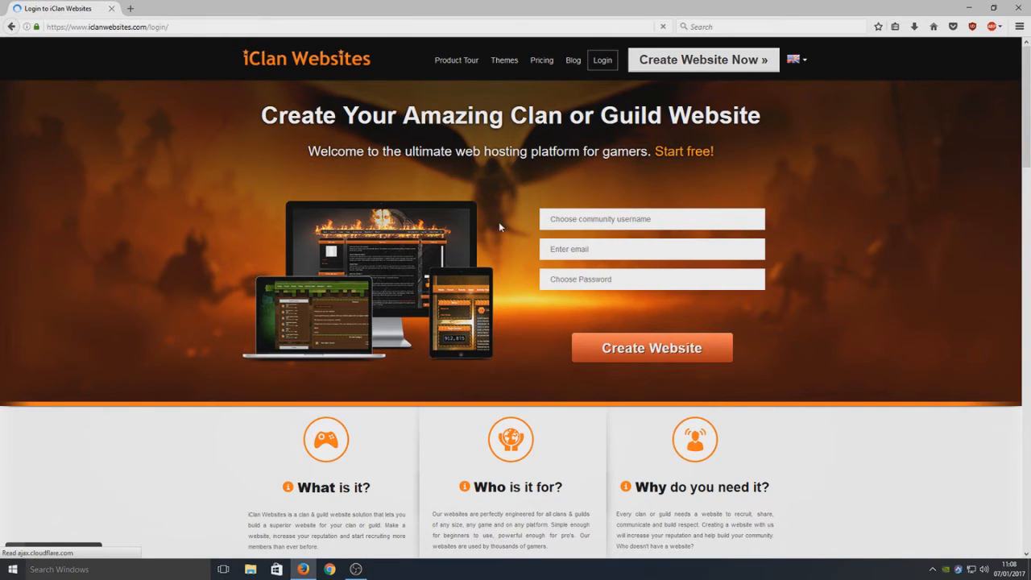
click(602, 60)
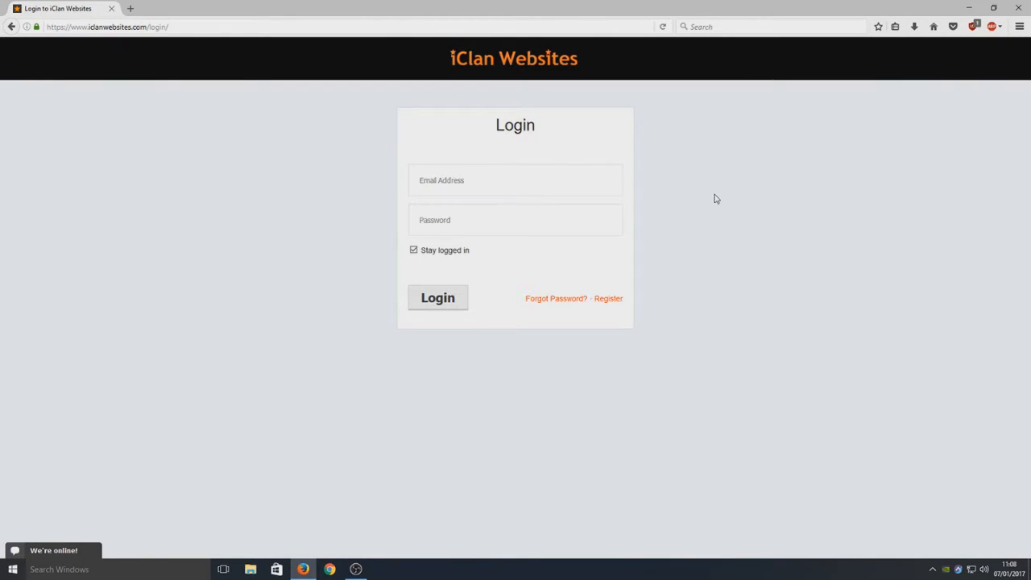
click(437, 298)
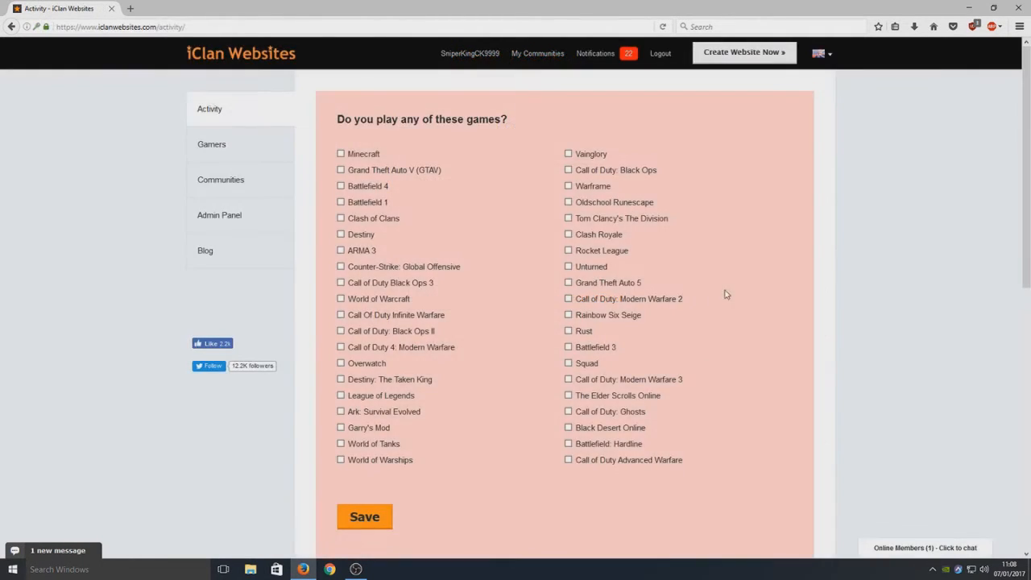
mouse_move(807, 339)
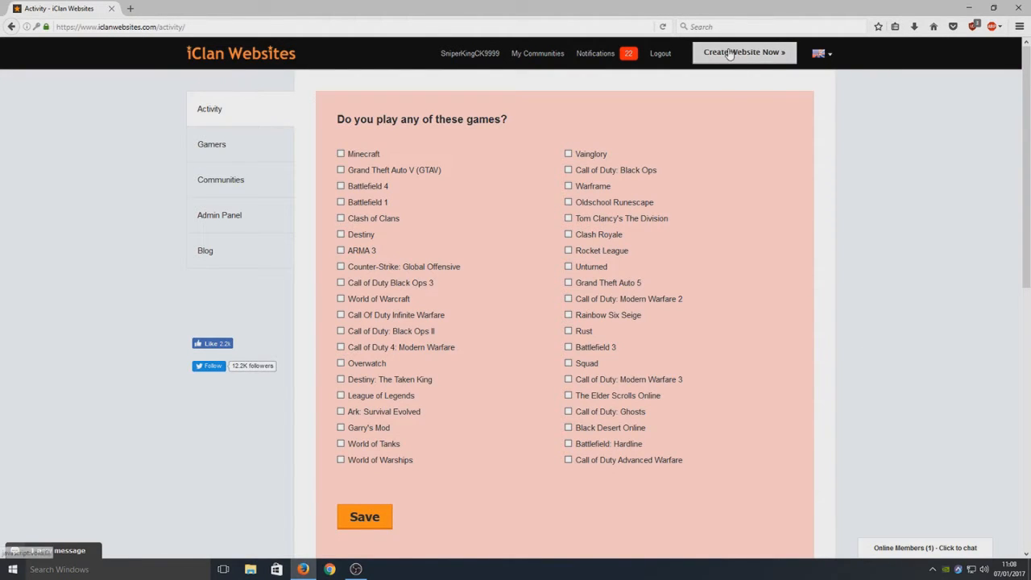
Create a website named 'computersluggish' with the username 'computersluggish'.
click(743, 51)
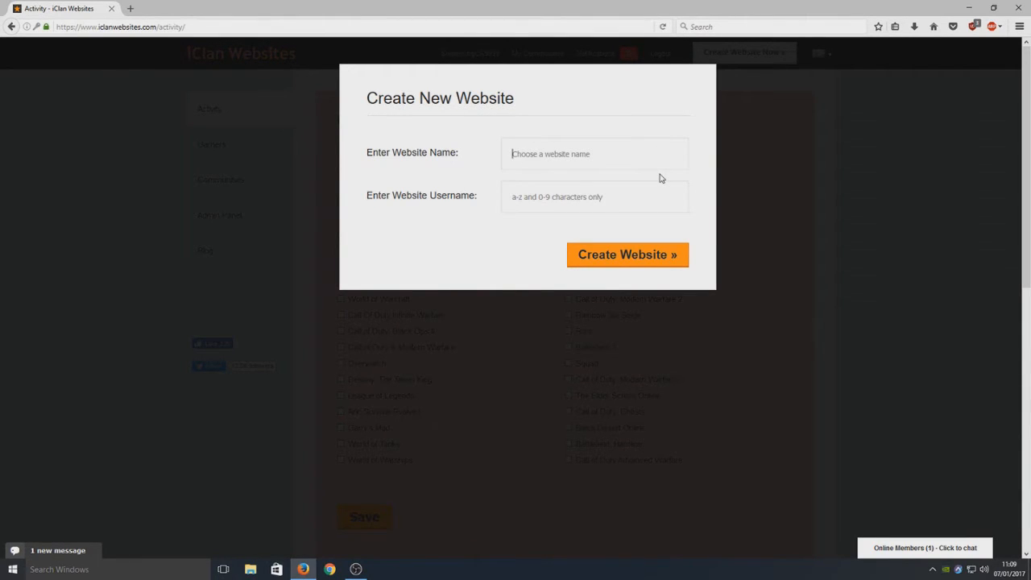
text(computers)
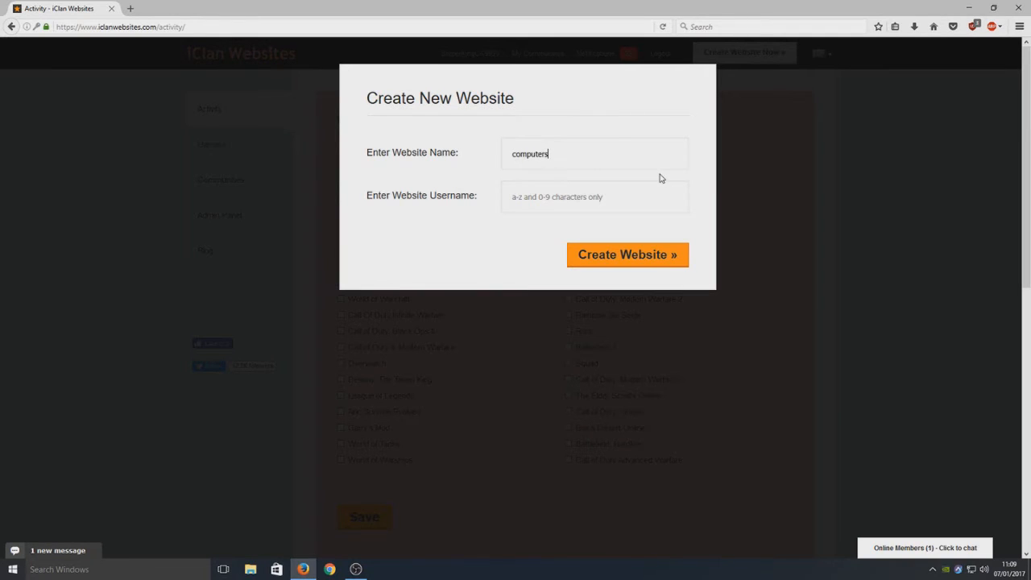
text(sluggish)
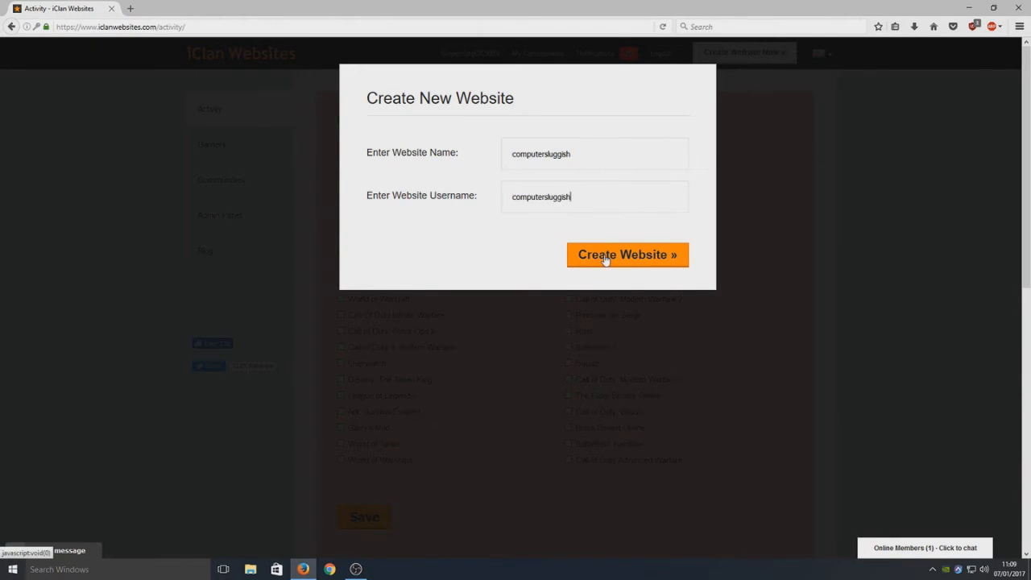
click(628, 255)
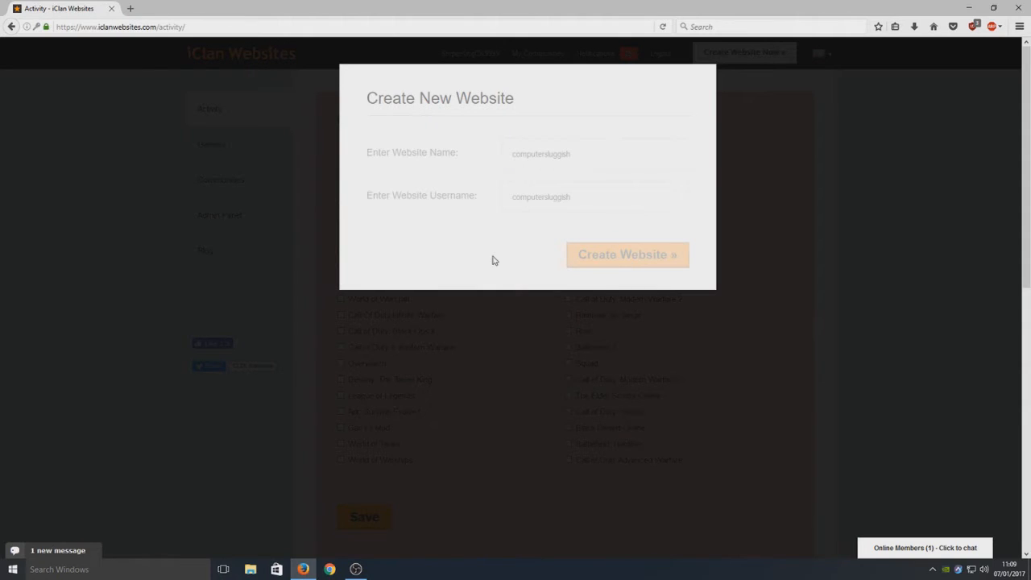
click(626, 255)
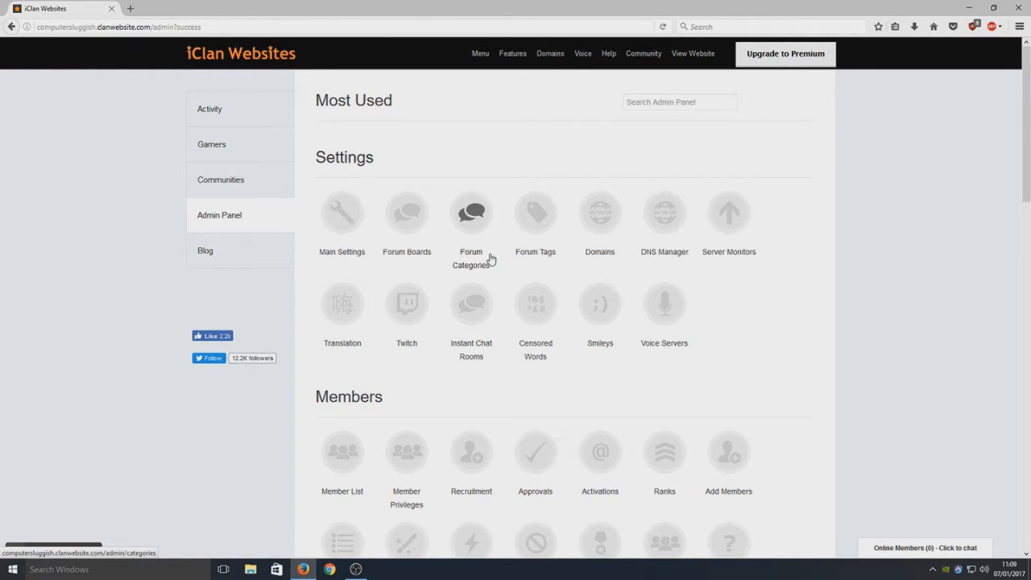
mouse_move(341, 213)
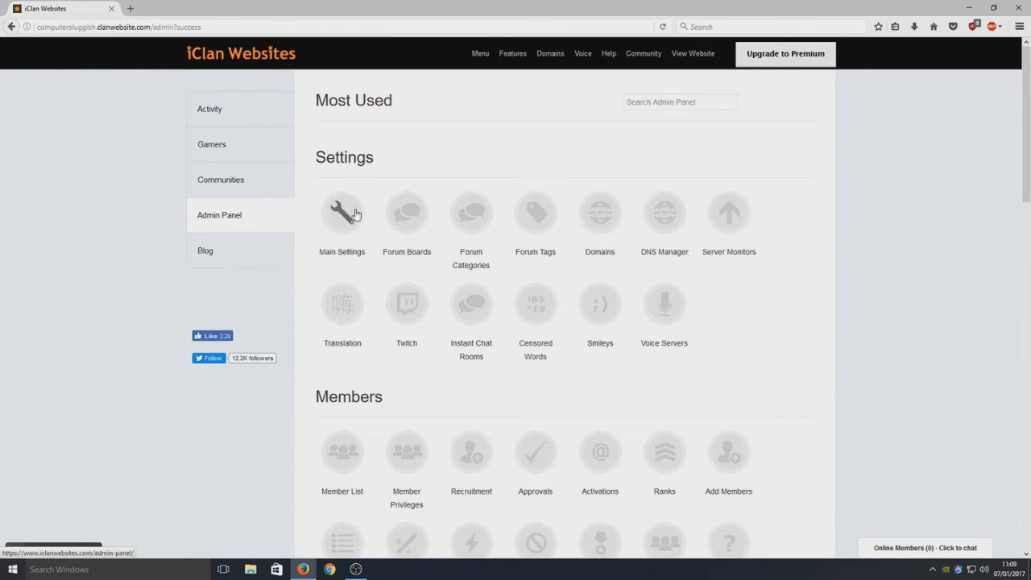
mouse_move(609, 239)
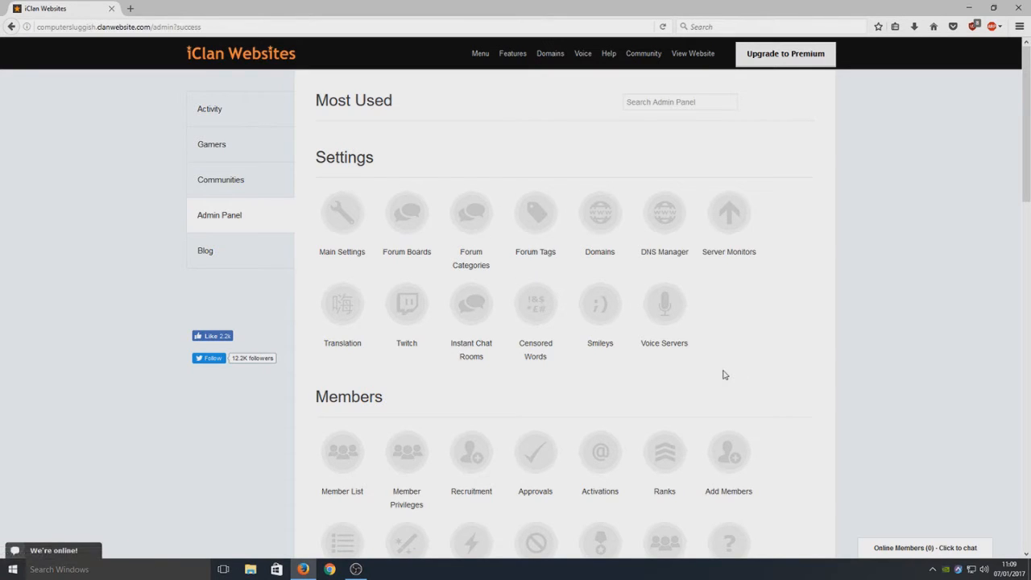
mouse_move(600, 242)
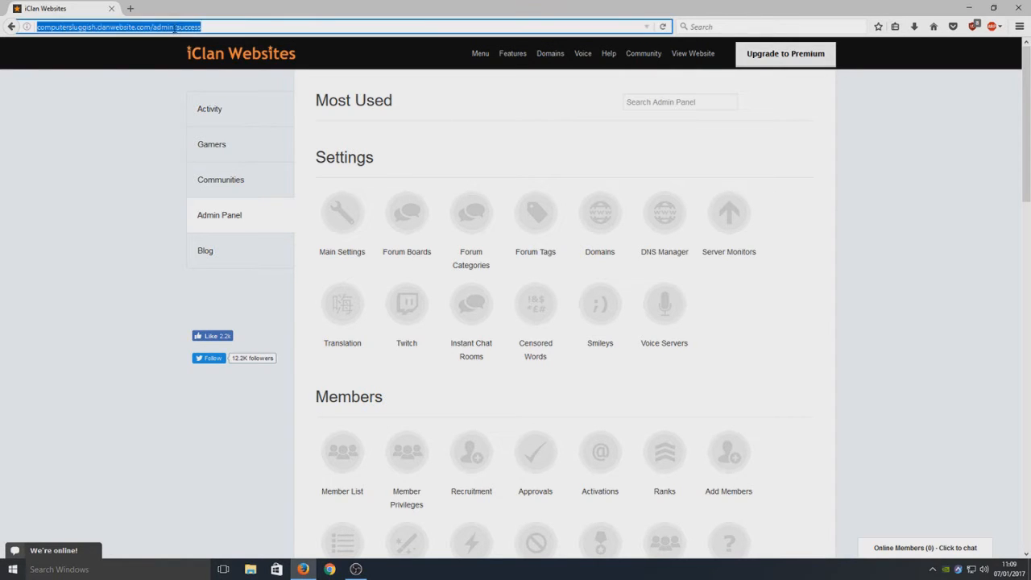
Open the computersluggish site in a new tab, post a test chat message, and browse the homepage.
click(129, 8)
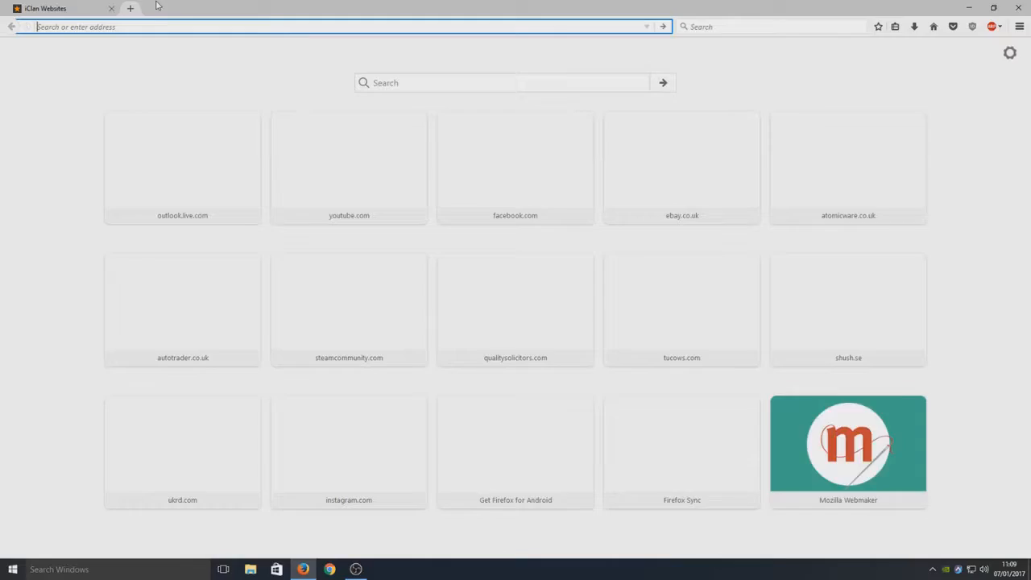
click(130, 8)
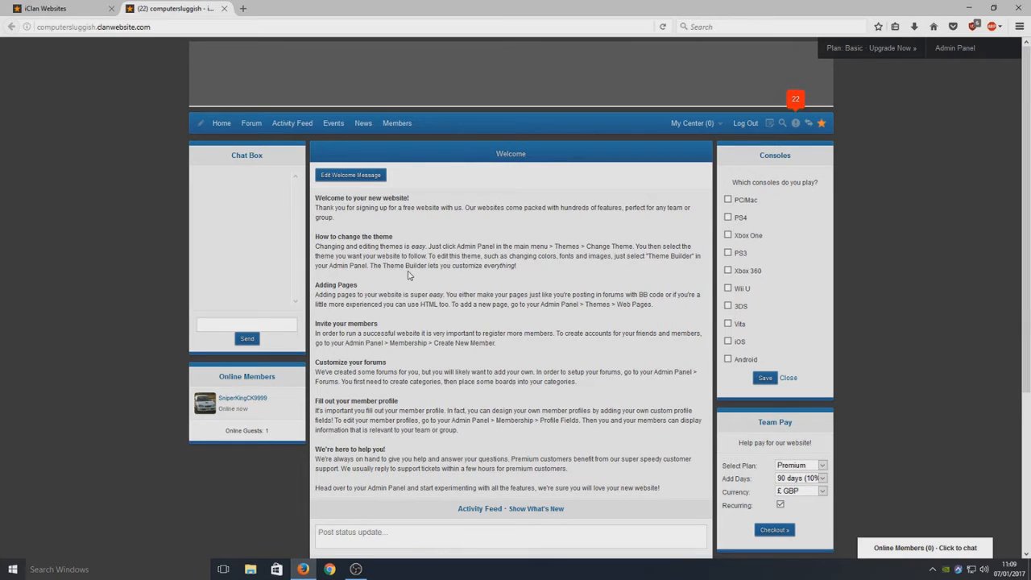
mouse_move(495, 327)
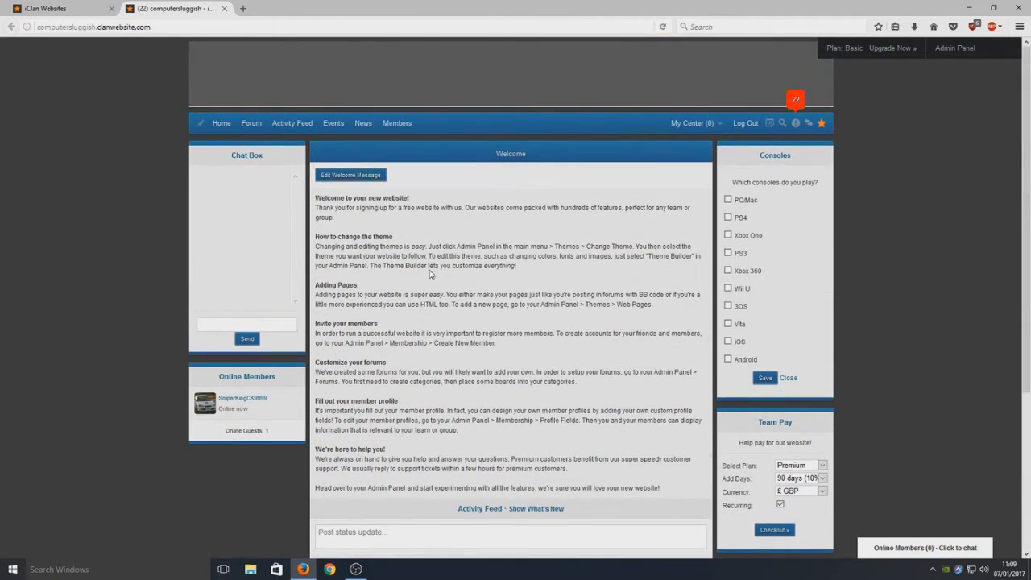
click(397, 122)
text(t)
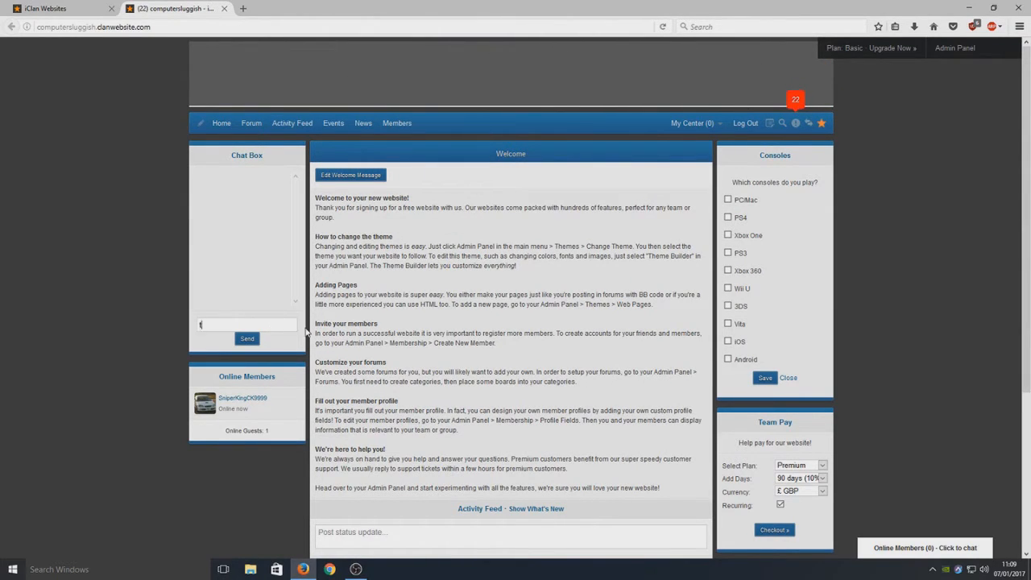
click(246, 339)
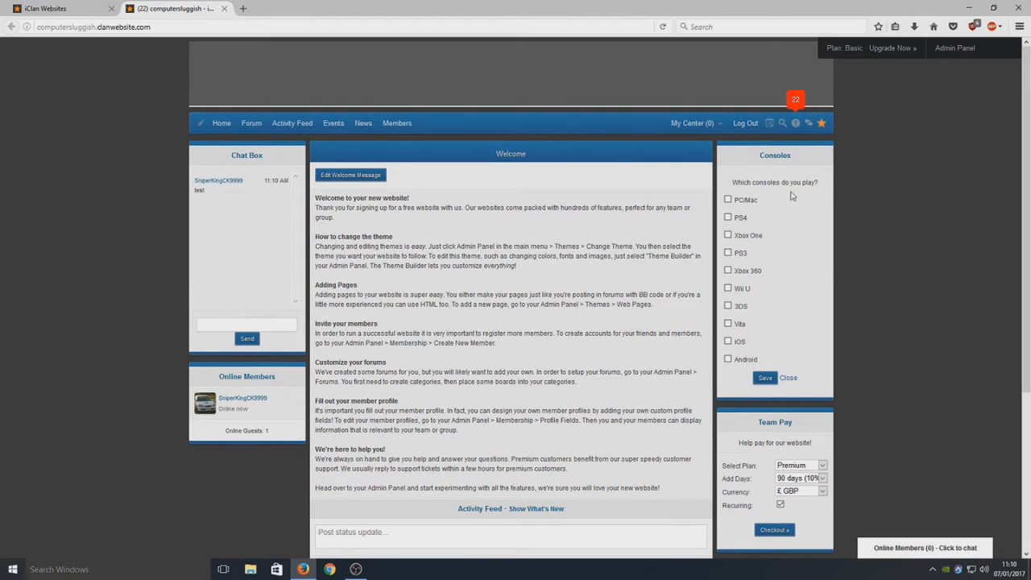
scroll(down, 3)
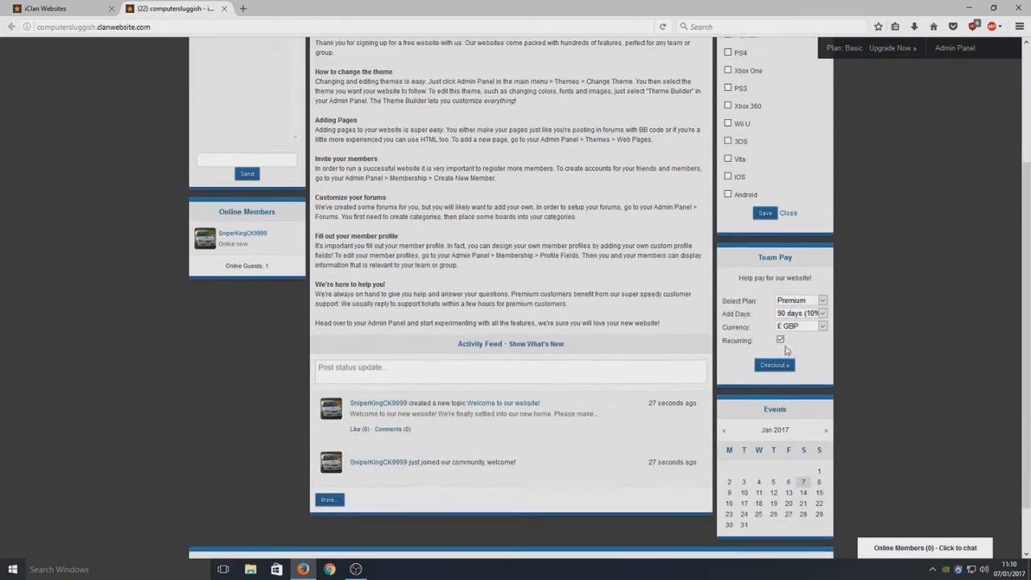
scroll(down, 3)
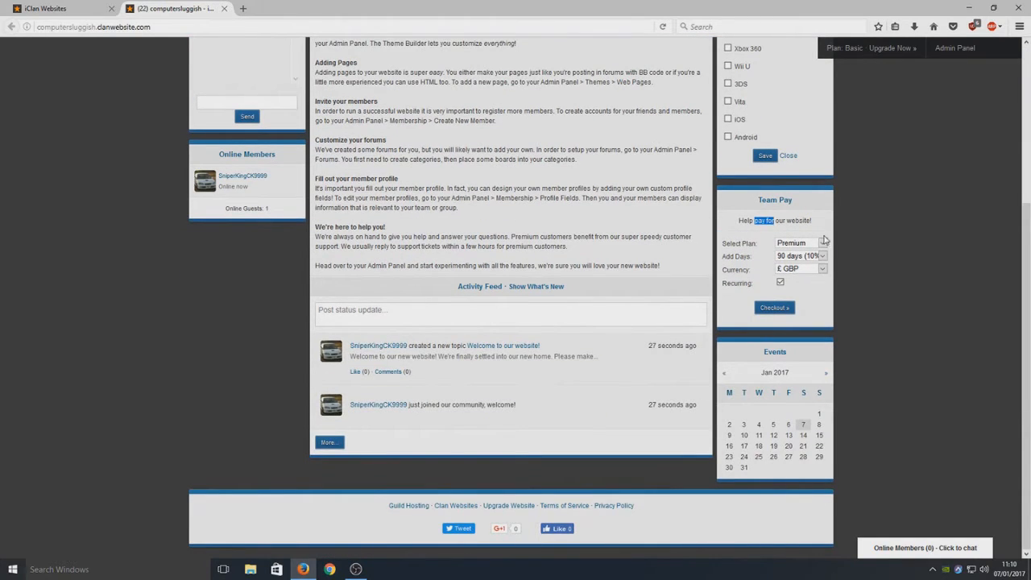
mouse_move(663, 332)
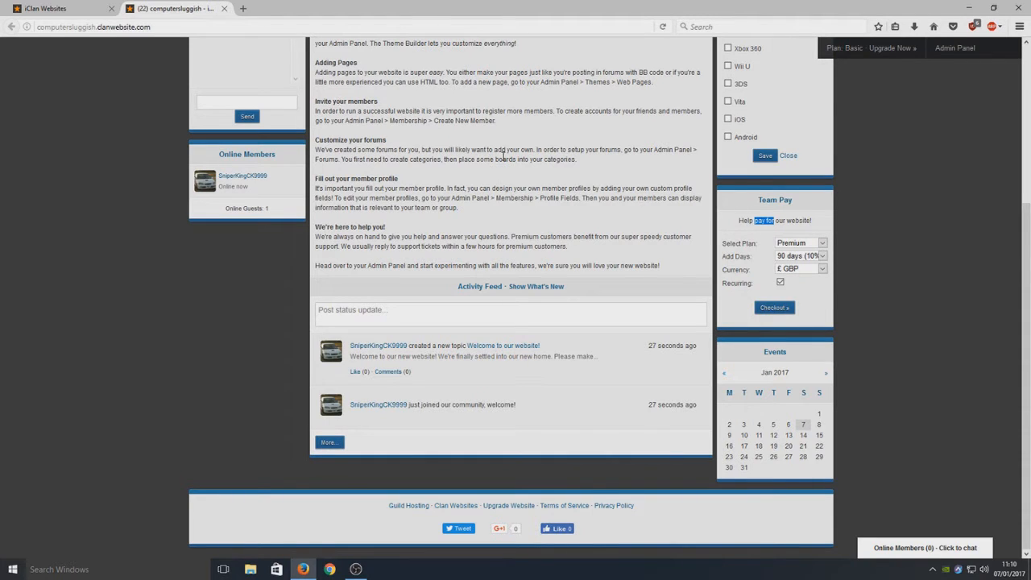
scroll(up, 3)
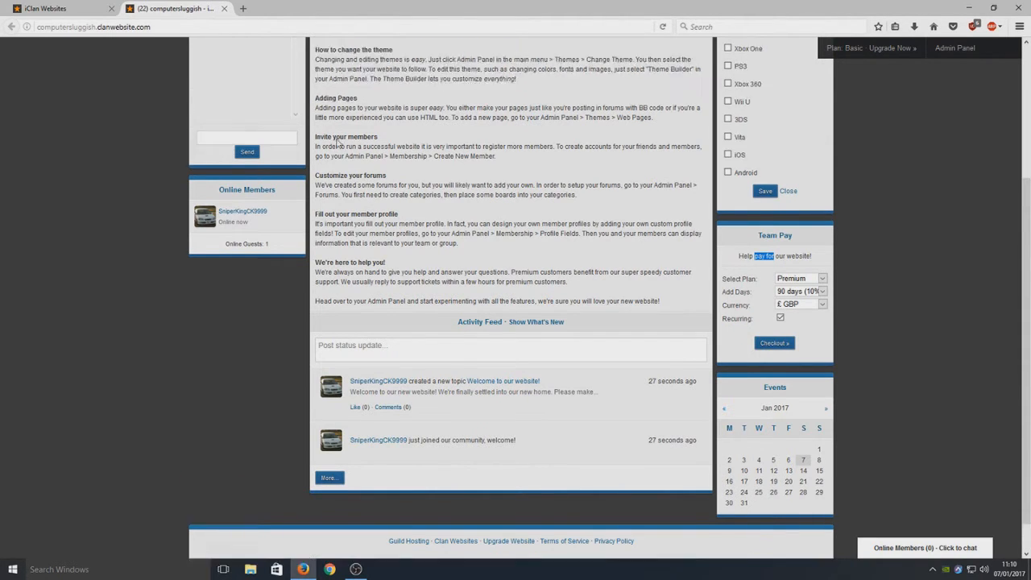
scroll(up, 3)
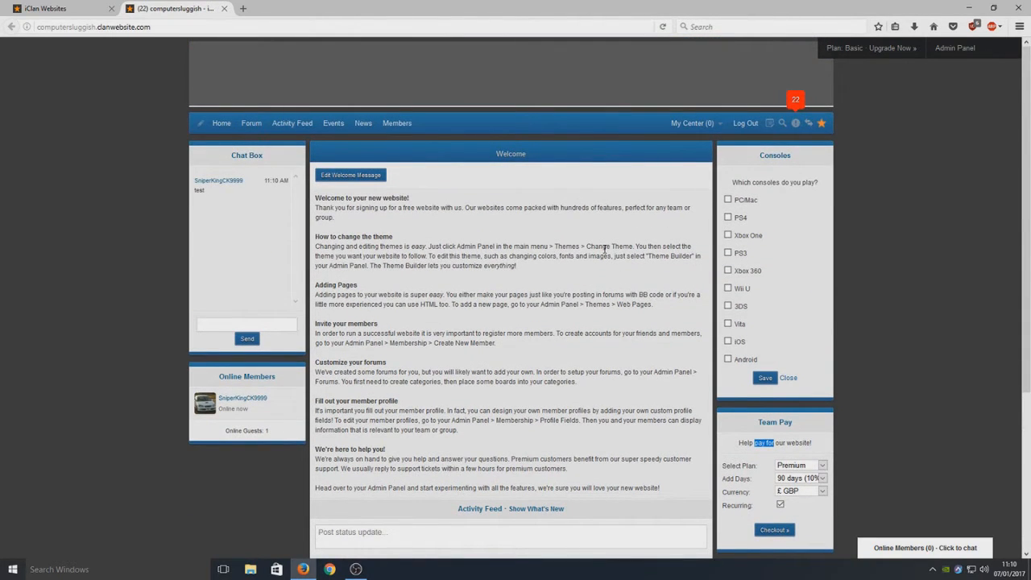
mouse_move(510, 223)
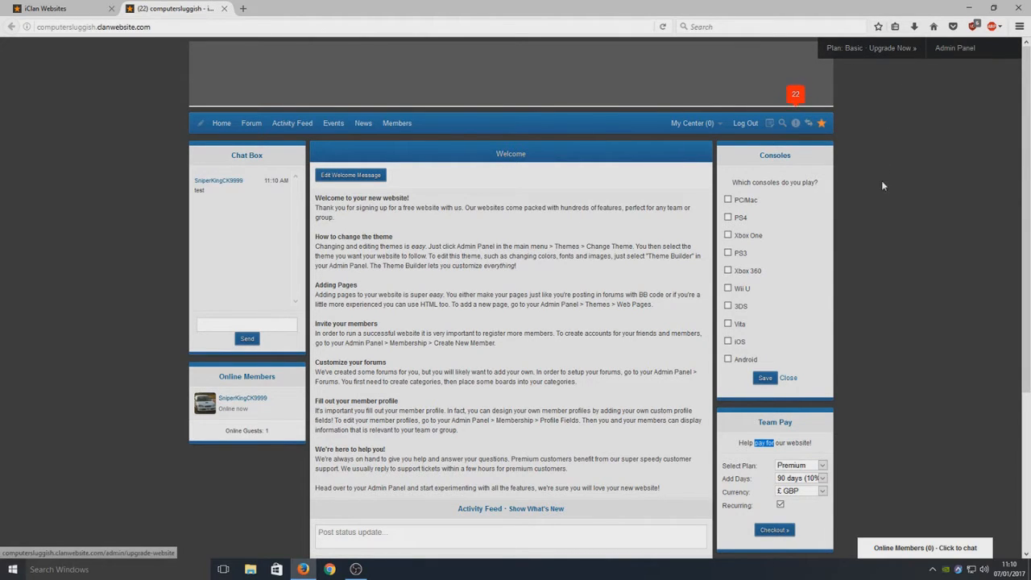
mouse_move(871, 229)
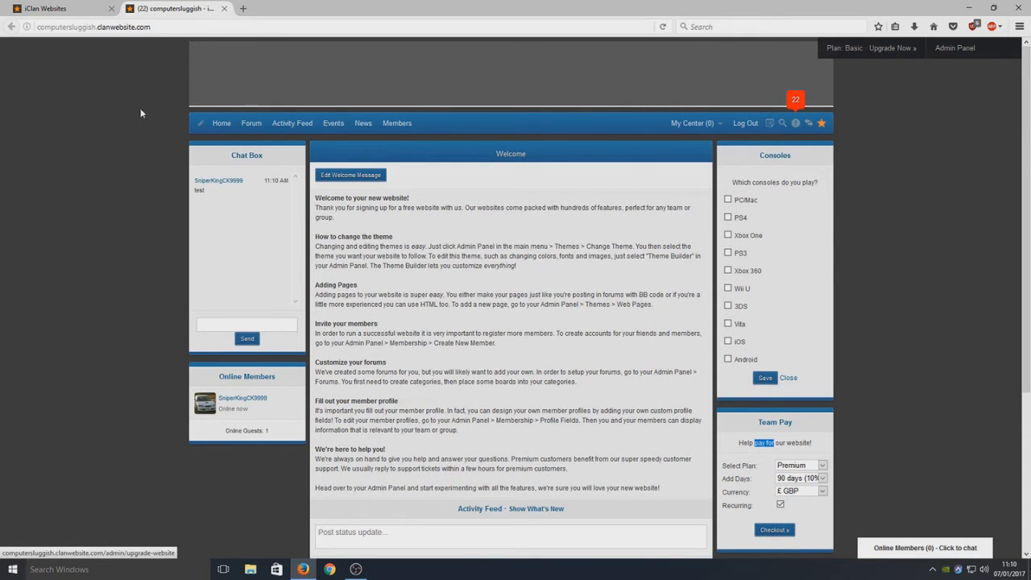
In Admin Panel Main Settings, keep clanwebsite.com as the website address domain.
click(955, 48)
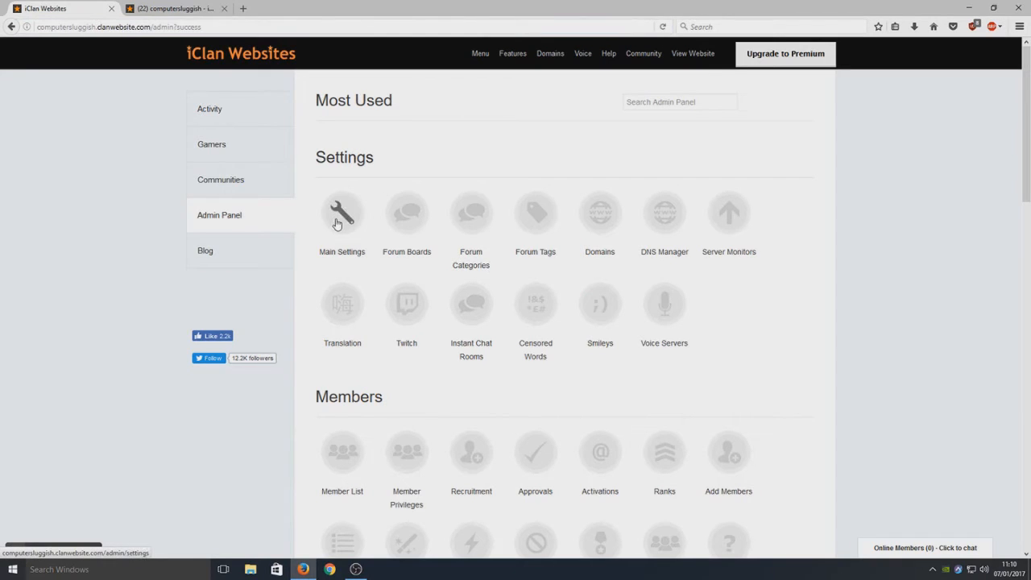
click(342, 214)
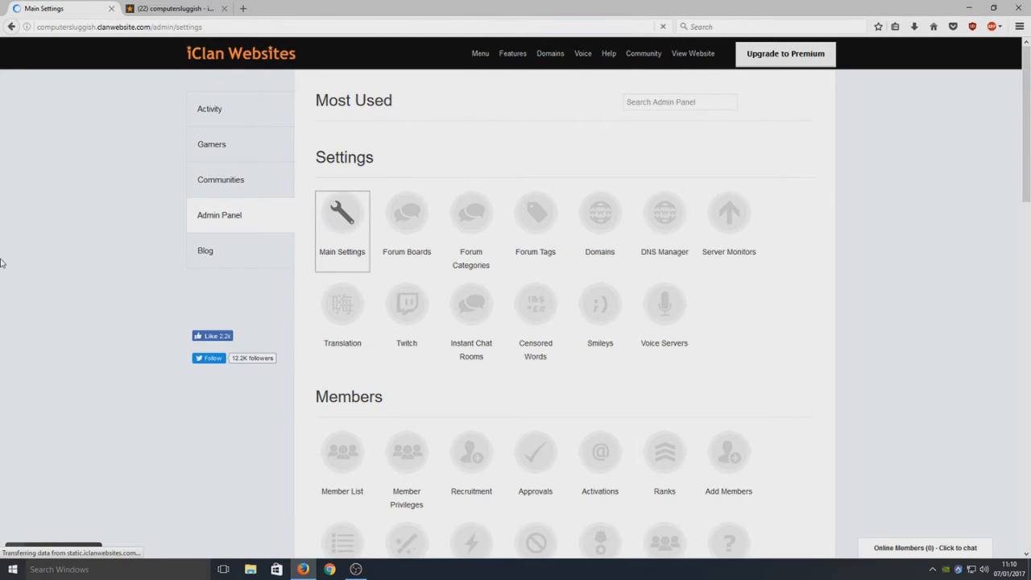
click(342, 213)
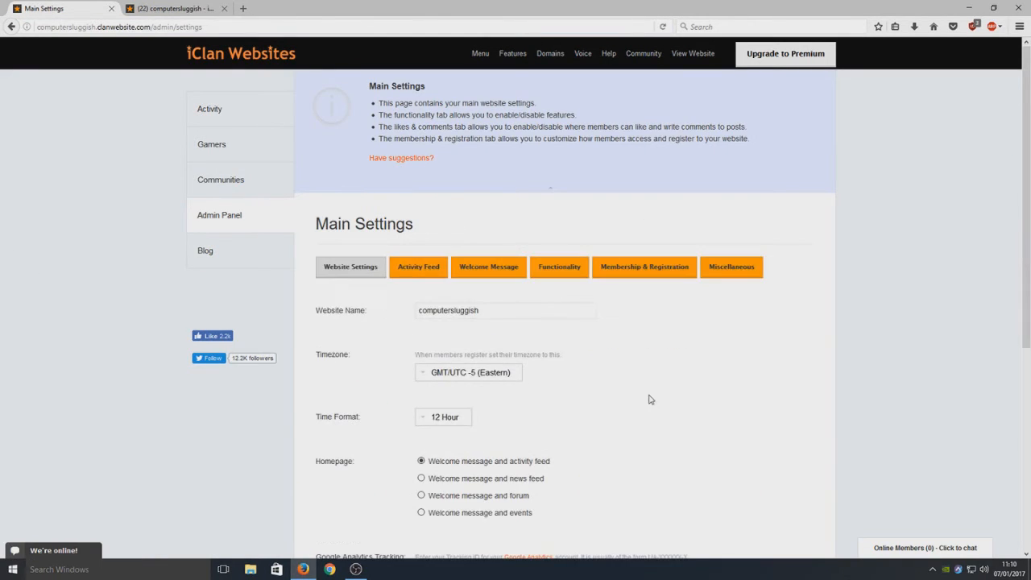
scroll(down, 3)
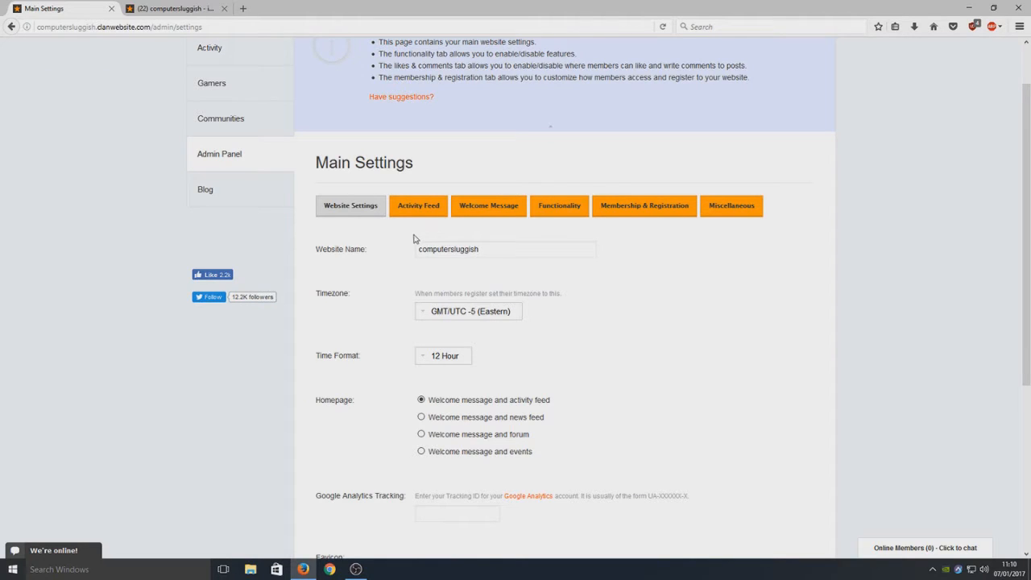
scroll(down, 3)
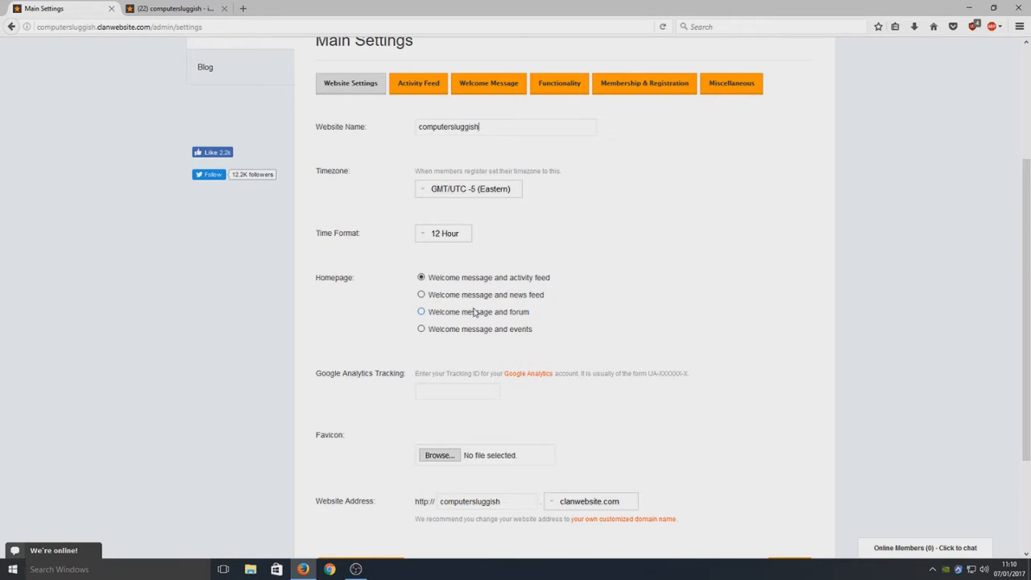
scroll(down, 3)
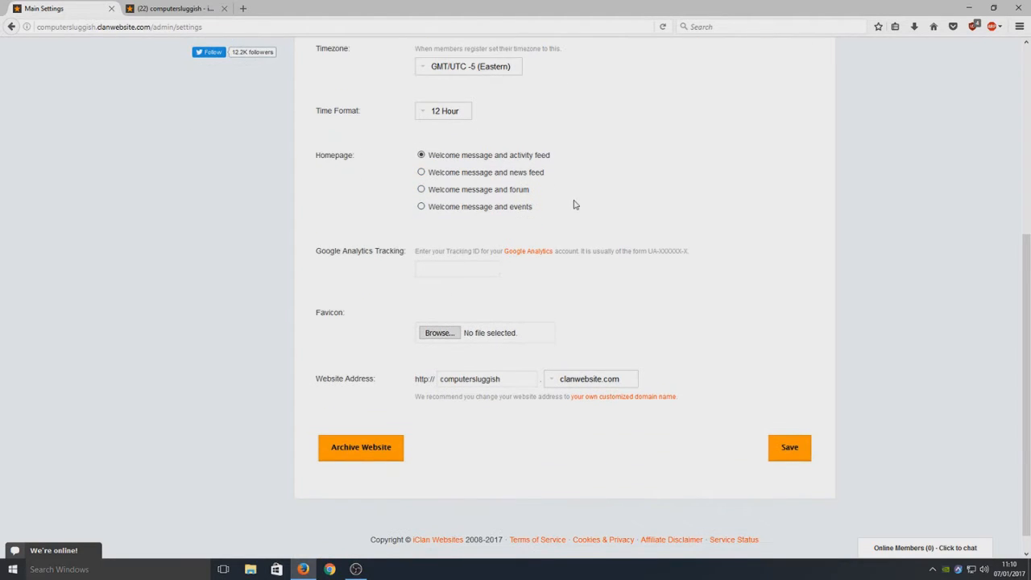
mouse_move(350, 387)
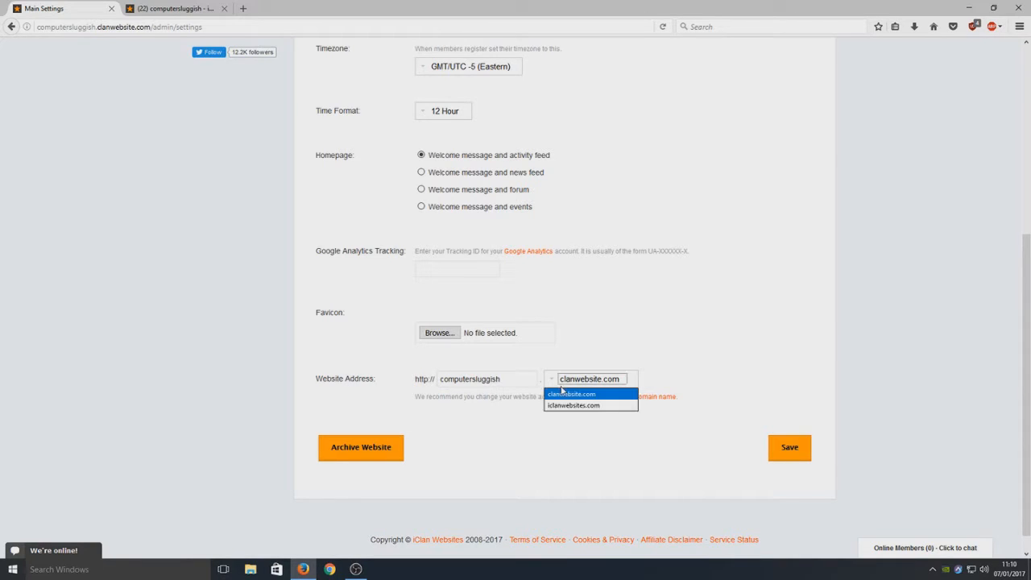
mouse_move(558, 400)
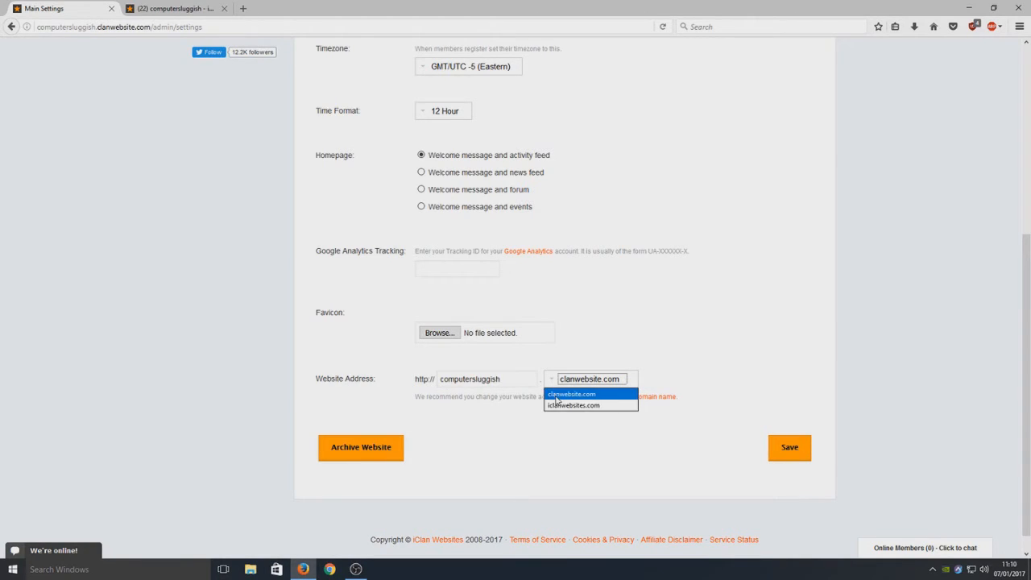
click(571, 394)
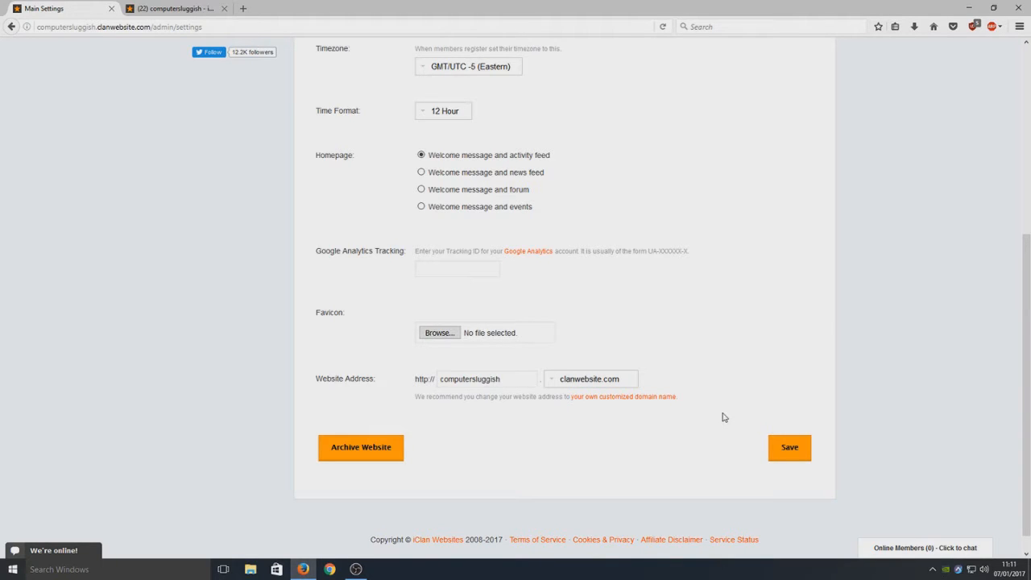
scroll(up, 3)
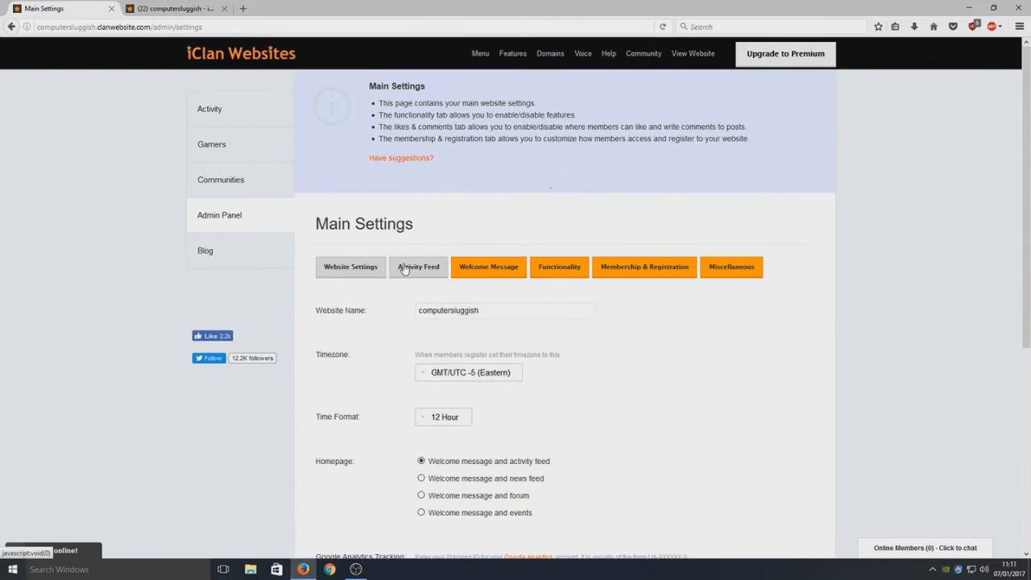
Show the Activity Feed settings, then view the live site's activity feed and homepage.
click(418, 266)
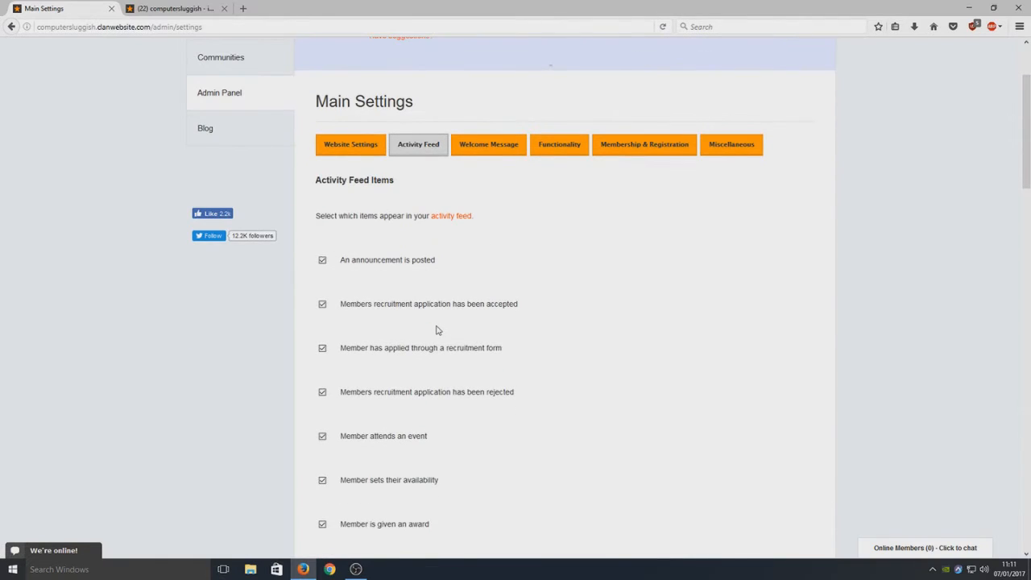
mouse_move(407, 219)
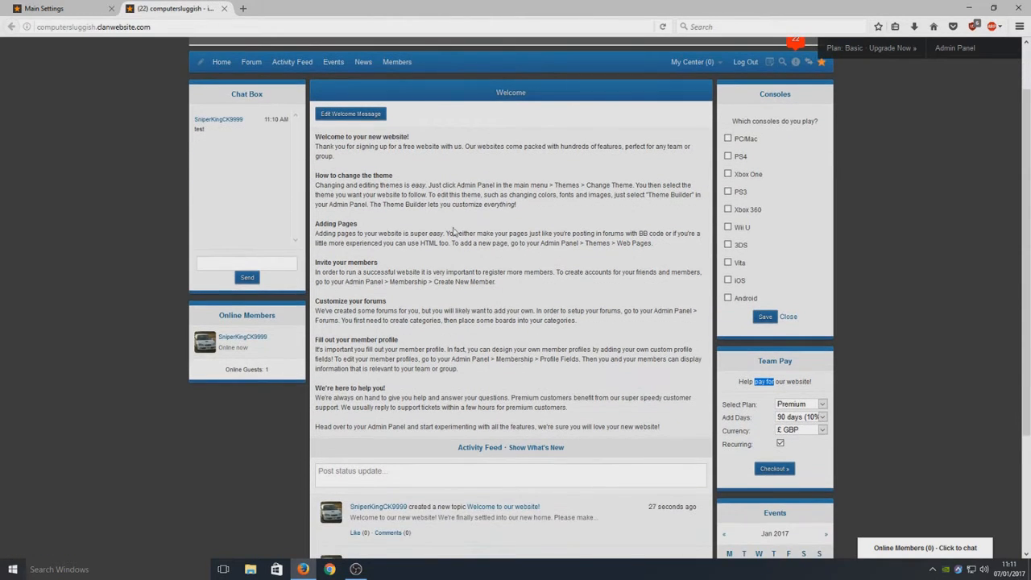
mouse_move(292, 61)
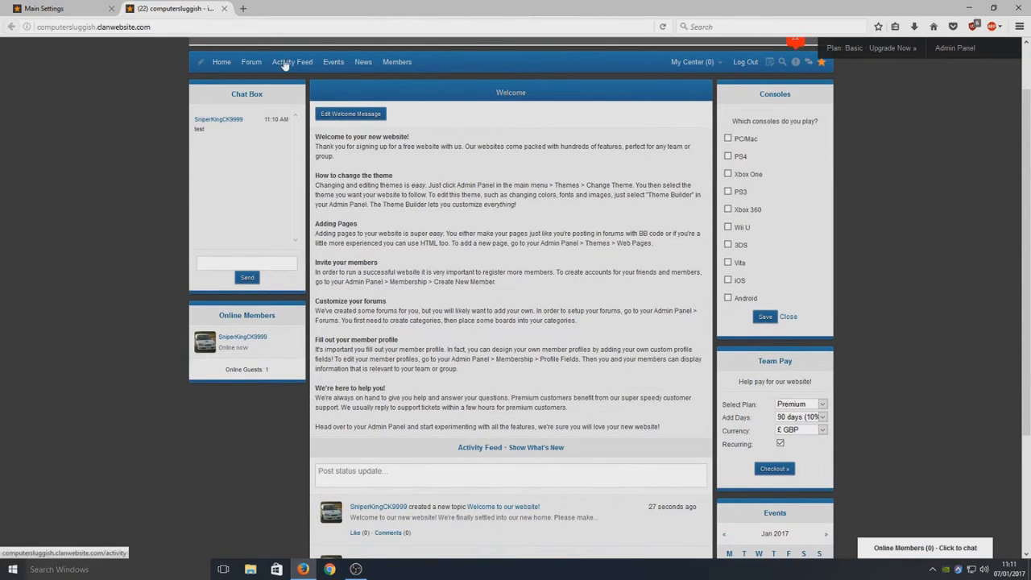
click(291, 61)
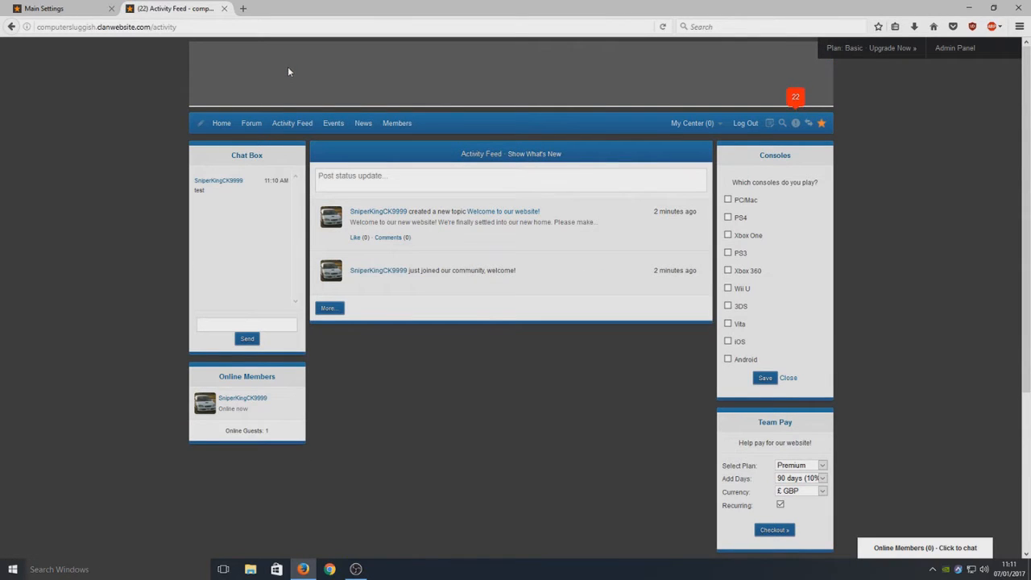
mouse_move(443, 250)
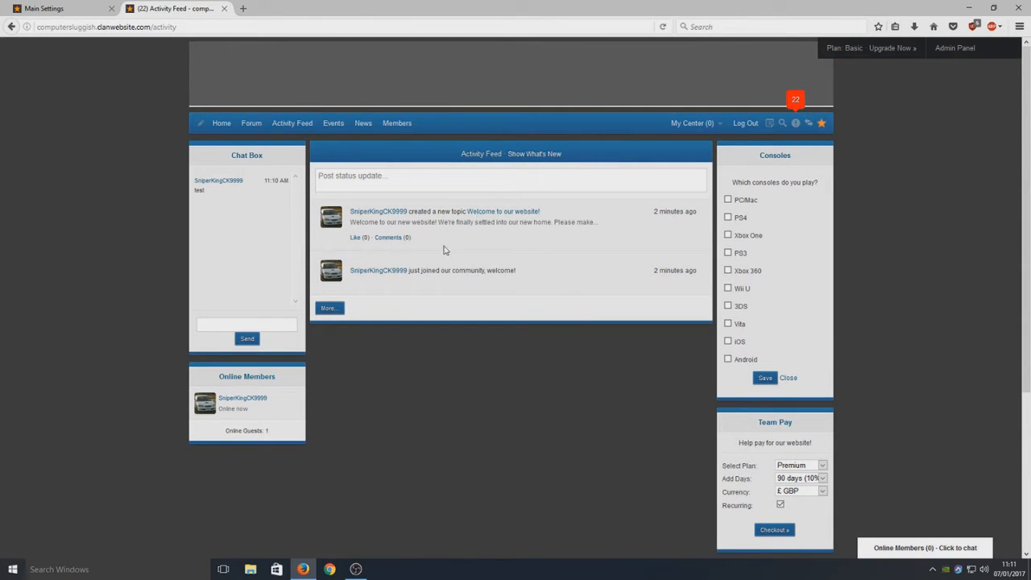
mouse_move(410, 212)
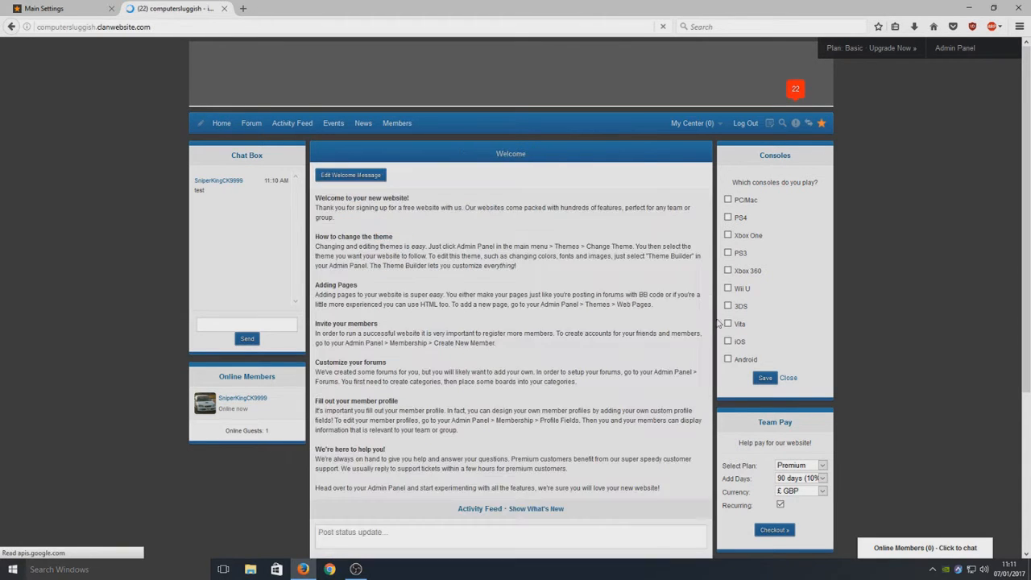
scroll(down, 3)
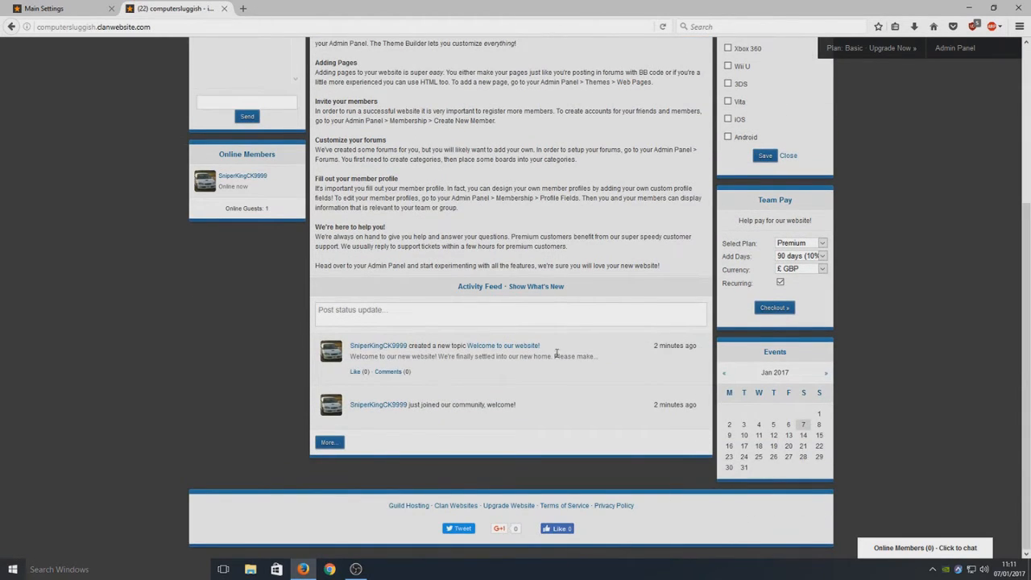
mouse_move(457, 401)
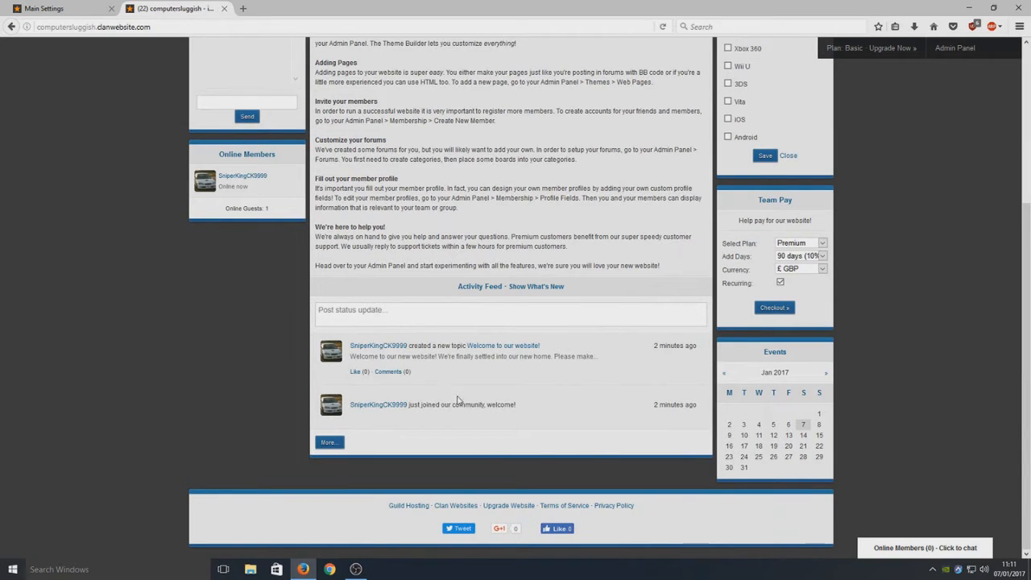
mouse_move(560, 371)
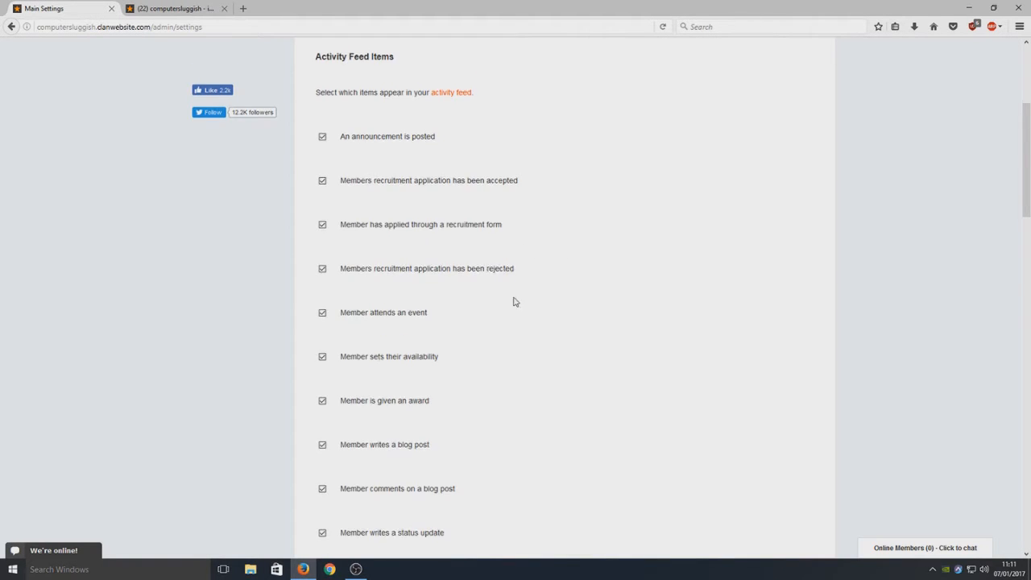
Scroll through the Activity Feed Items checklist, confirming every event type is enabled.
scroll(down, 3)
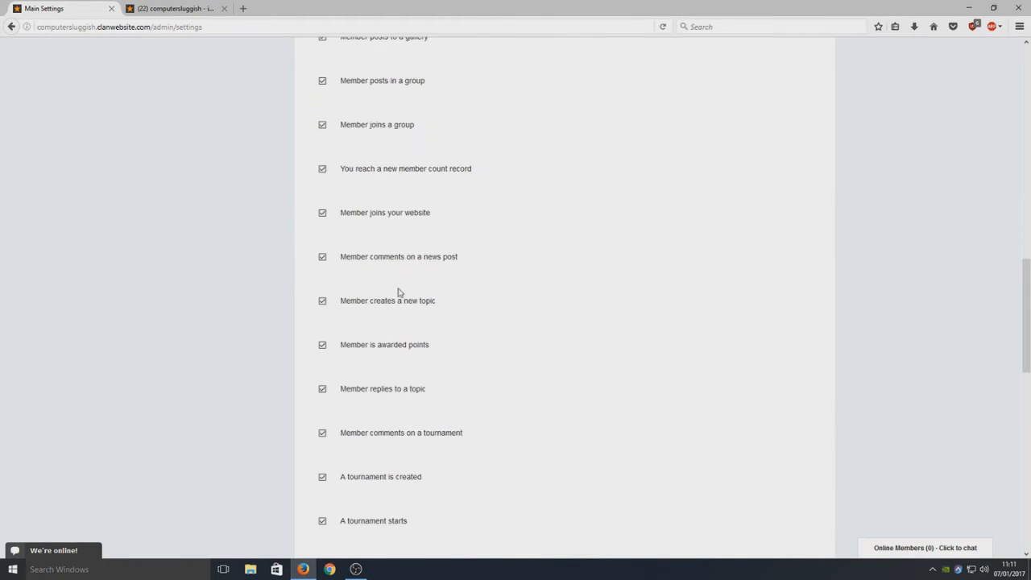
scroll(up, 3)
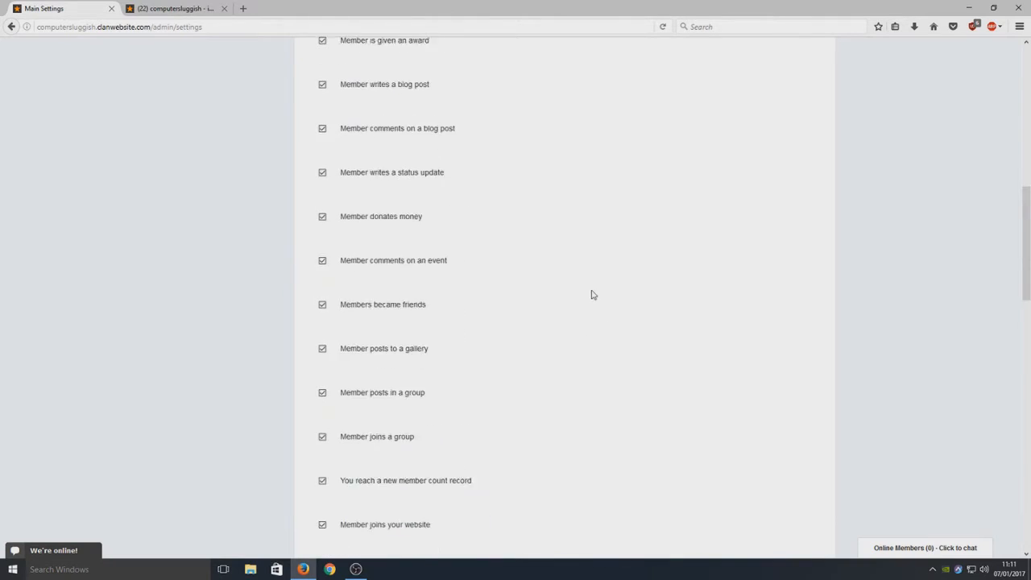
scroll(up, 3)
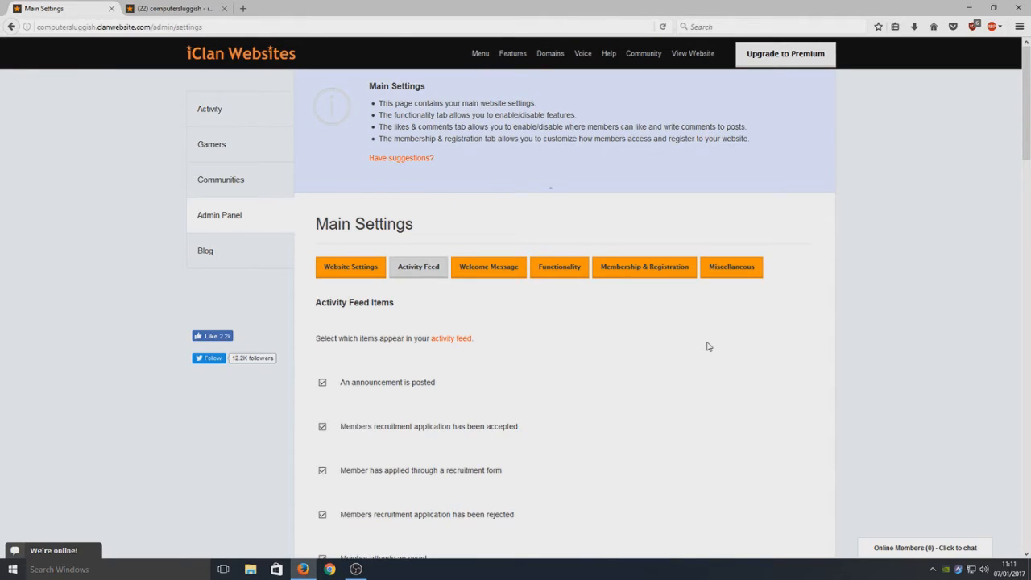
mouse_move(632, 306)
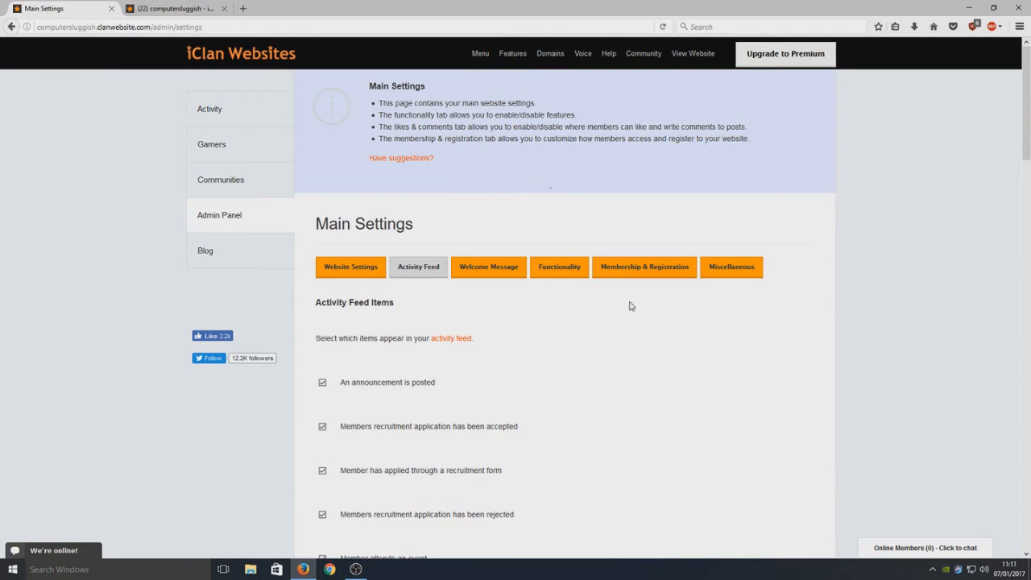
View the Welcome Message tab's default welcome text, then return to the live site tab.
click(488, 267)
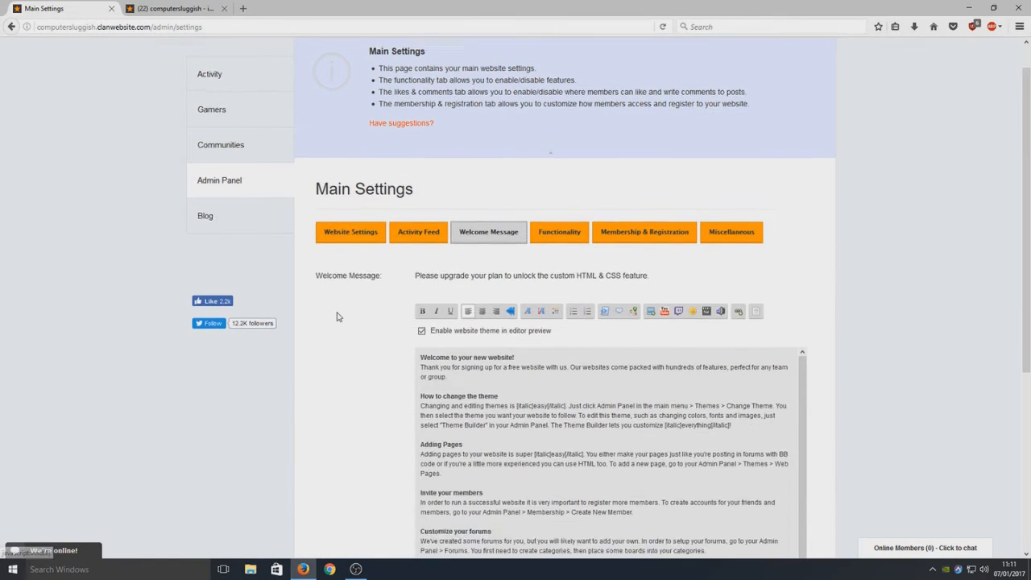
scroll(down, 3)
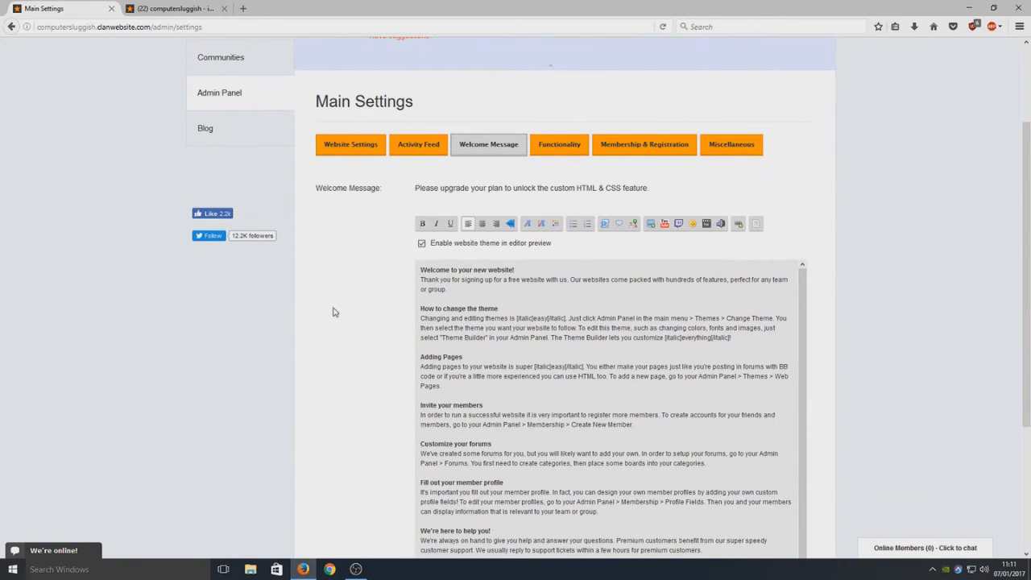
scroll(down, 3)
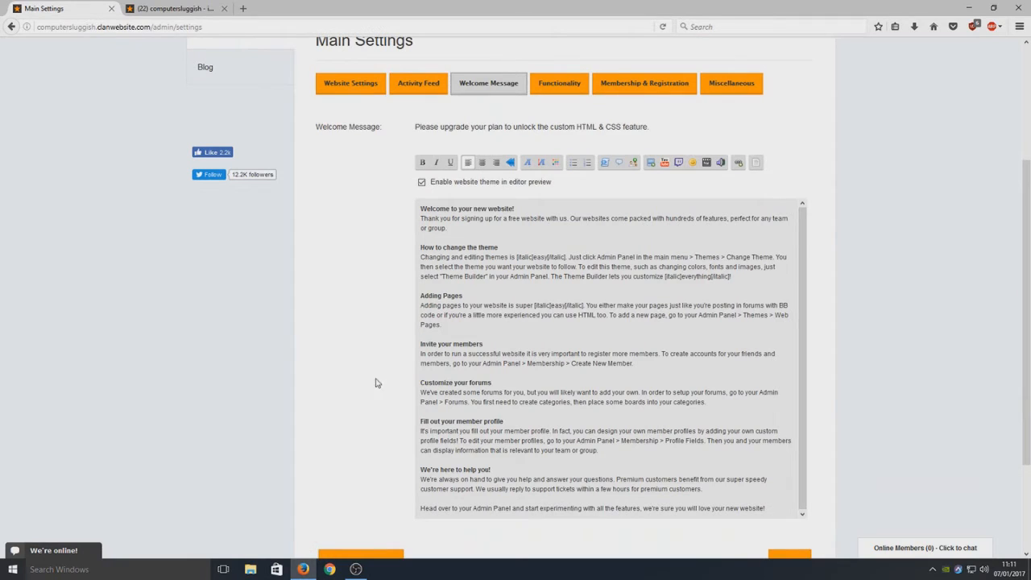
scroll(up, 3)
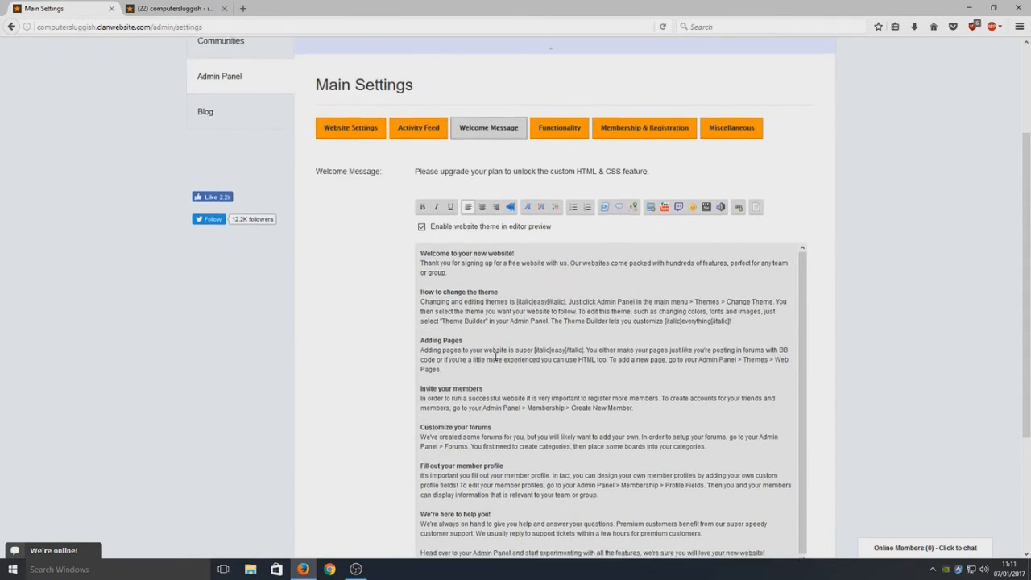
click(169, 9)
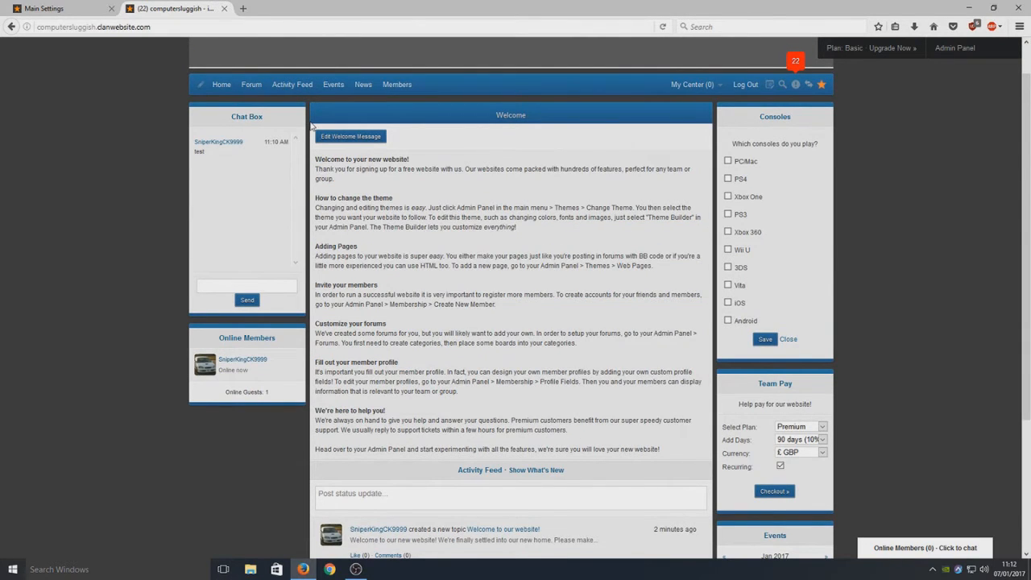
mouse_move(337, 5)
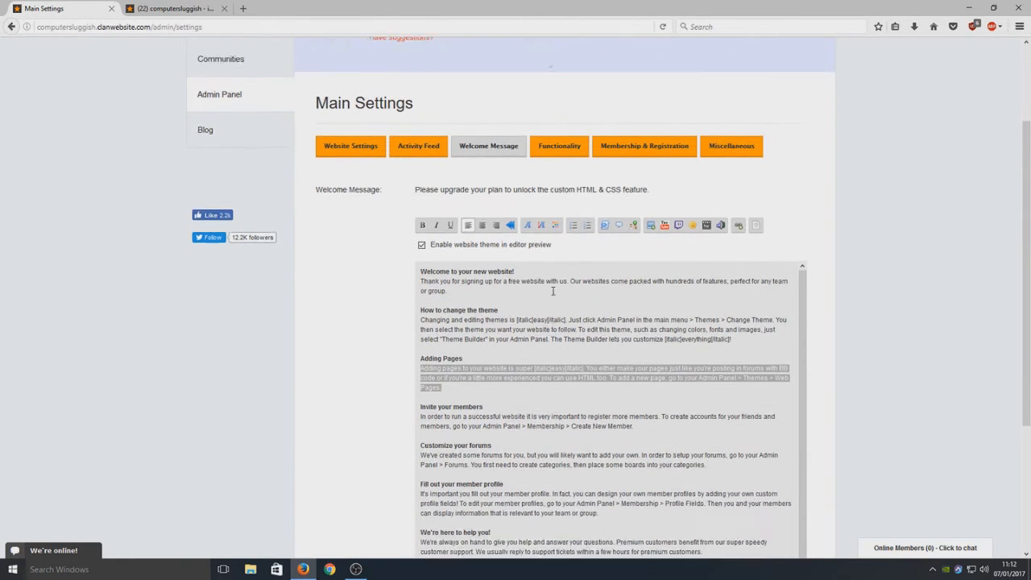
Select all the default welcome message text and clear it, leaving the message empty.
scroll(down, 3)
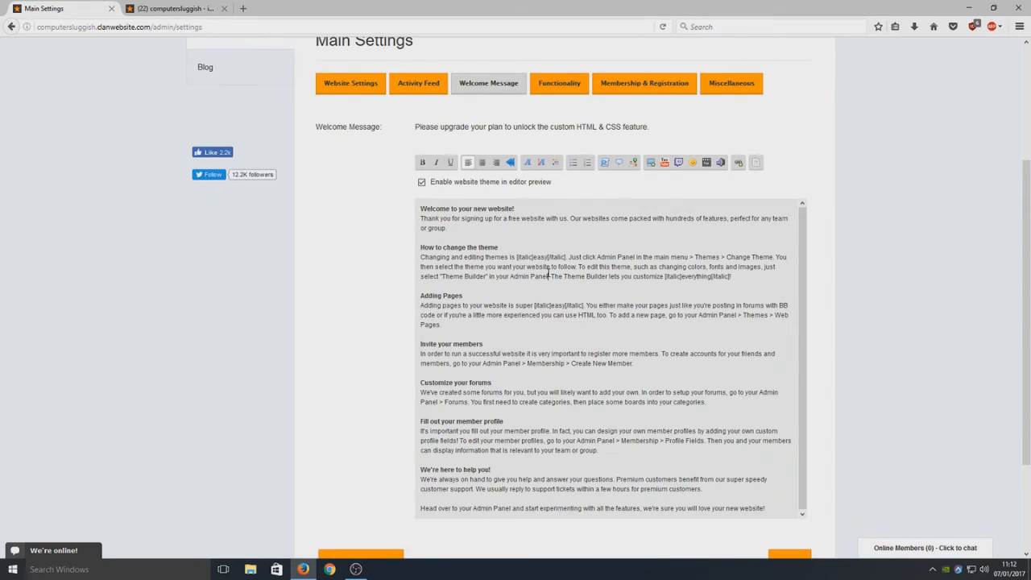
key(ctrl+a)
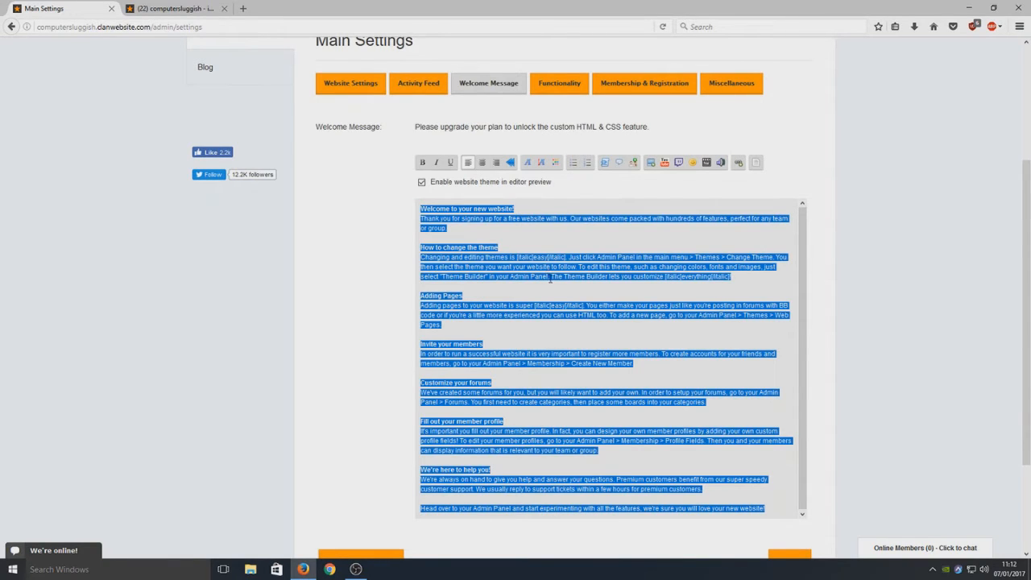
mouse_move(664, 162)
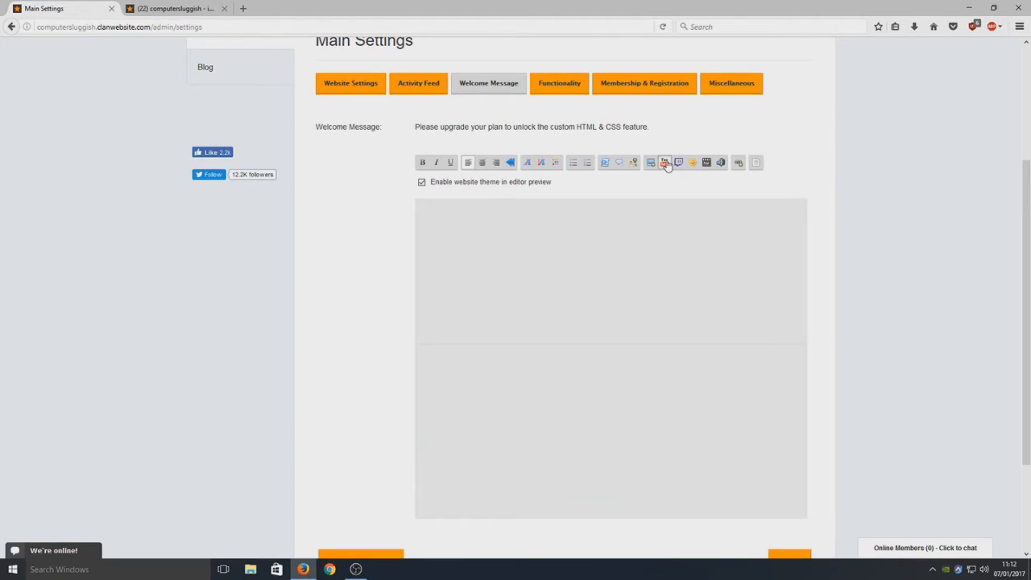
click(651, 162)
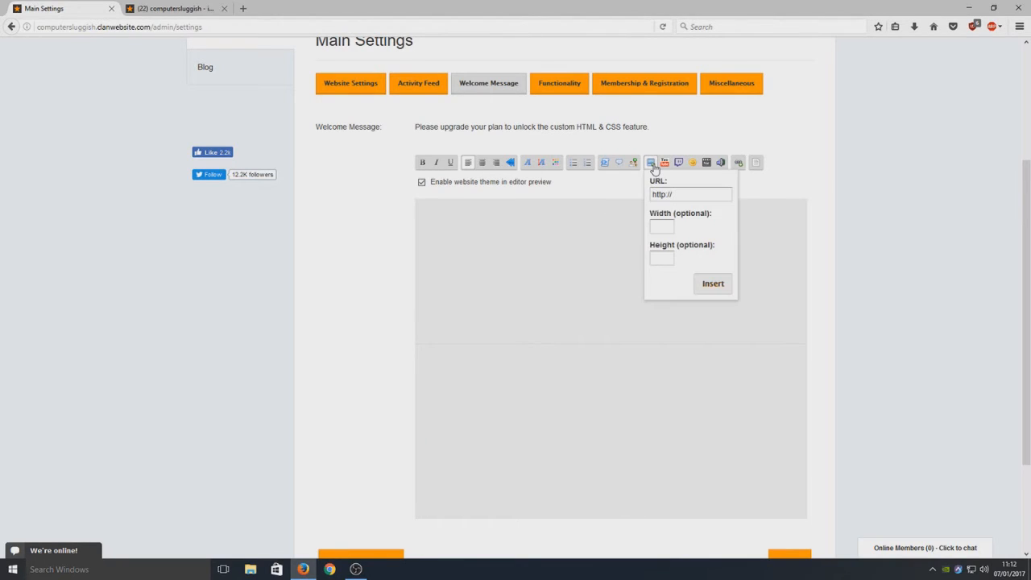
click(692, 162)
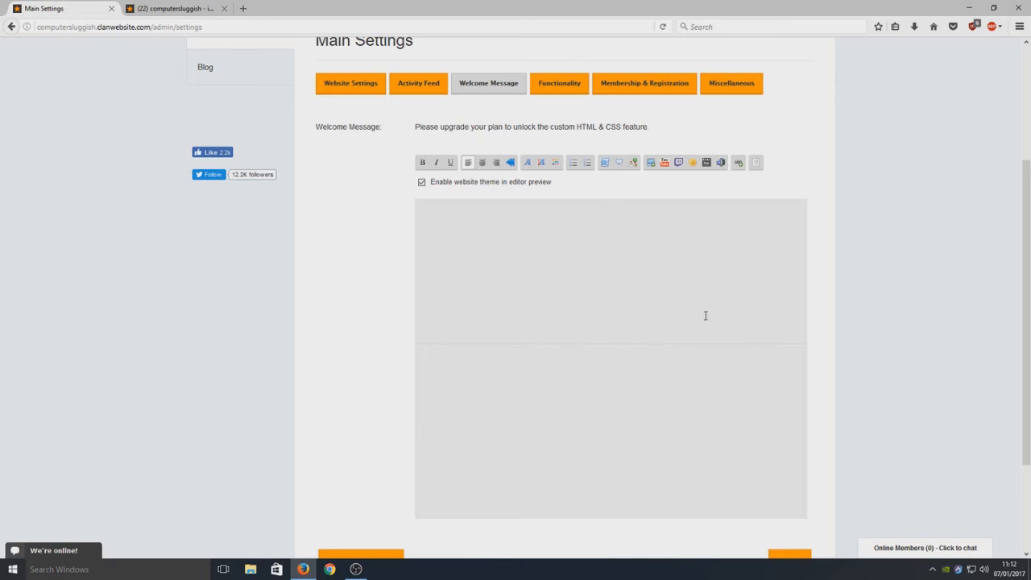
mouse_move(662, 224)
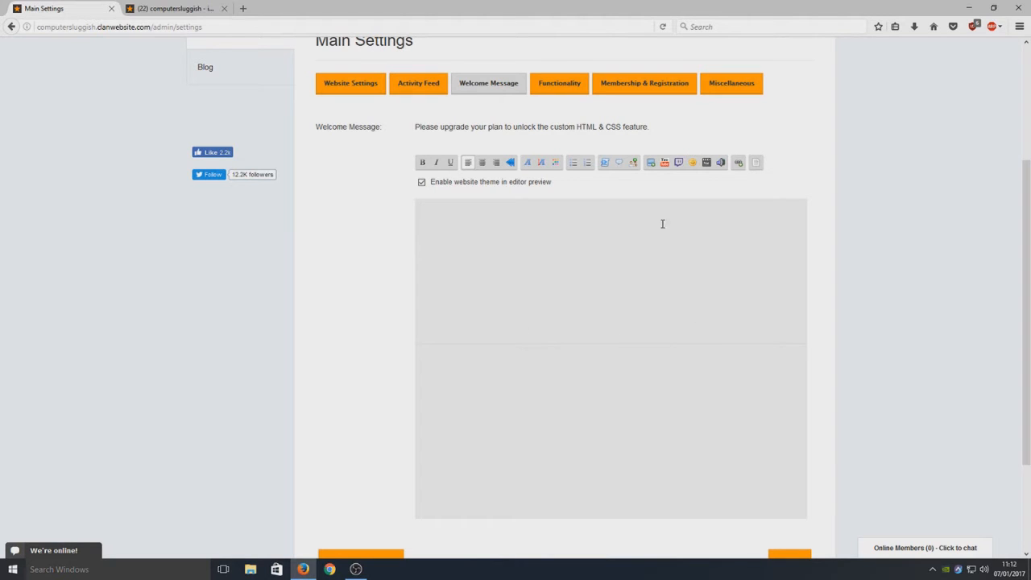
scroll(down, 3)
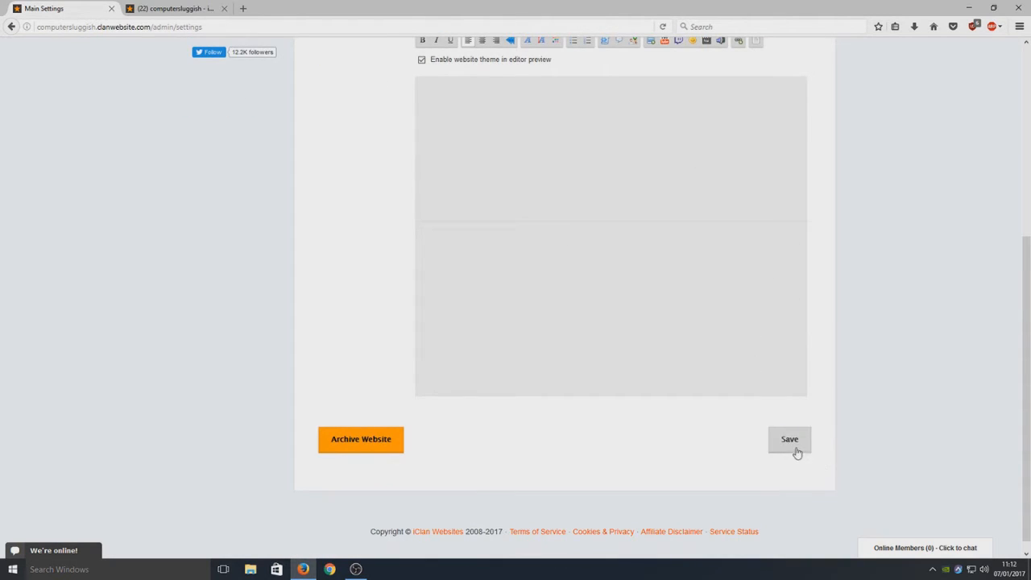
scroll(up, 3)
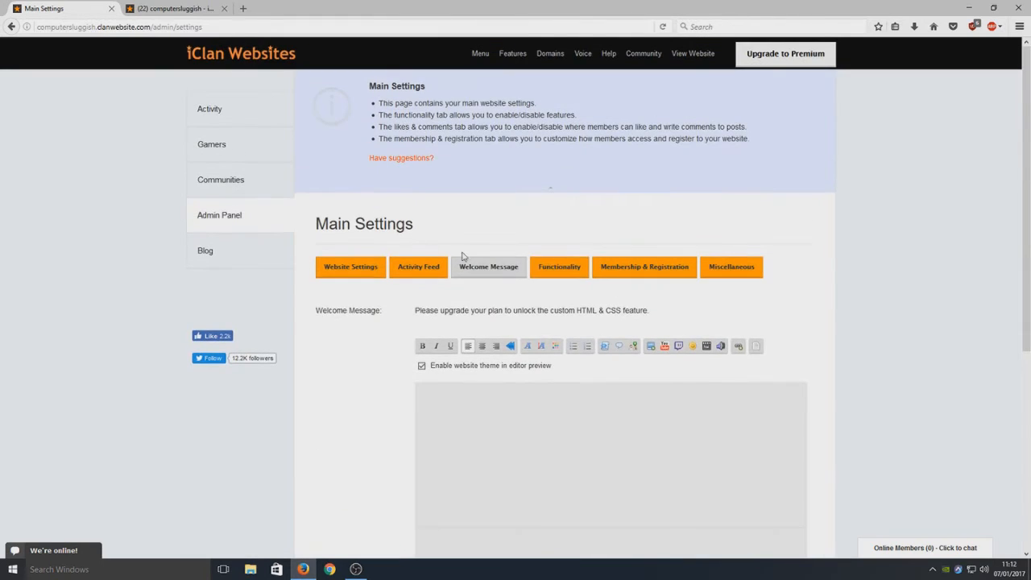
On the Functionality tab, uncheck Enable Blogs and review the remaining feature options.
click(559, 266)
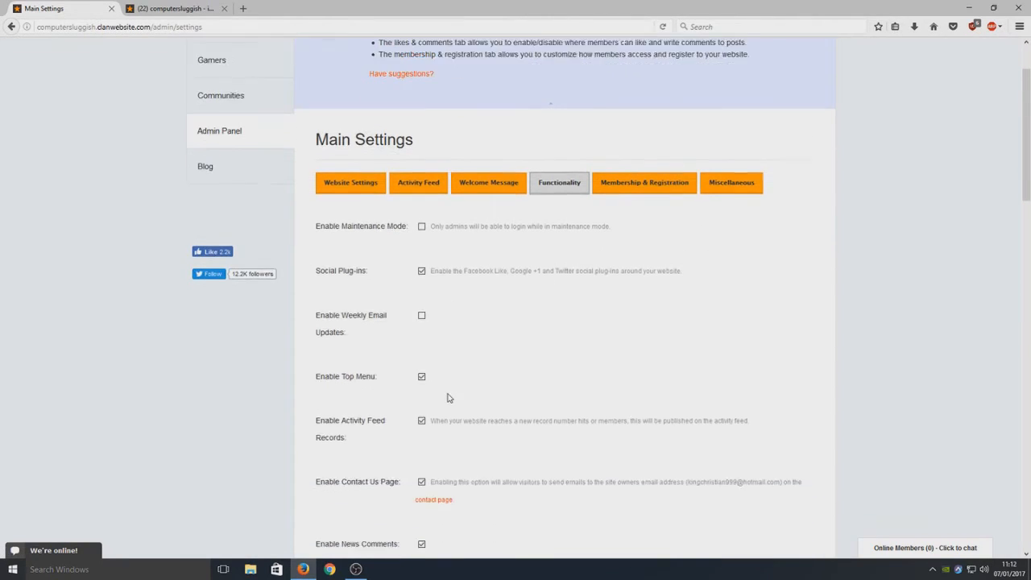
scroll(down, 3)
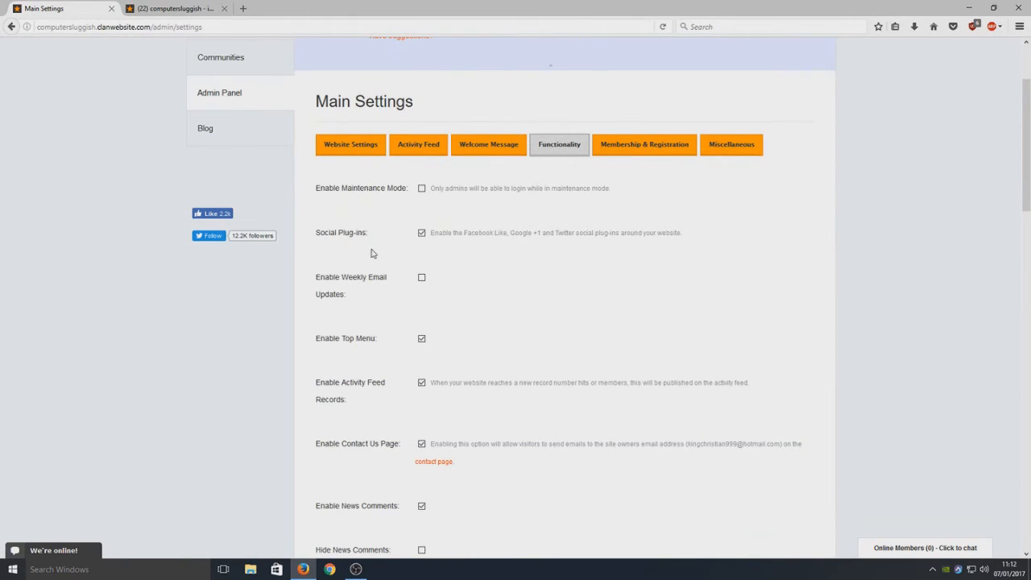
mouse_move(387, 239)
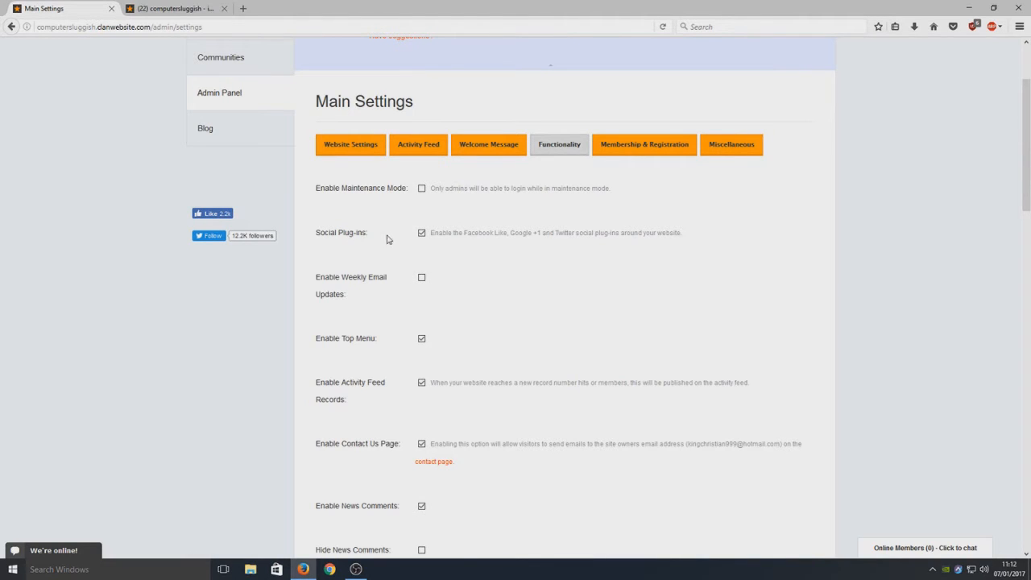
scroll(down, 3)
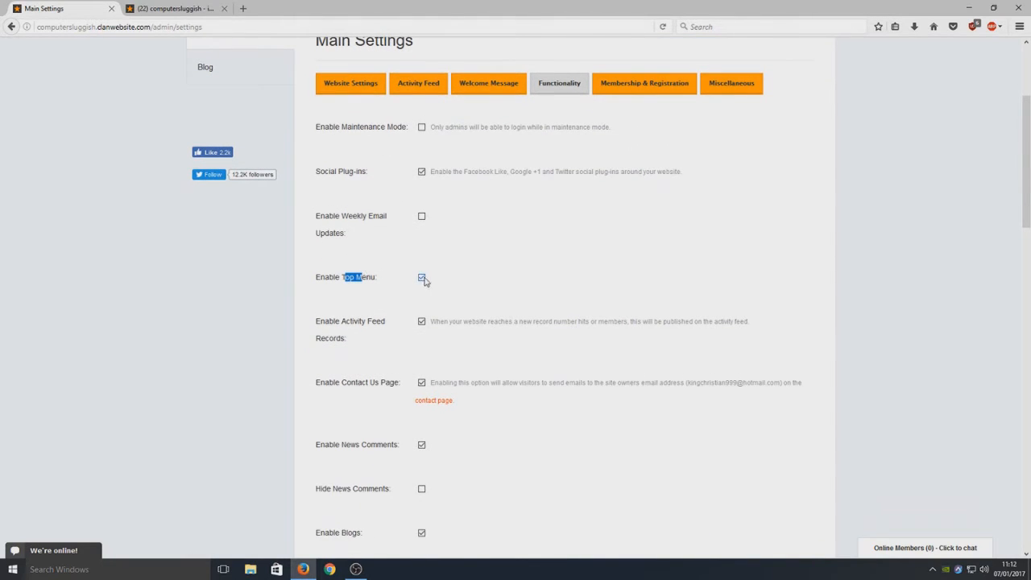
scroll(down, 3)
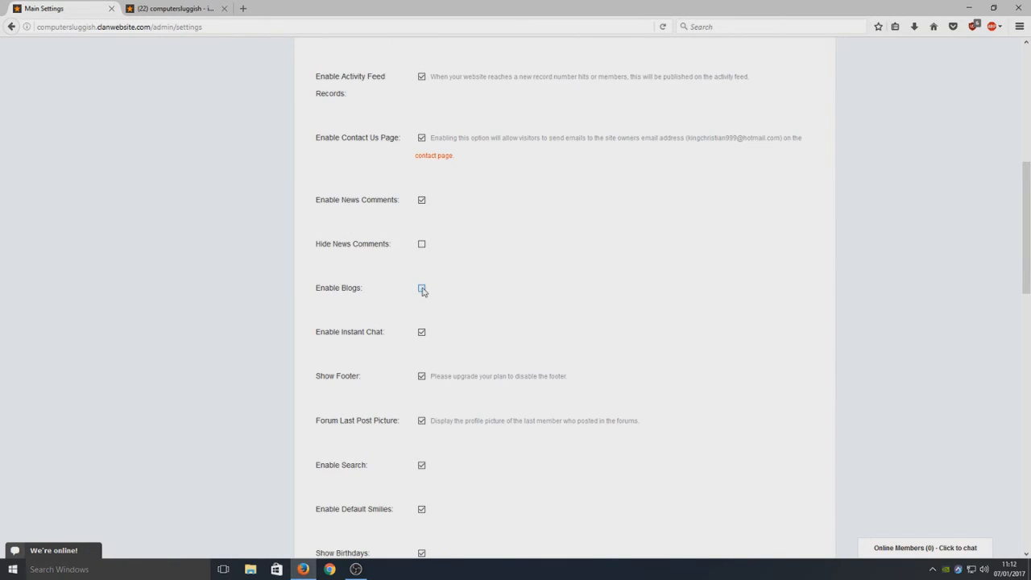
scroll(down, 3)
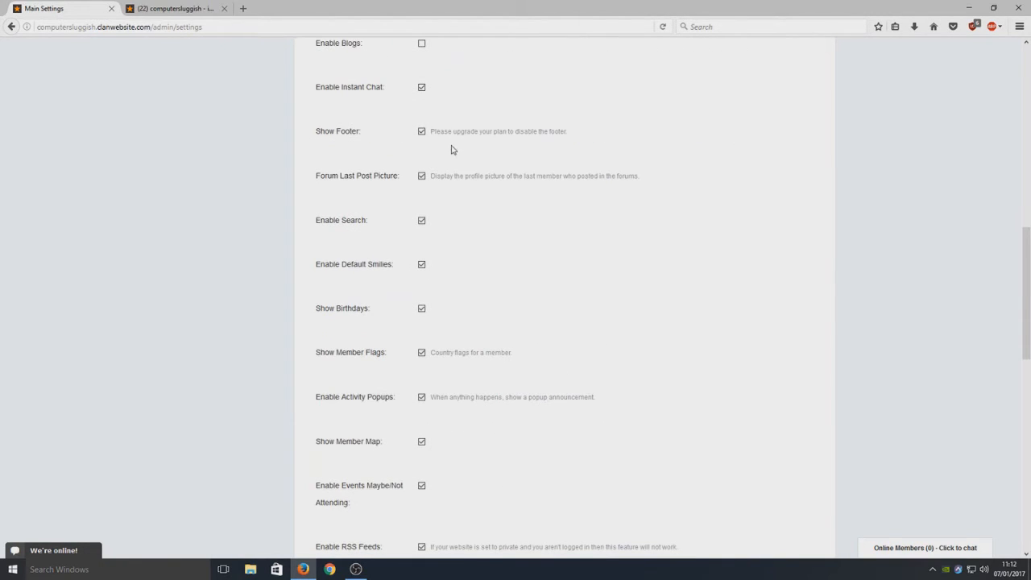
mouse_move(494, 131)
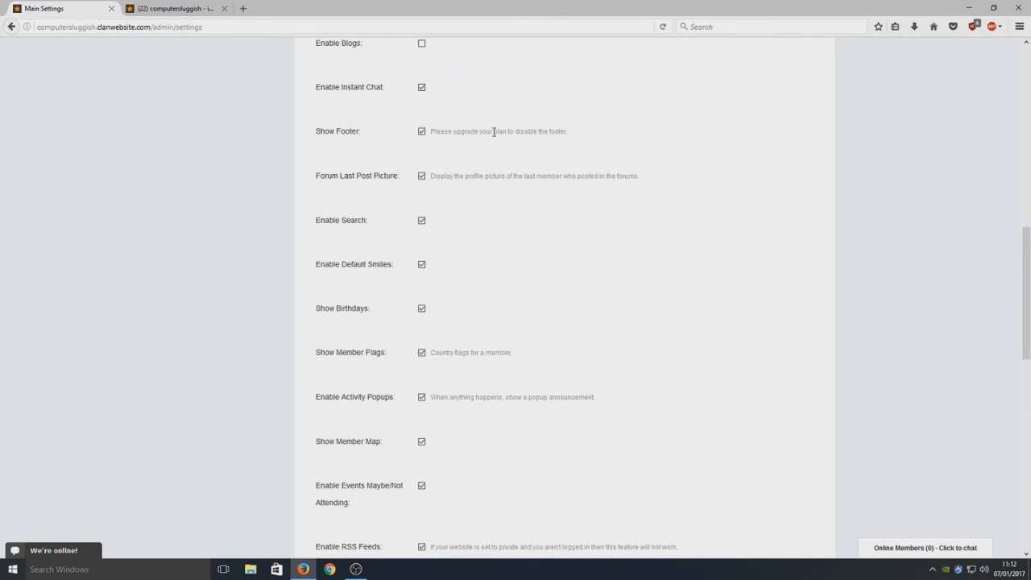
mouse_move(452, 130)
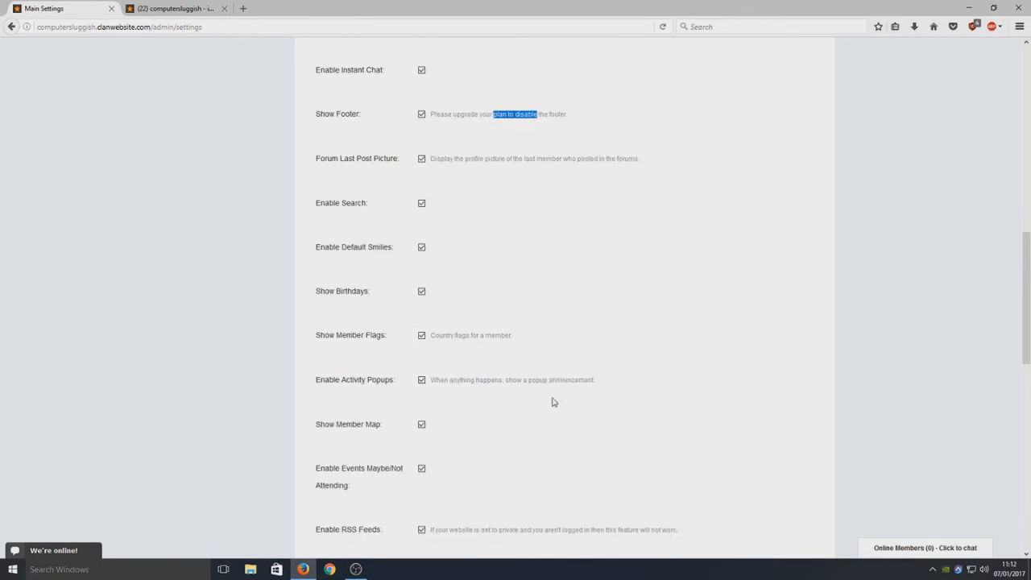
scroll(down, 3)
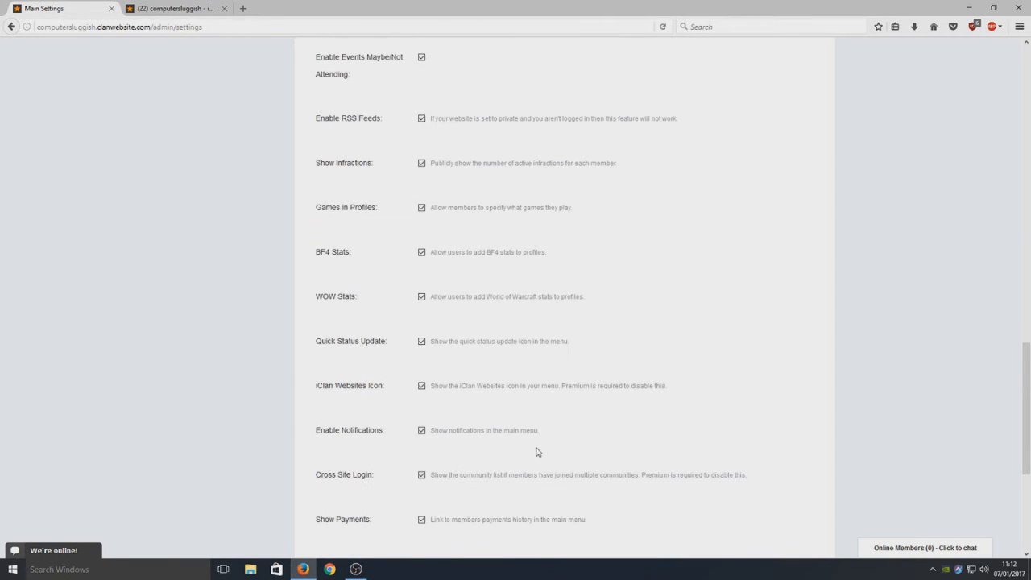
scroll(down, 3)
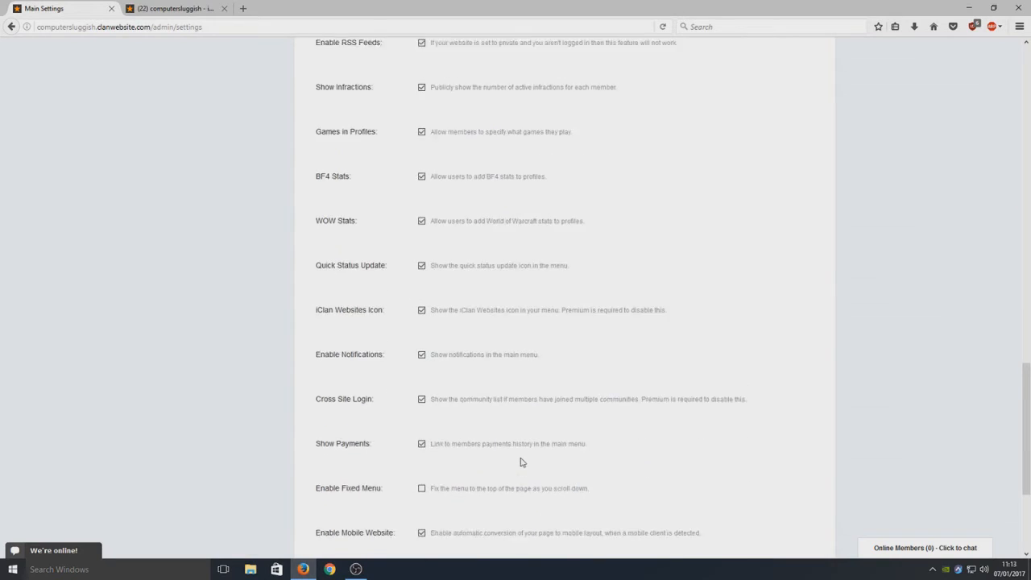
scroll(down, 3)
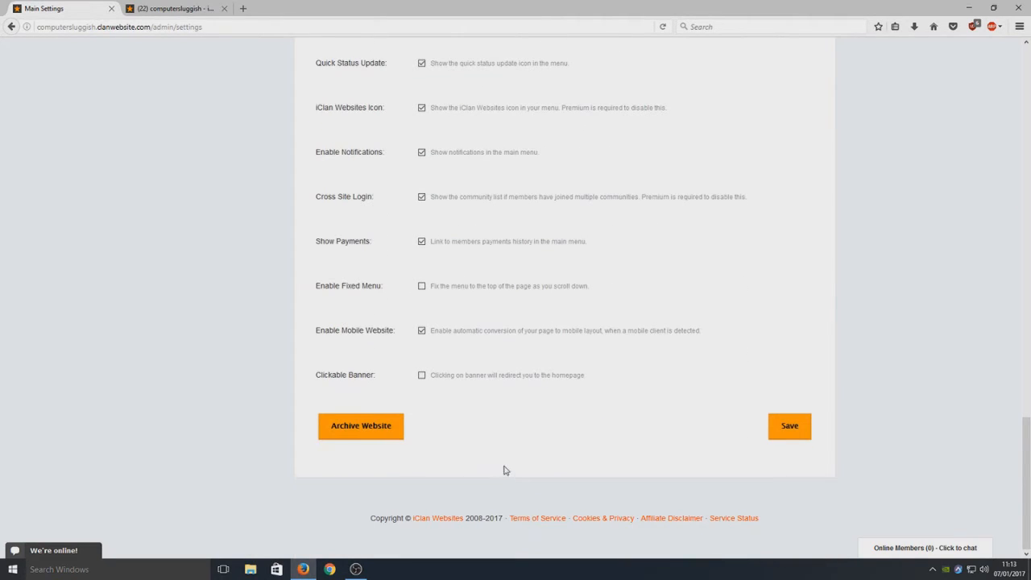
mouse_move(801, 446)
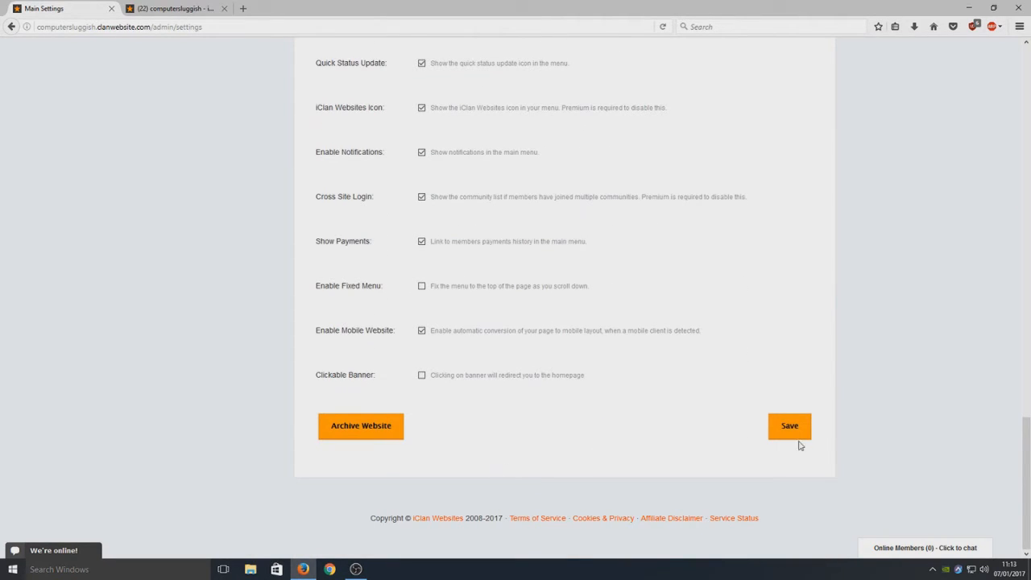
Save the Main Settings changes and confirm the live homepage no longer shows the welcome message.
click(788, 425)
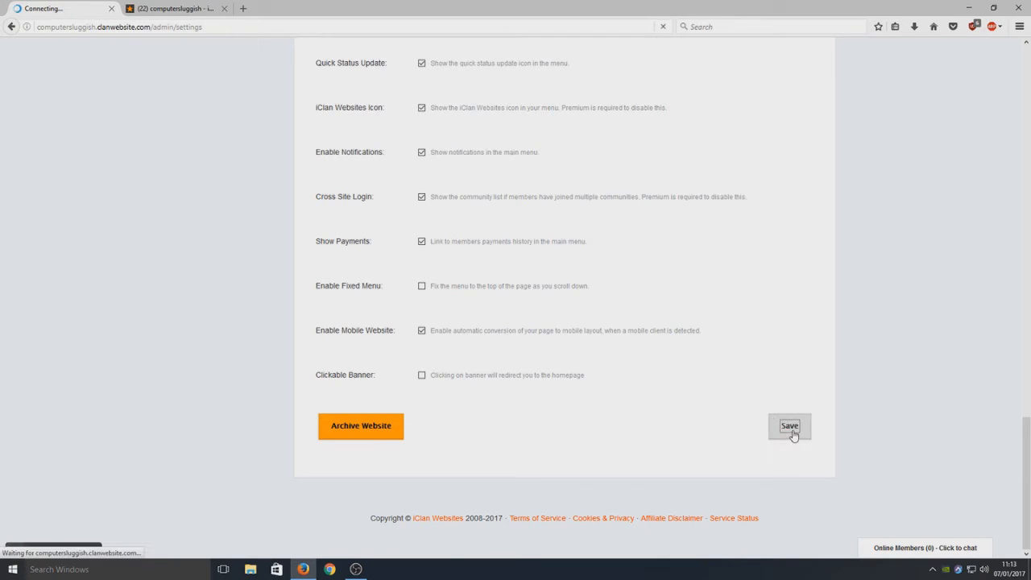
click(790, 425)
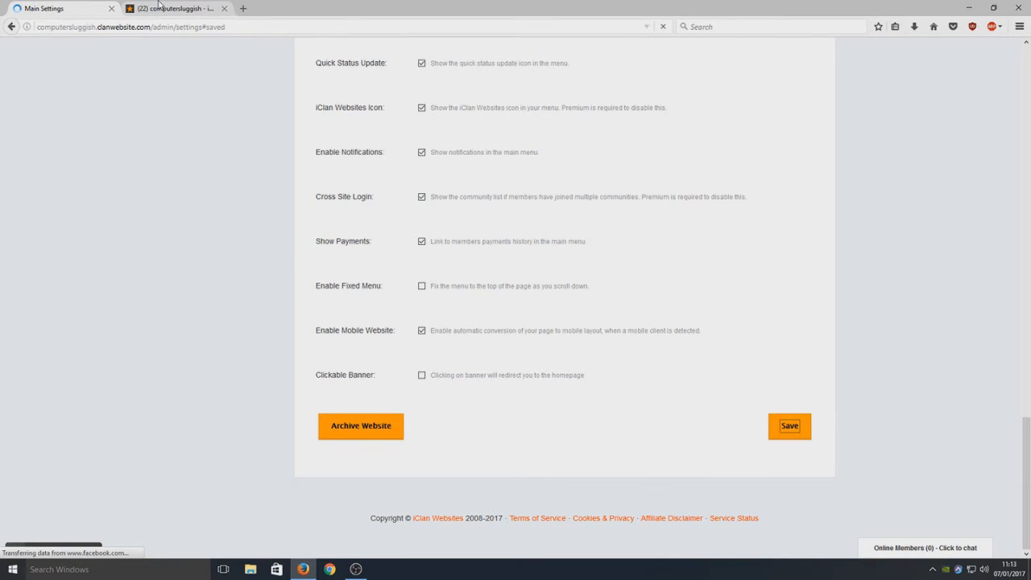
click(790, 426)
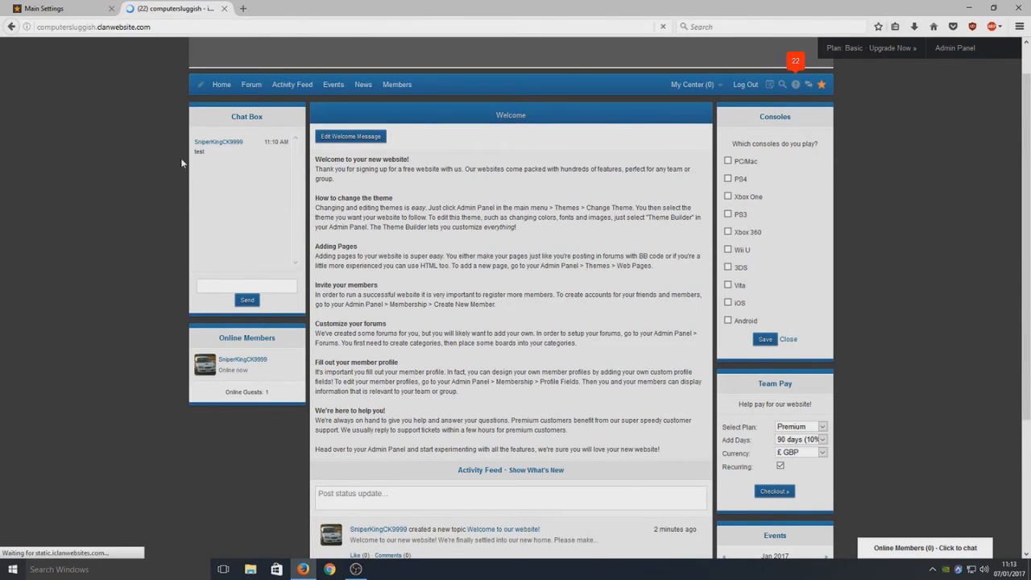
scroll(down, 3)
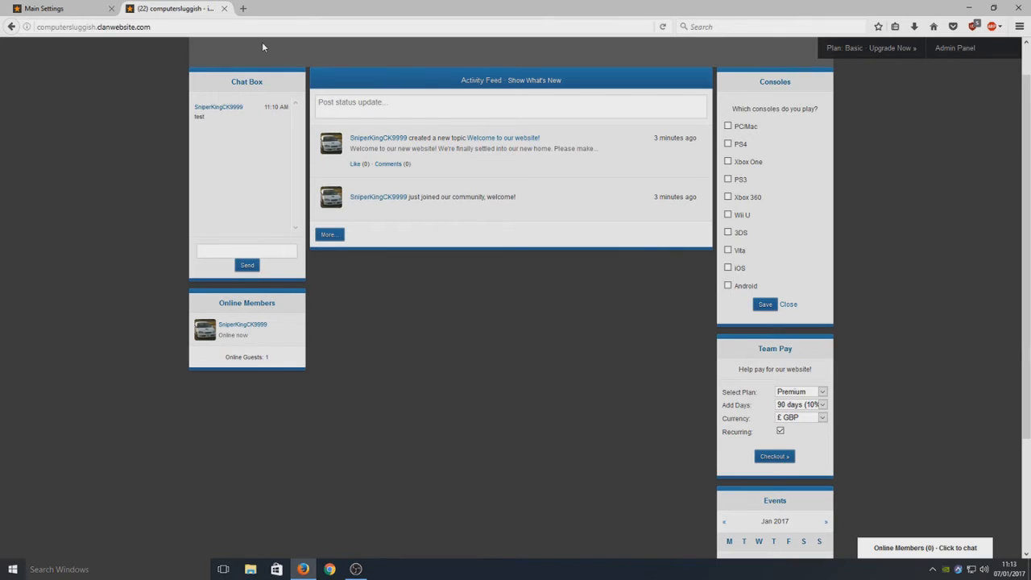
mouse_move(323, 71)
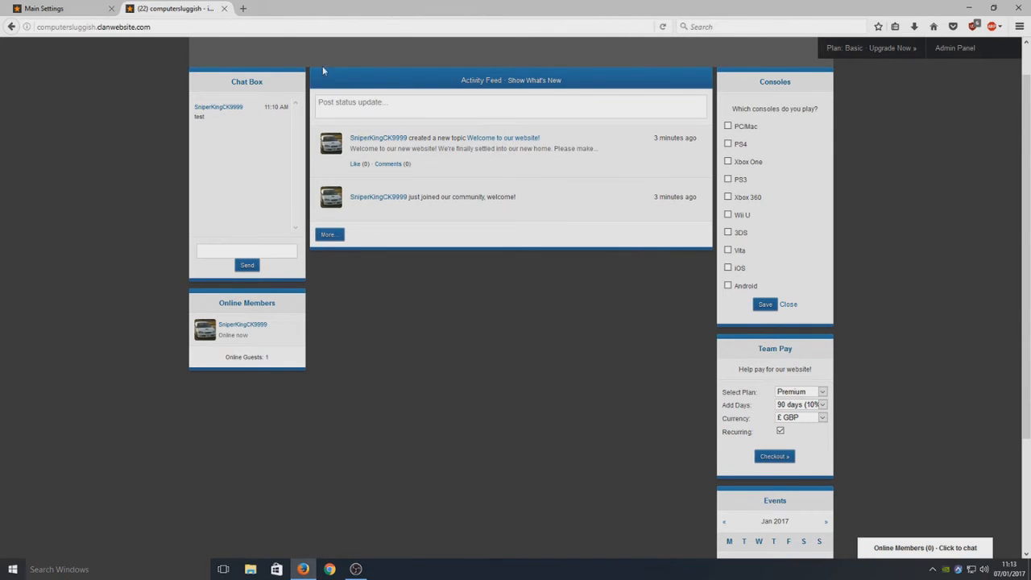
mouse_move(552, 406)
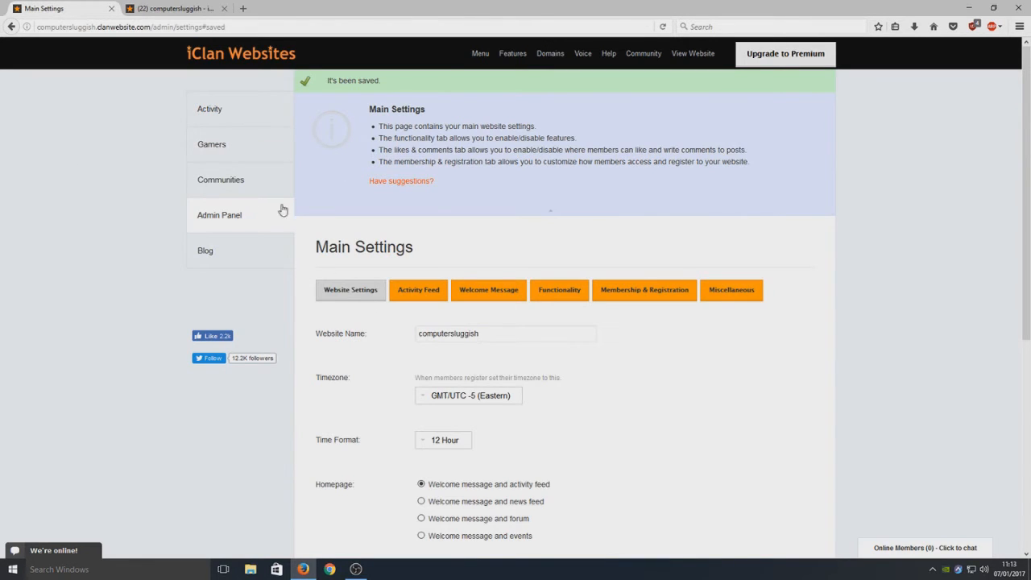
click(219, 215)
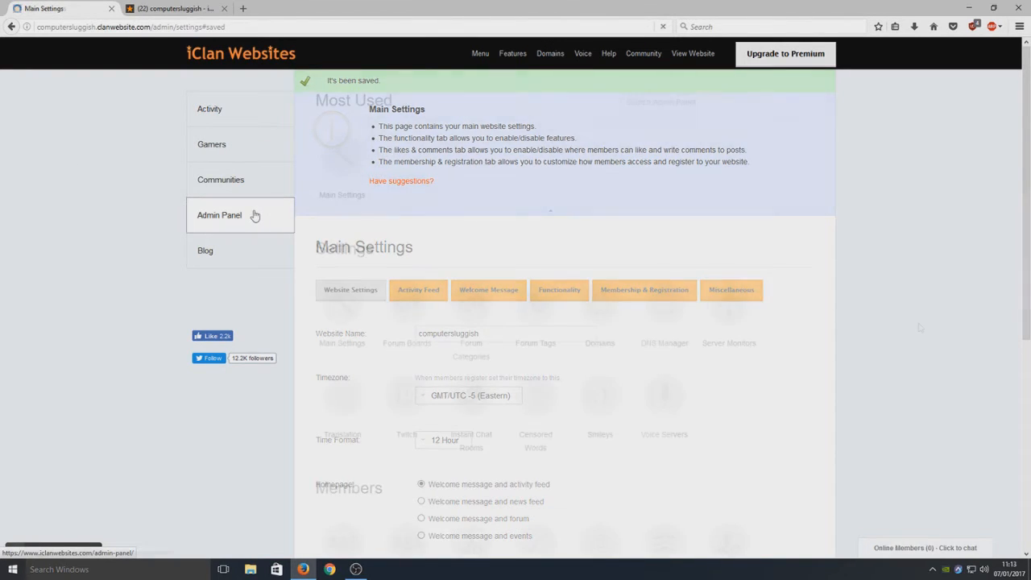
click(219, 215)
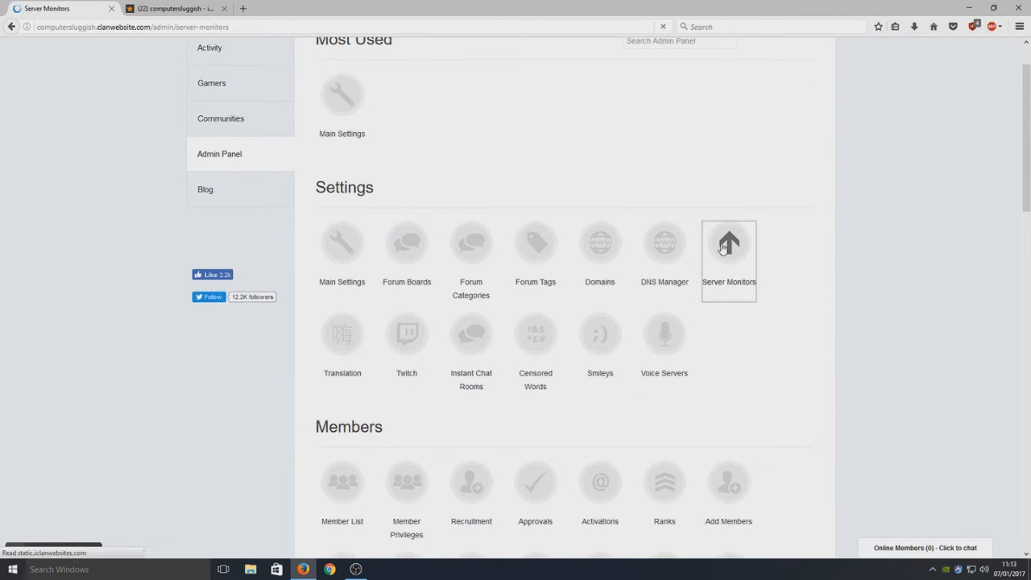
click(728, 243)
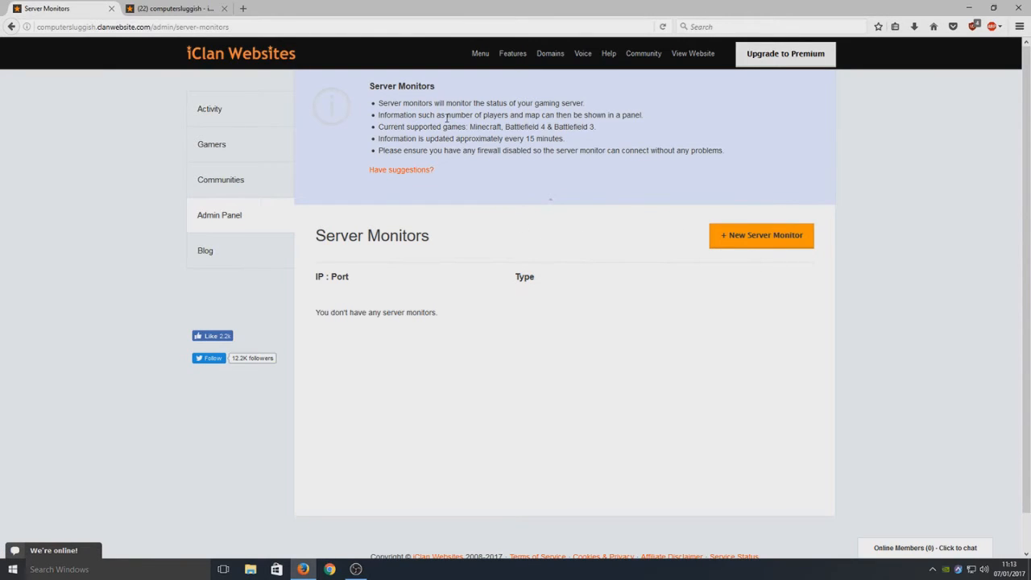
mouse_move(586, 291)
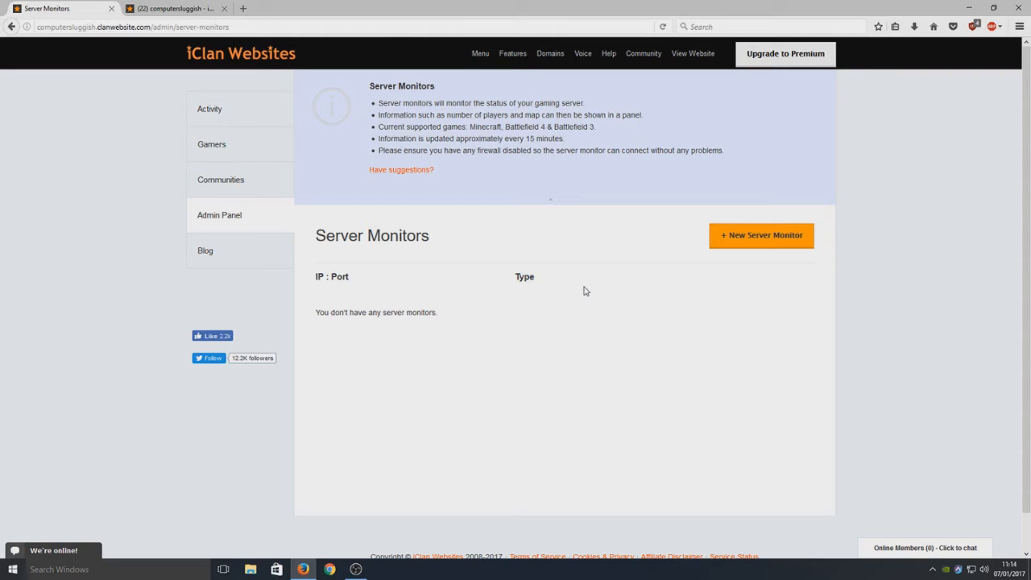
mouse_move(473, 224)
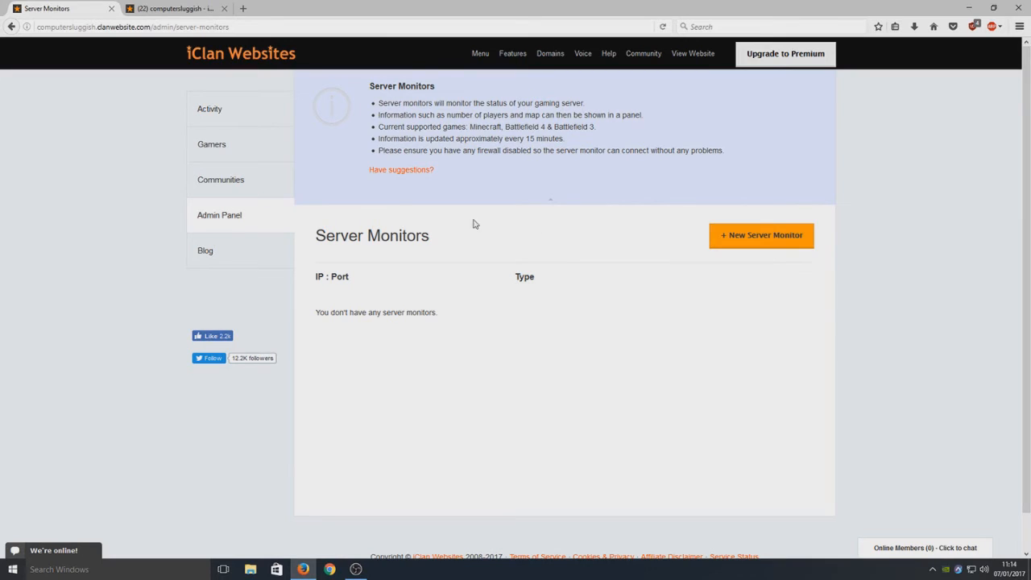
click(219, 214)
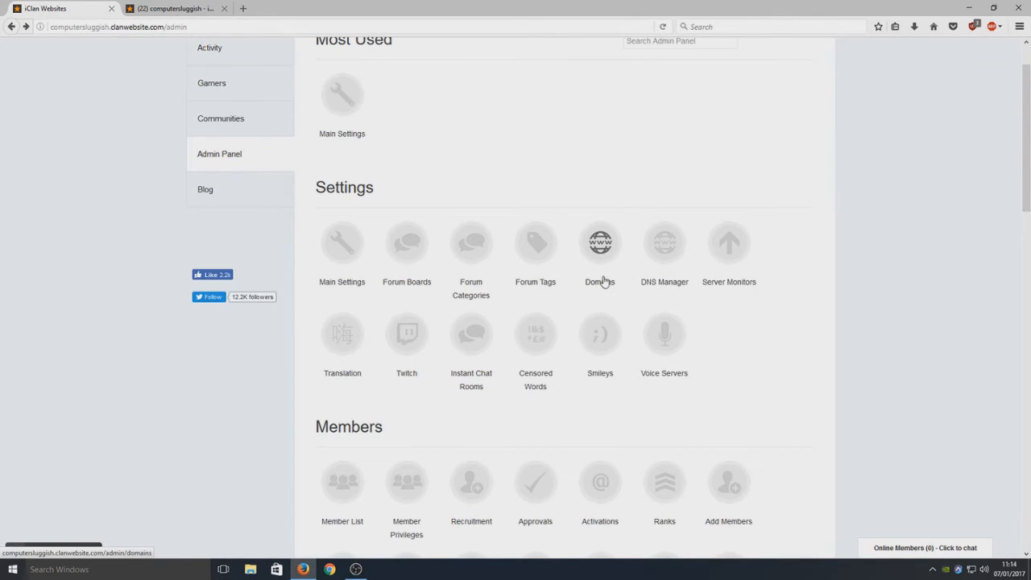
click(406, 248)
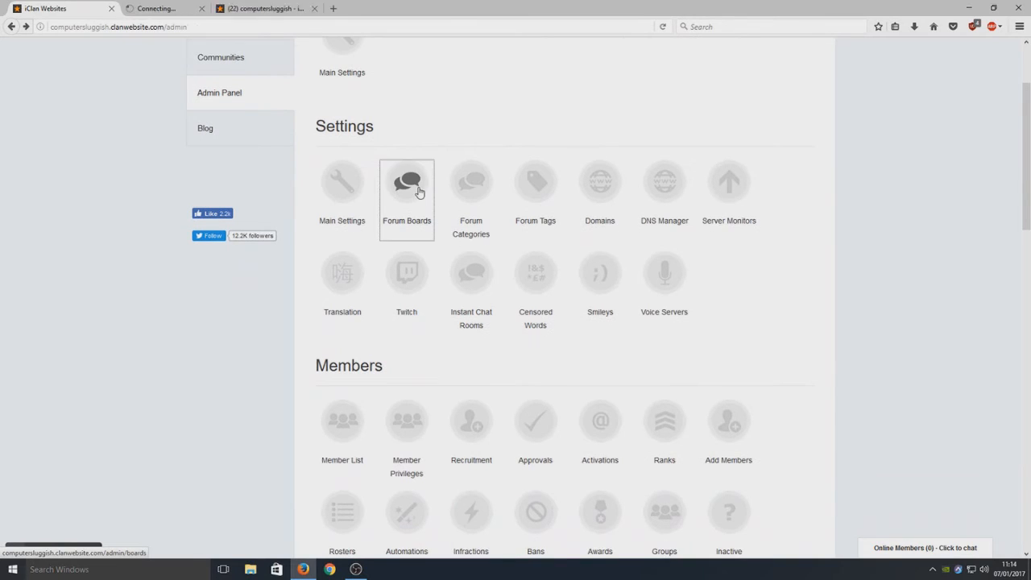
click(406, 180)
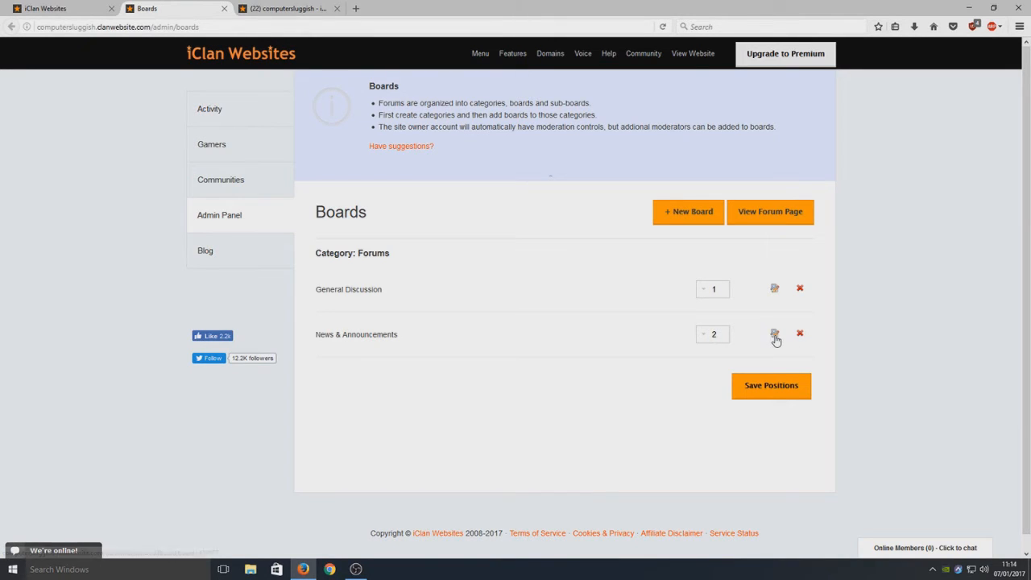
double_click(348, 289)
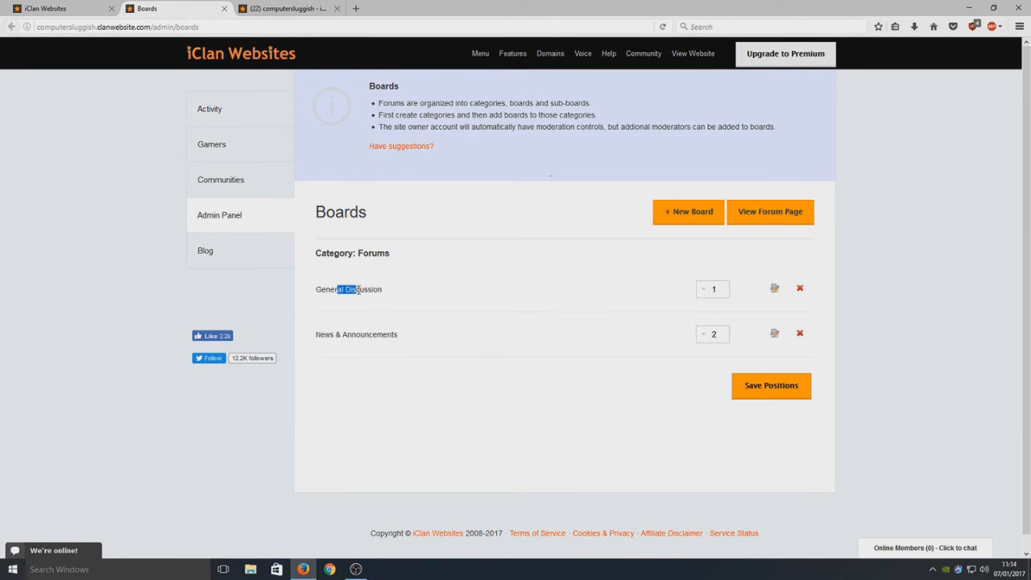
mouse_move(364, 302)
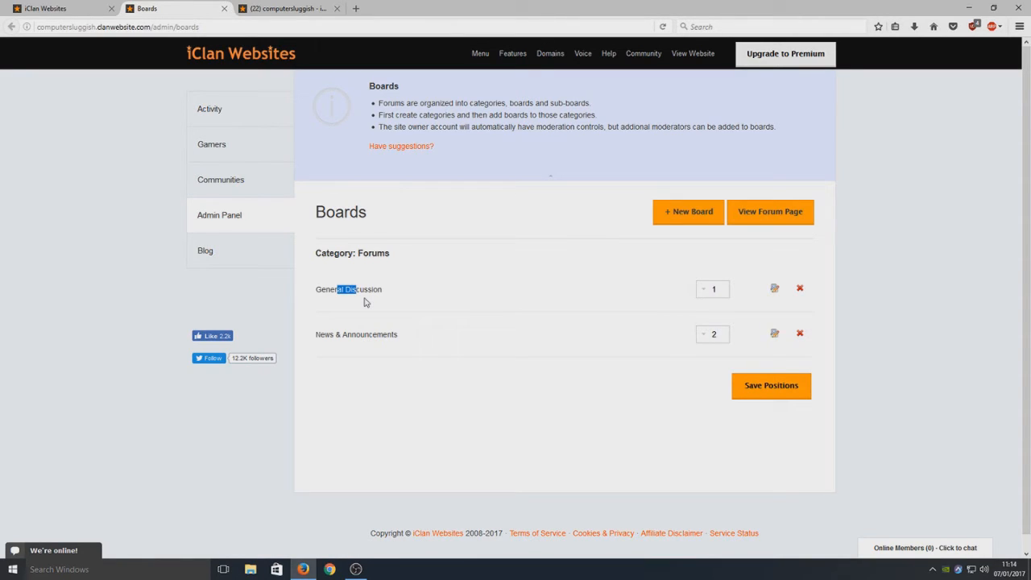
mouse_move(471, 274)
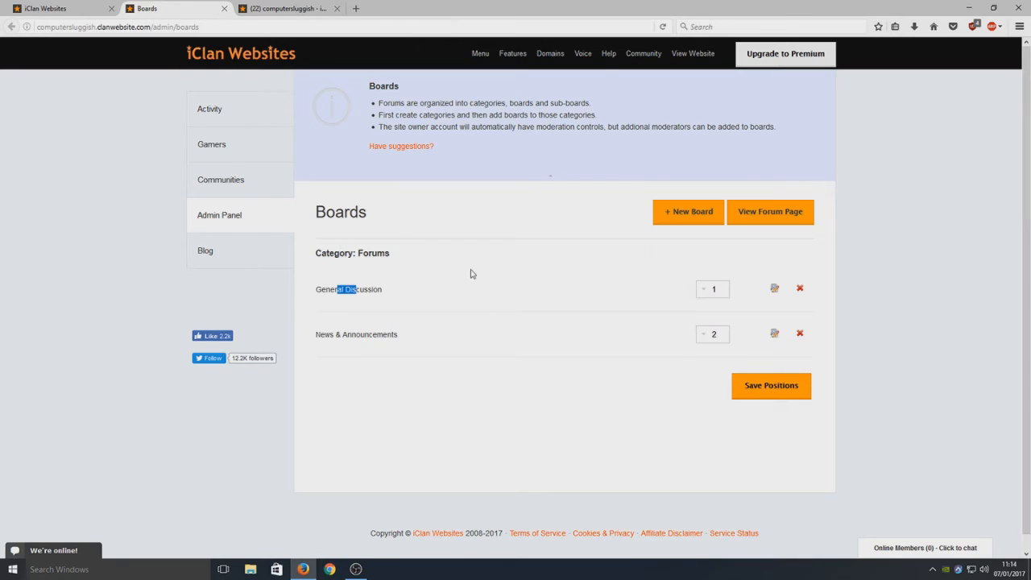
mouse_move(463, 303)
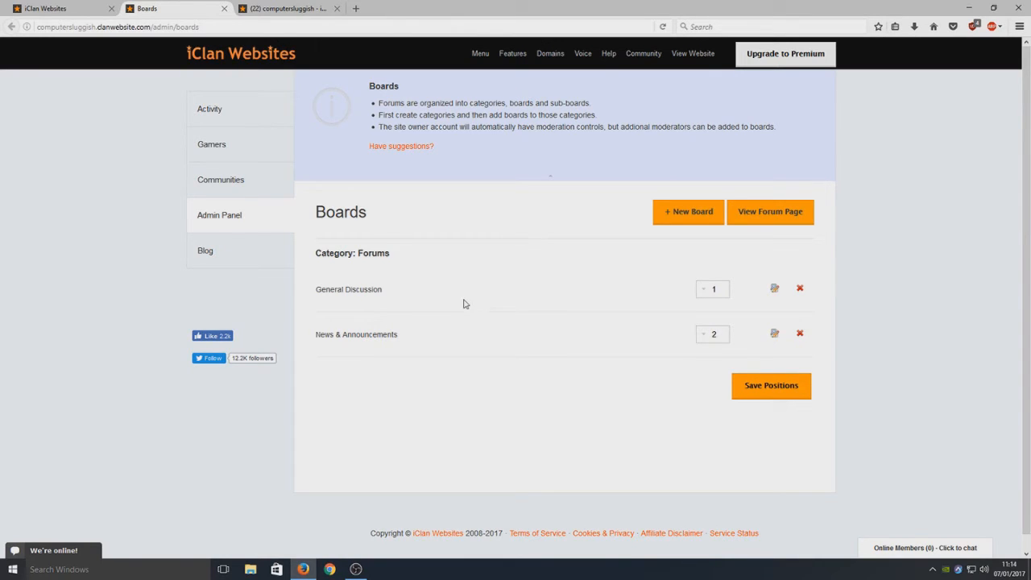
mouse_move(441, 377)
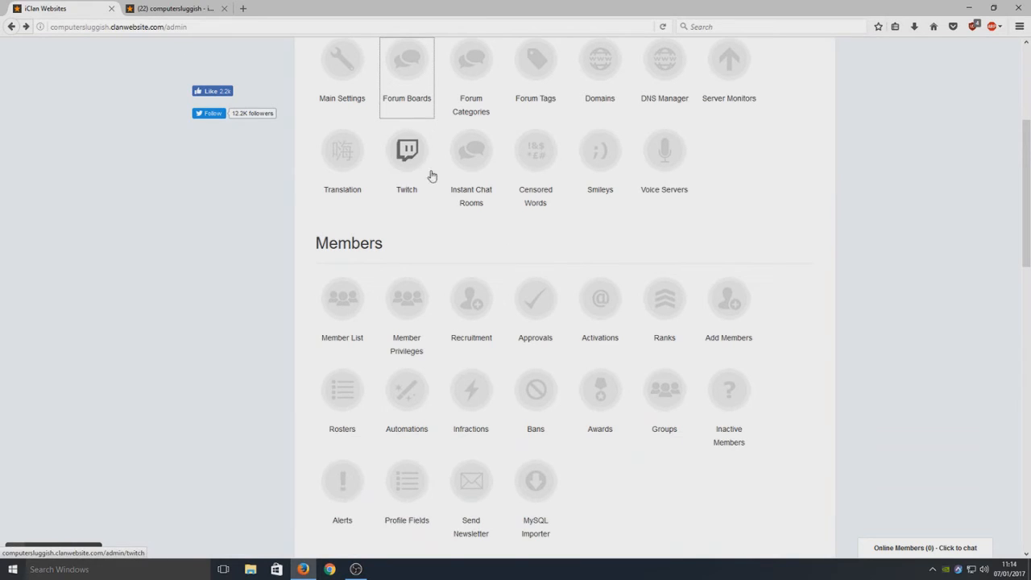
mouse_move(472, 150)
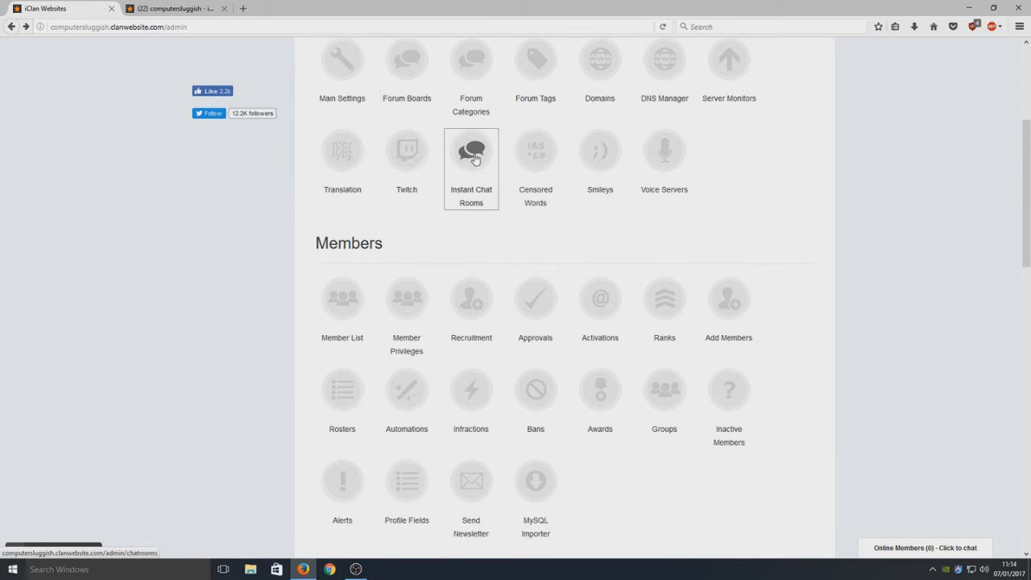
Open the Instant Chat Rooms settings from the Admin Panel in a new browser tab.
click(470, 149)
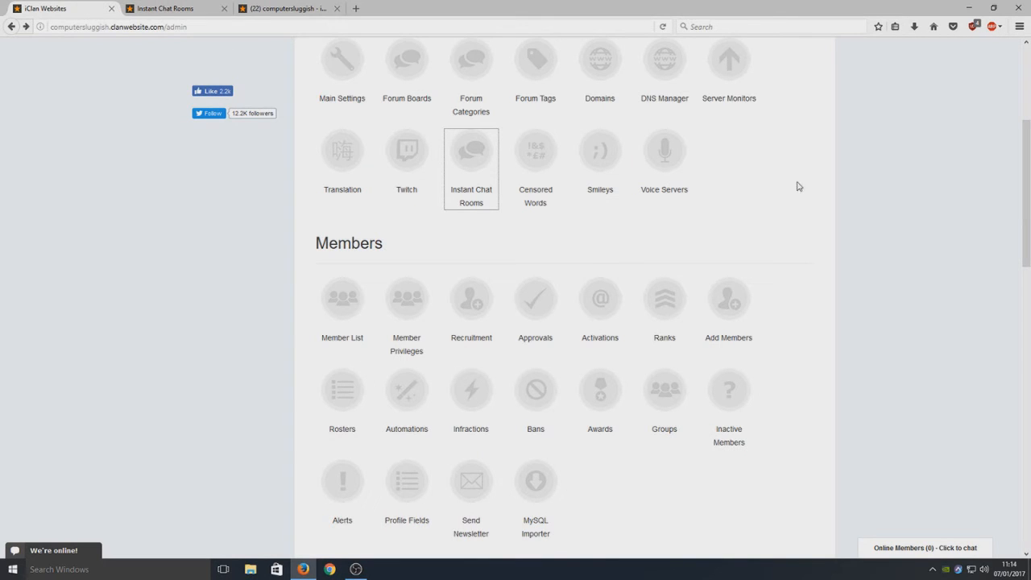
mouse_move(414, 236)
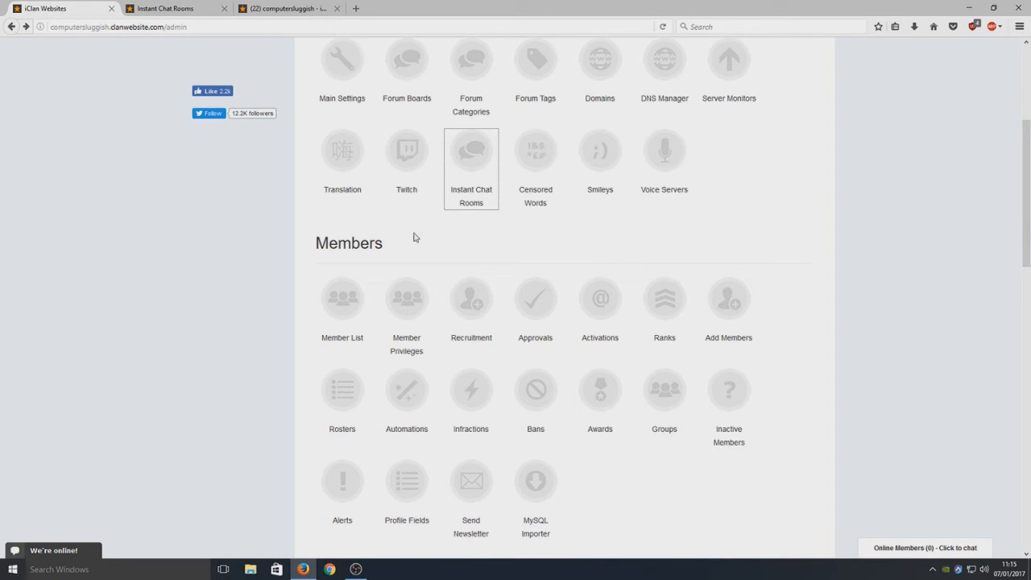
mouse_move(341, 298)
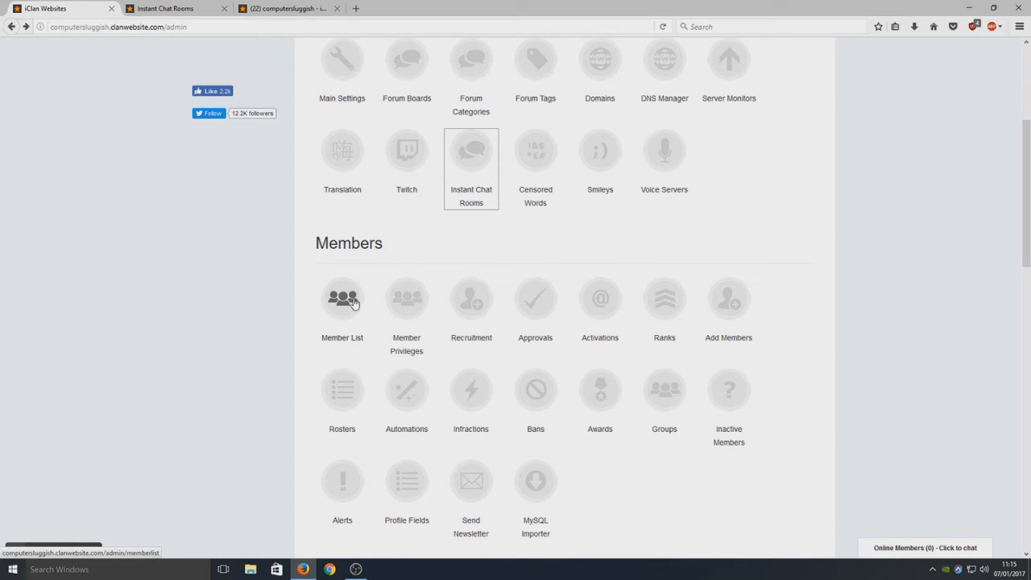
click(341, 298)
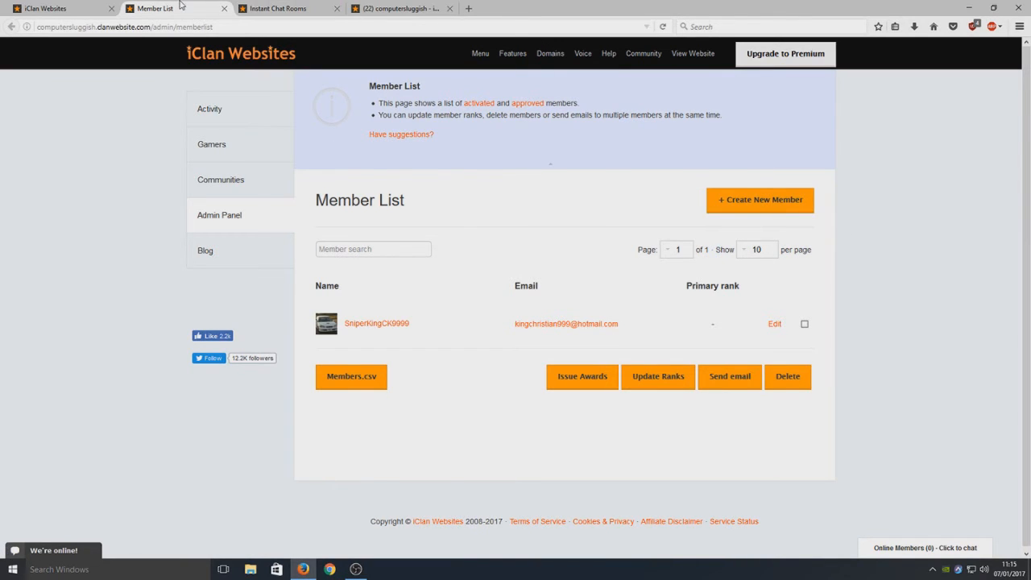
click(224, 8)
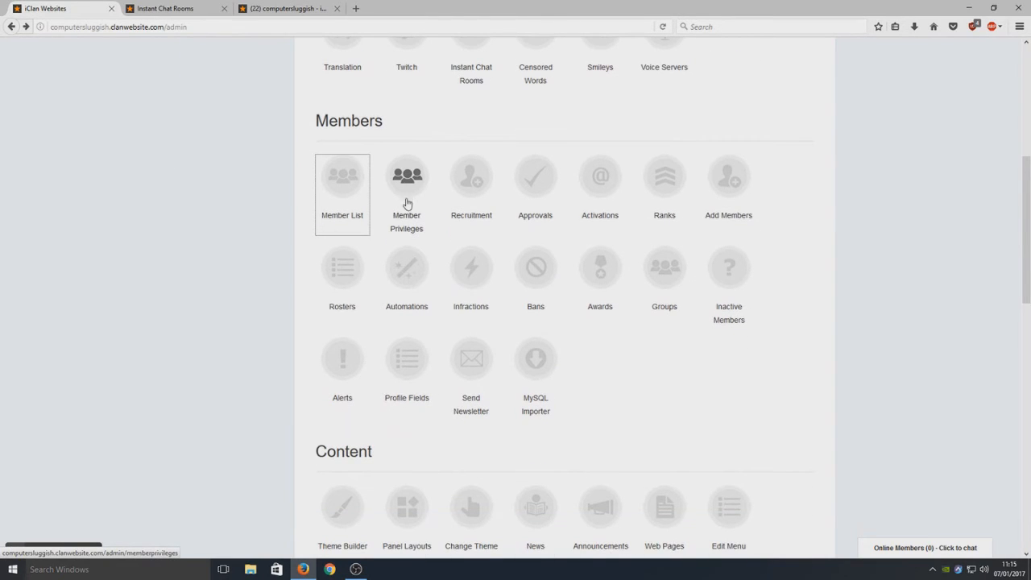
mouse_move(407, 187)
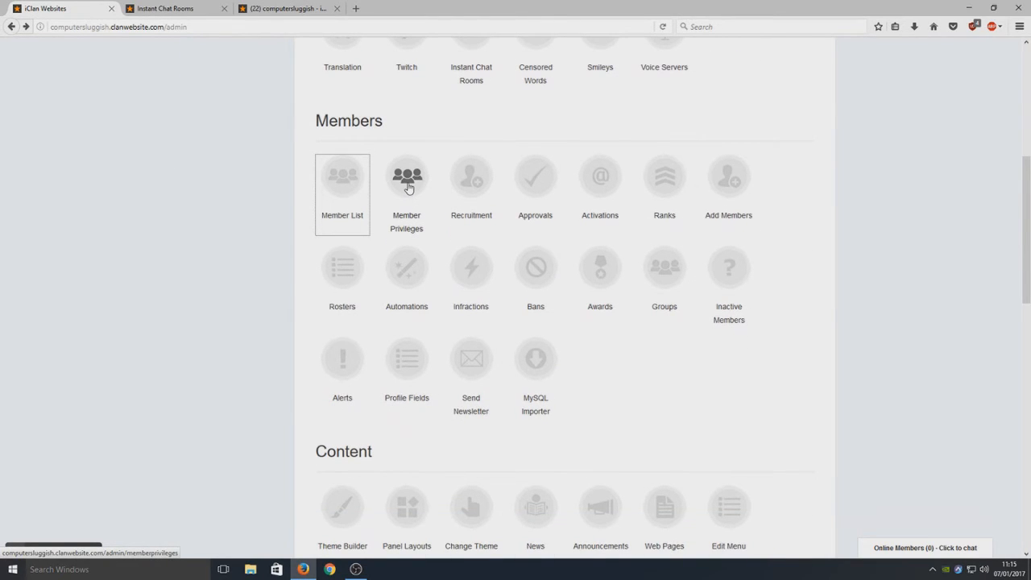
mouse_move(401, 193)
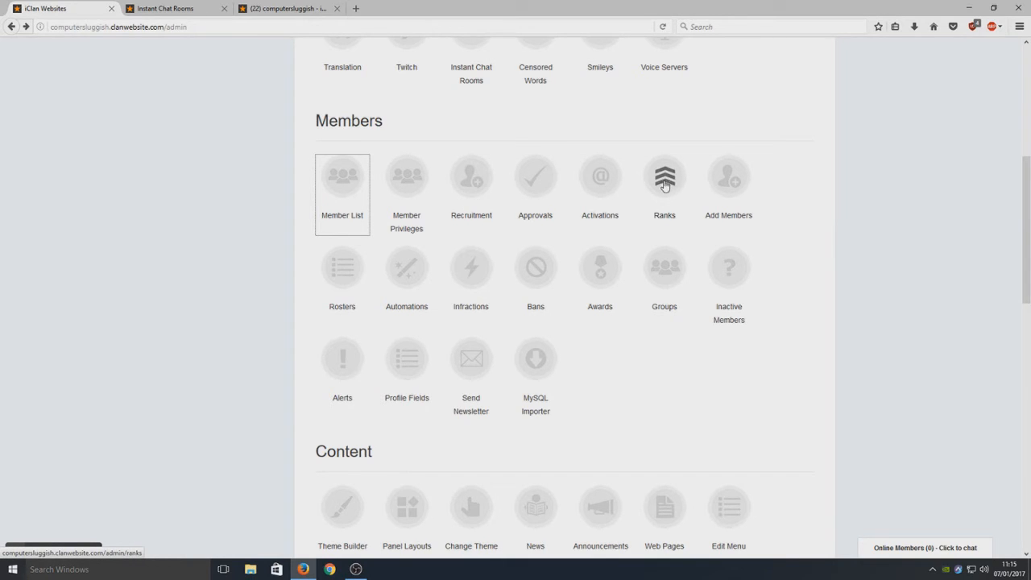
mouse_move(651, 194)
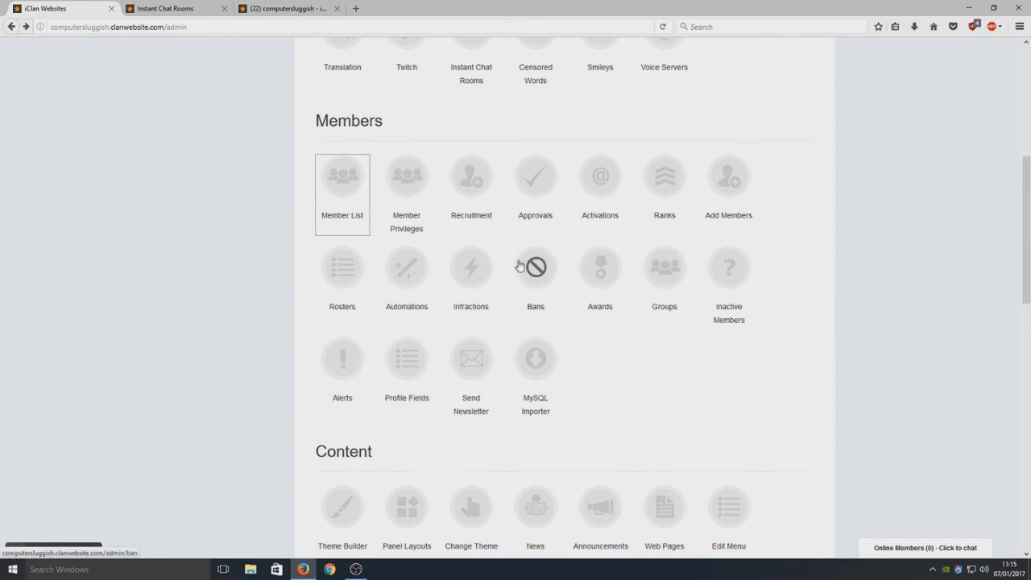
mouse_move(532, 280)
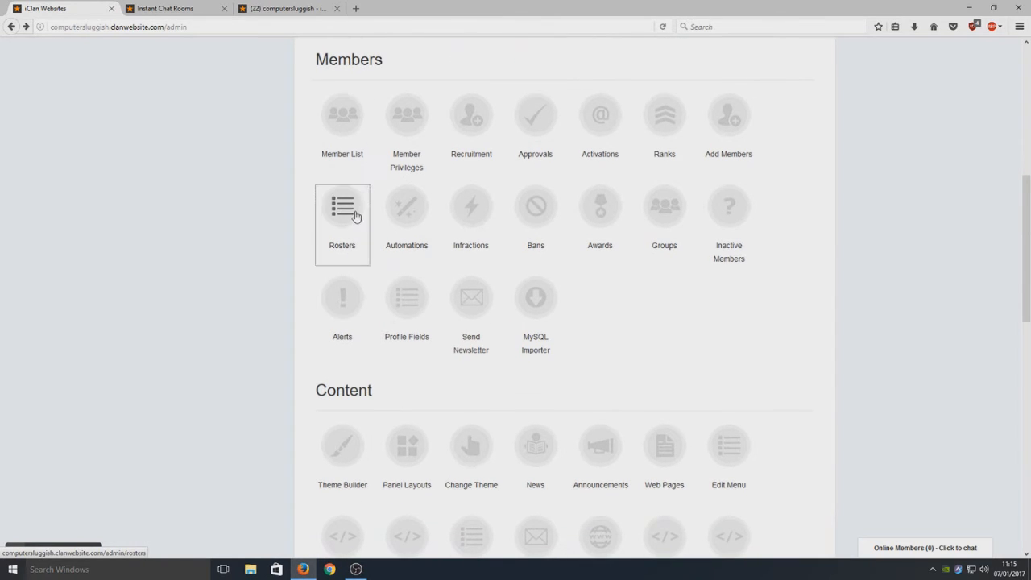
click(342, 205)
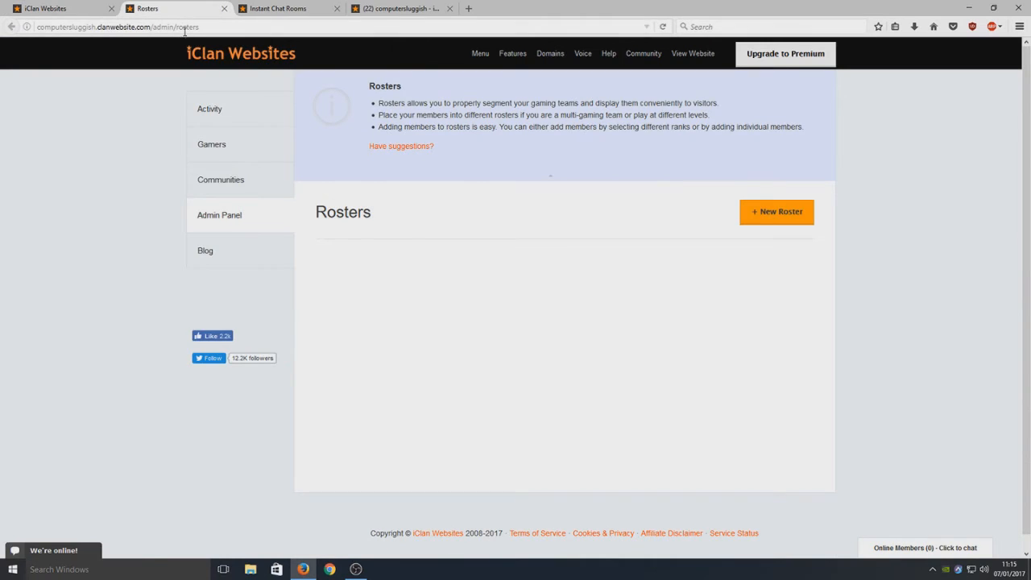
mouse_move(329, 252)
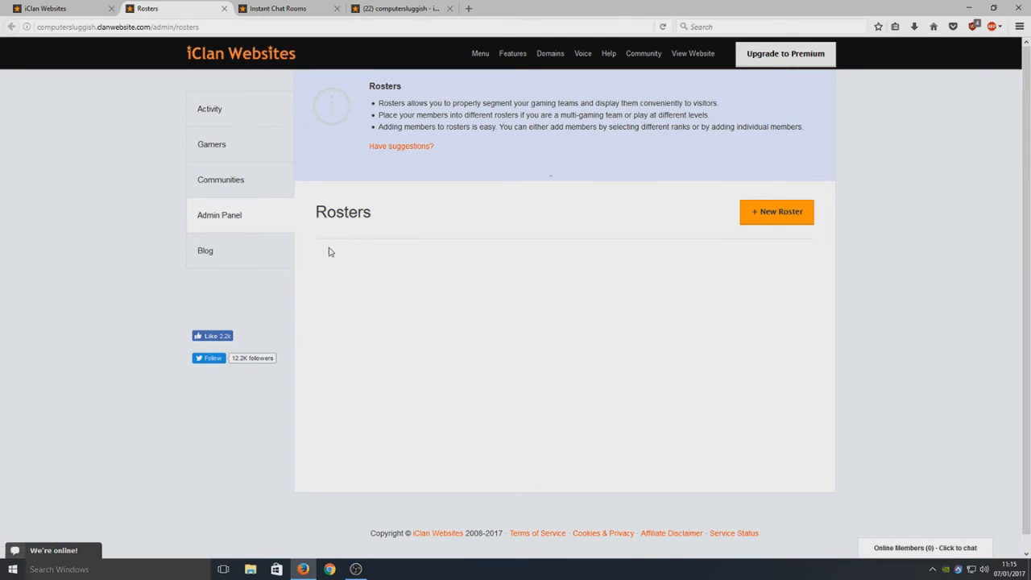
mouse_move(464, 304)
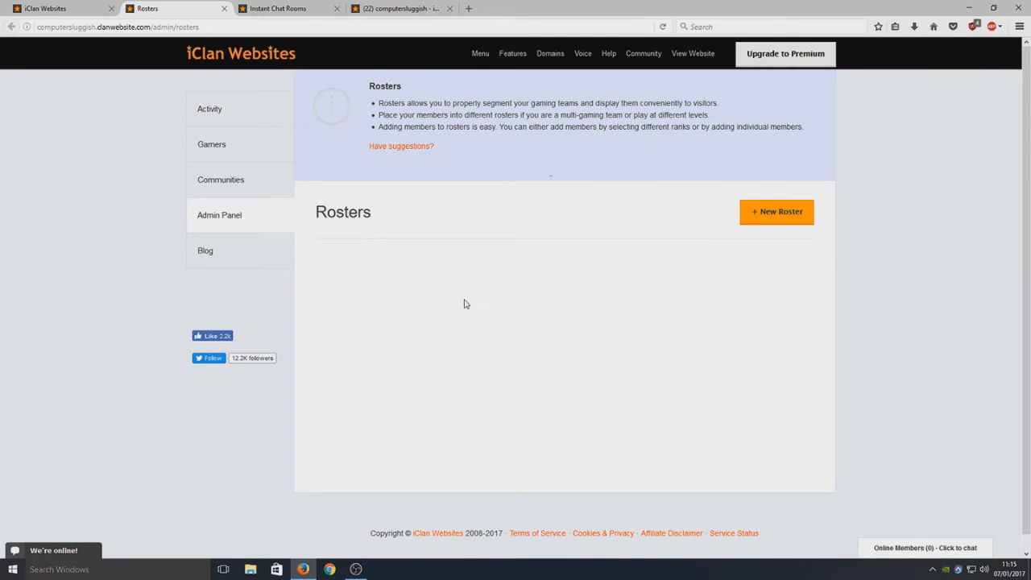
mouse_move(395, 292)
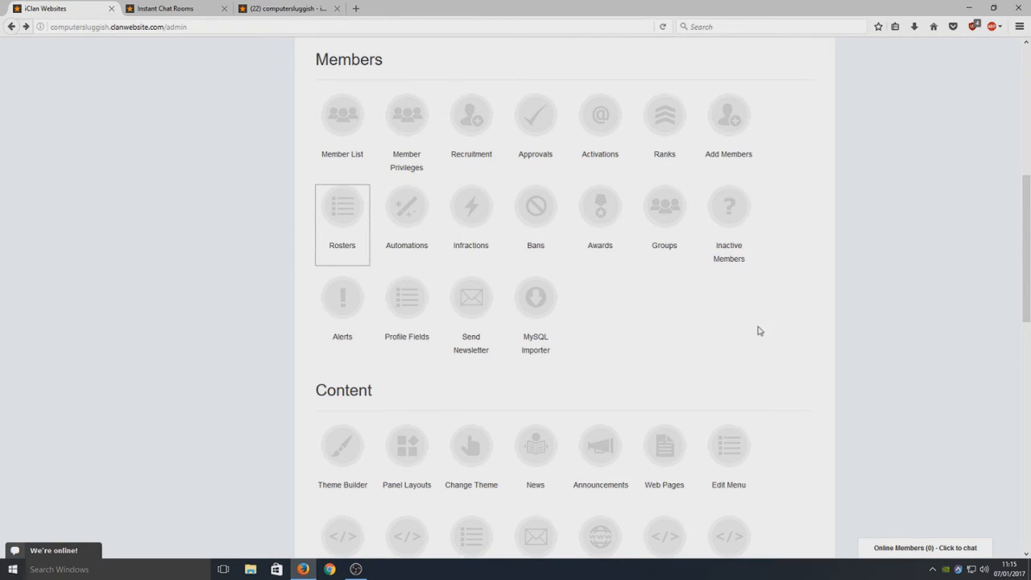
scroll(down, 3)
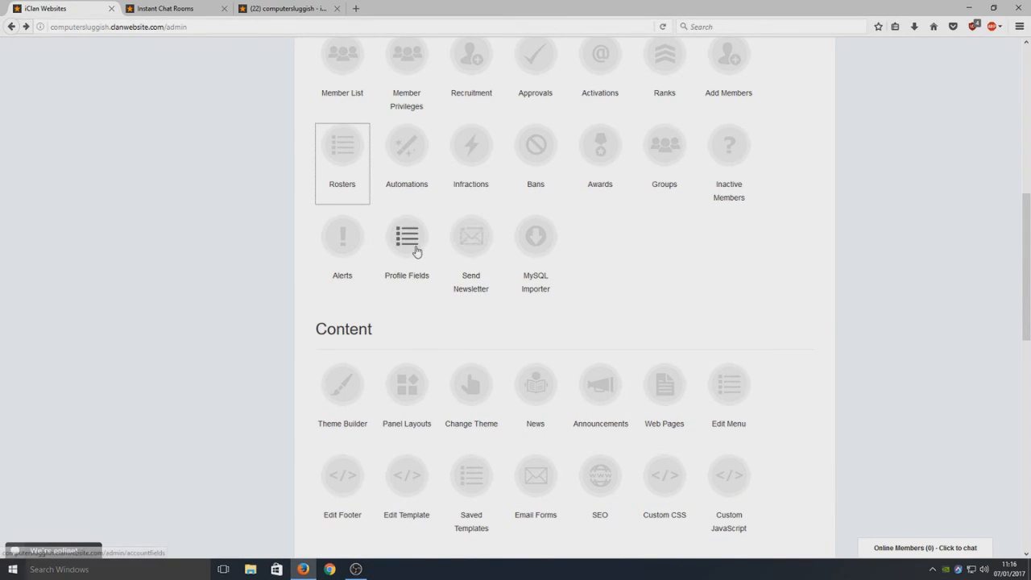
Create a 'Console' profile field with description 'Console', shown on the registration form.
click(406, 236)
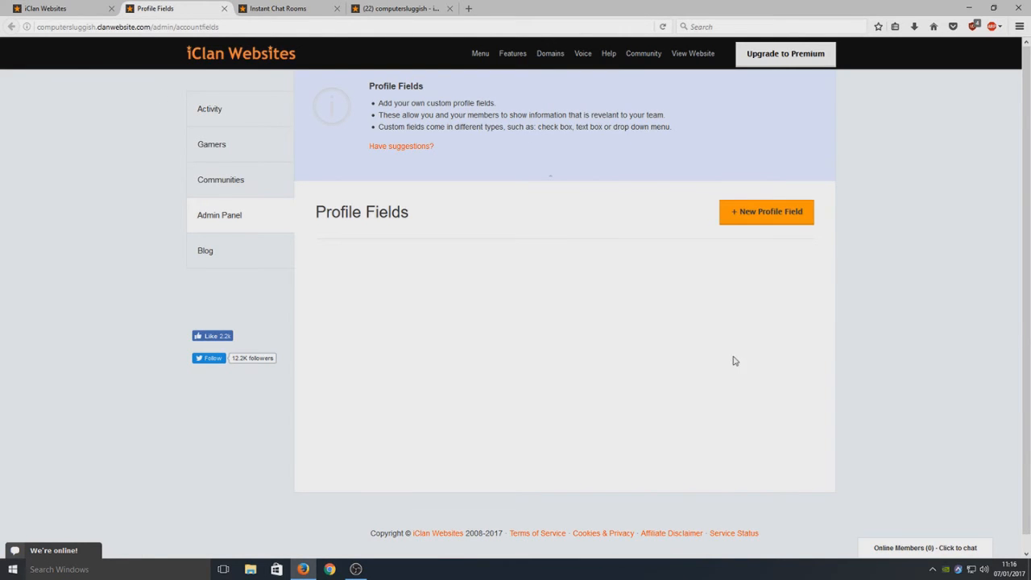
mouse_move(551, 330)
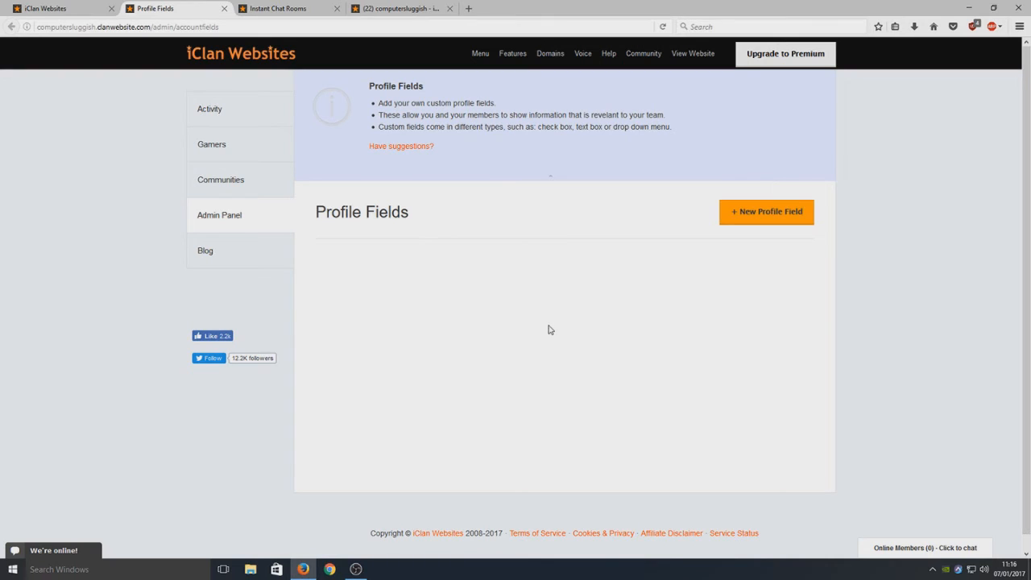
click(766, 211)
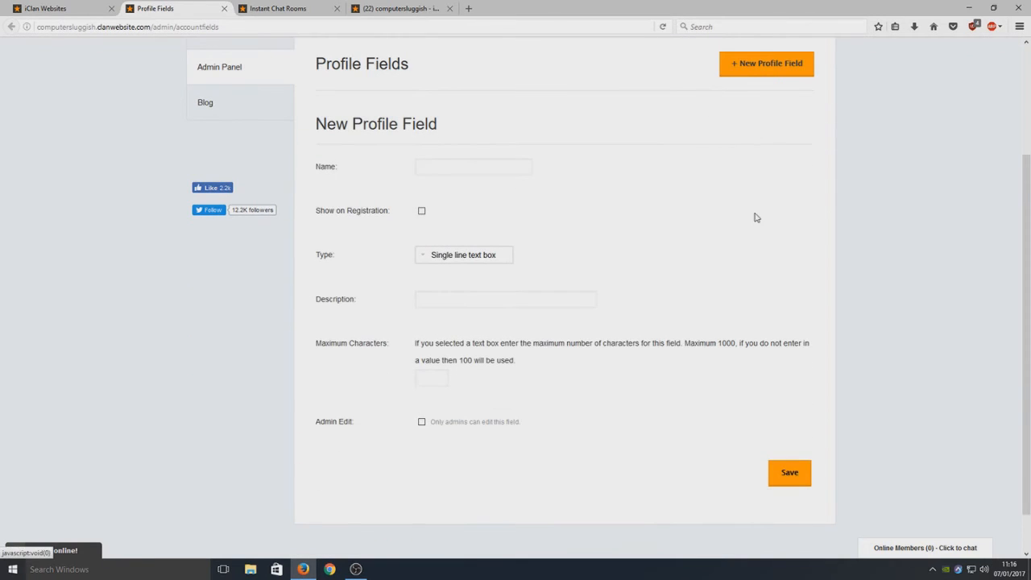
mouse_move(449, 248)
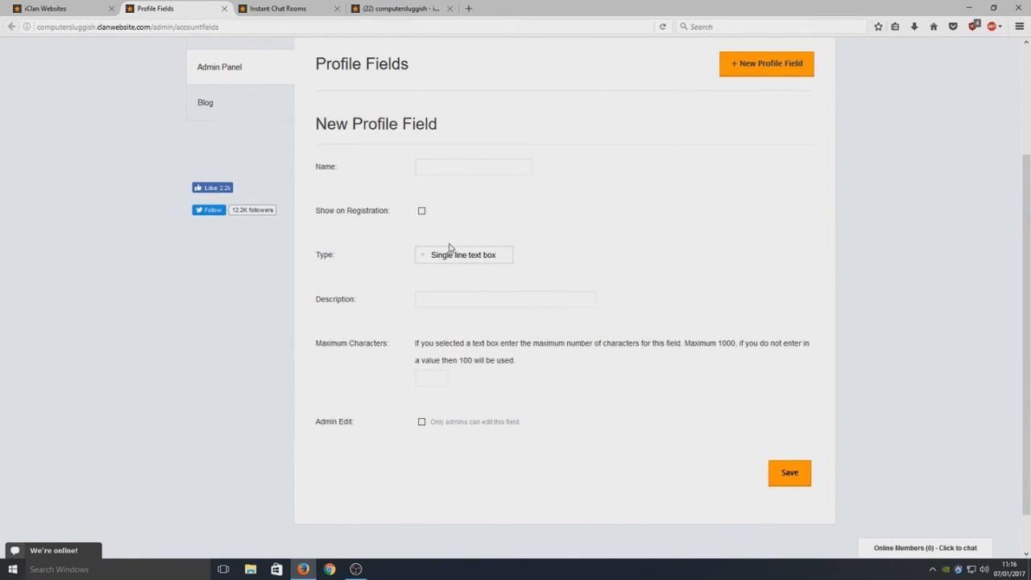
click(463, 254)
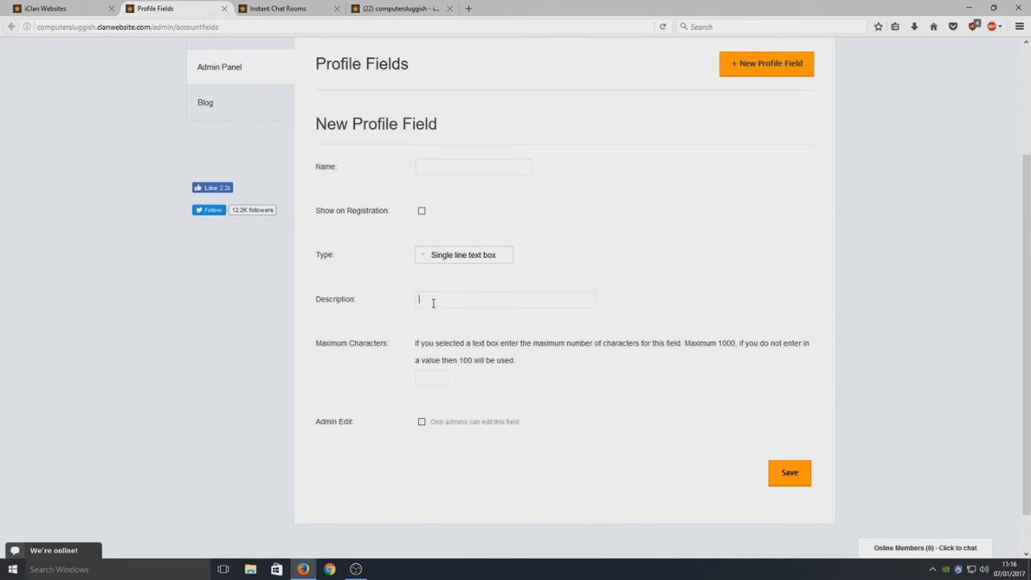
mouse_move(572, 317)
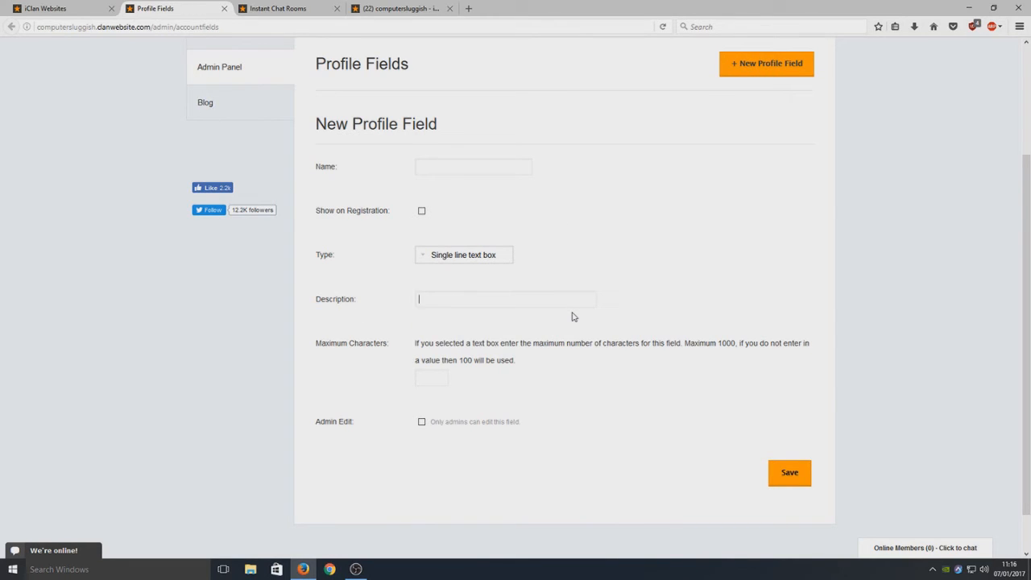
text(Console)
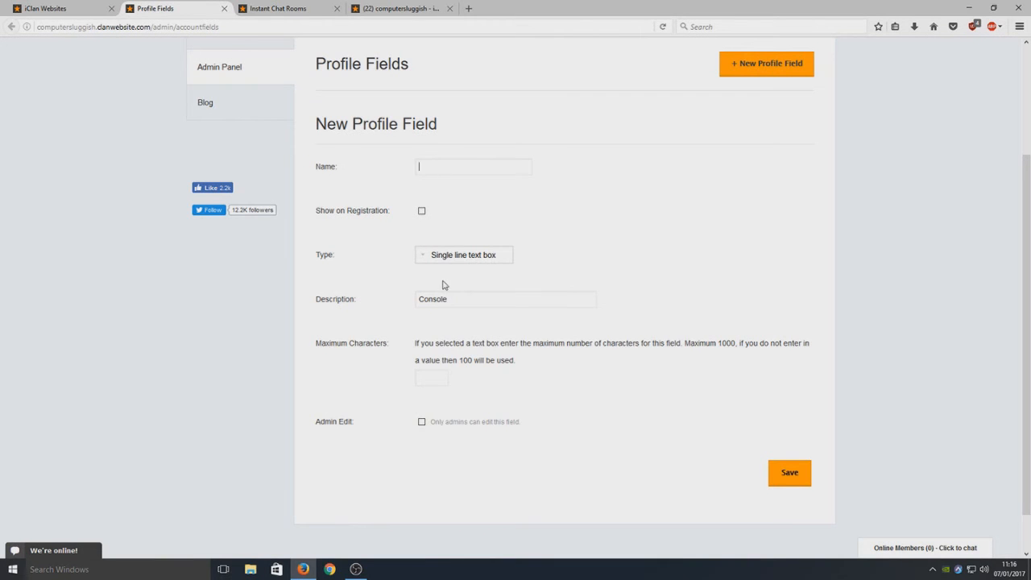
text(Console)
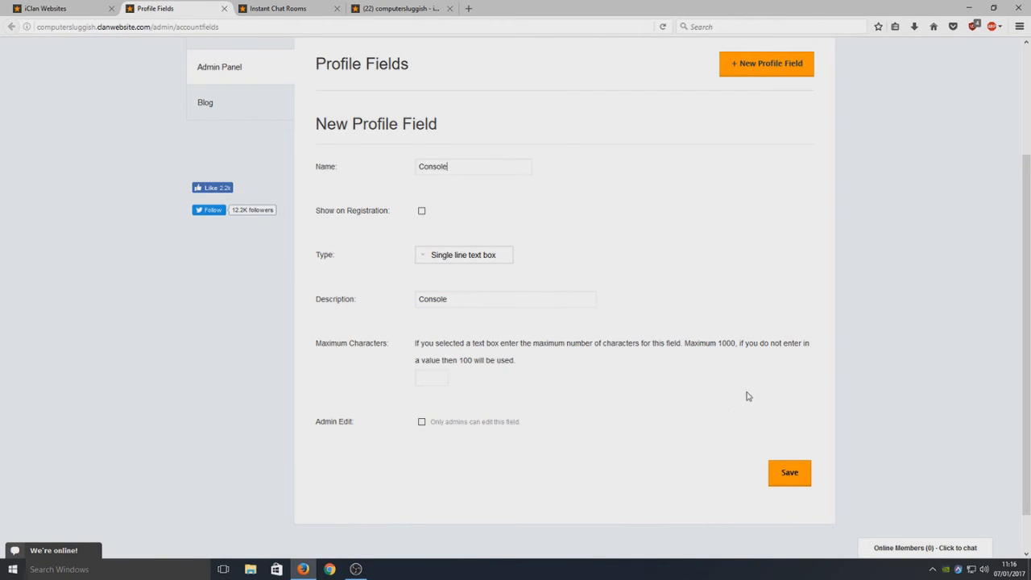
click(421, 210)
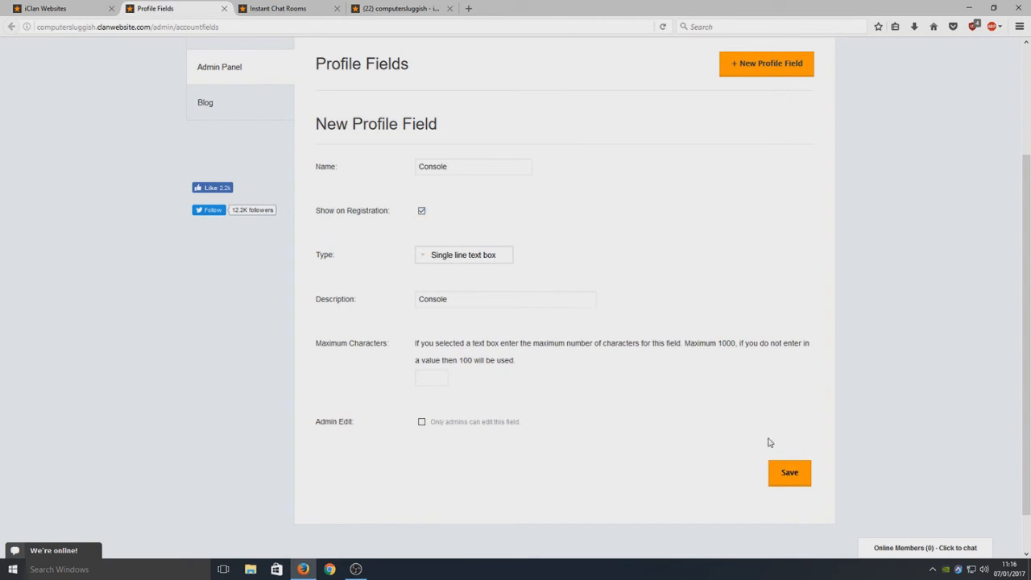
click(789, 472)
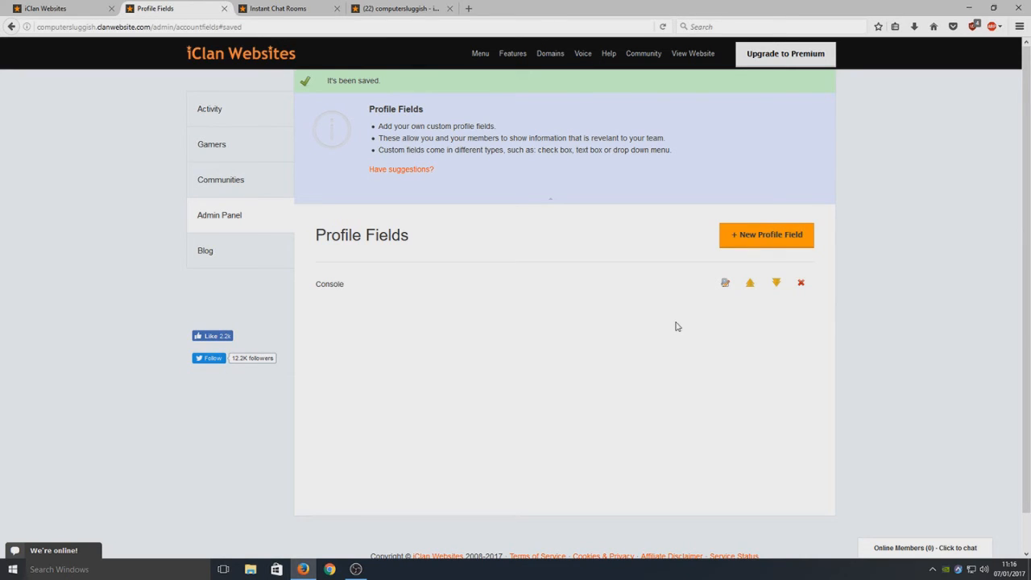
Change the Console profile field's type to Dropdown menu and save it.
click(725, 283)
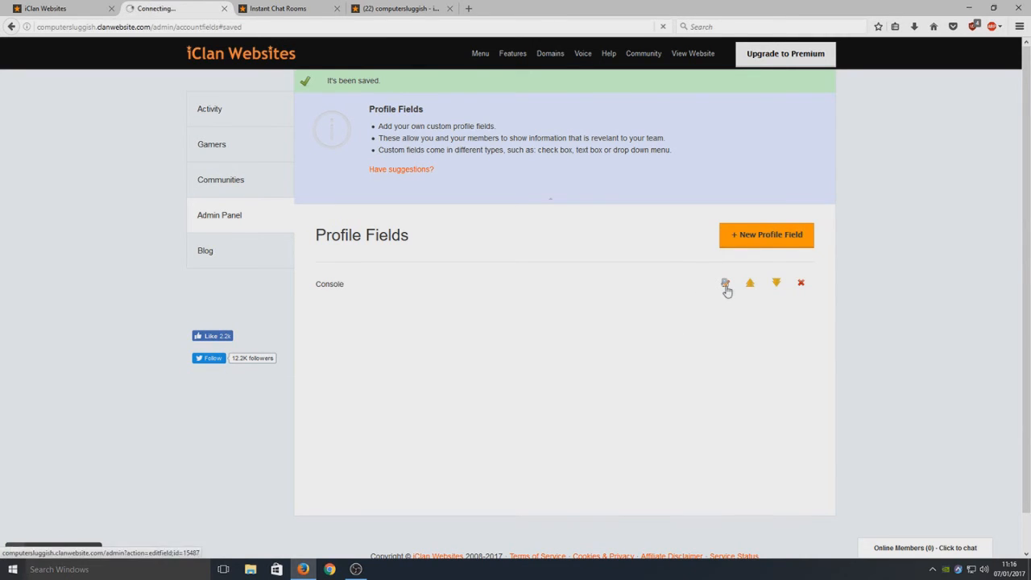
click(725, 283)
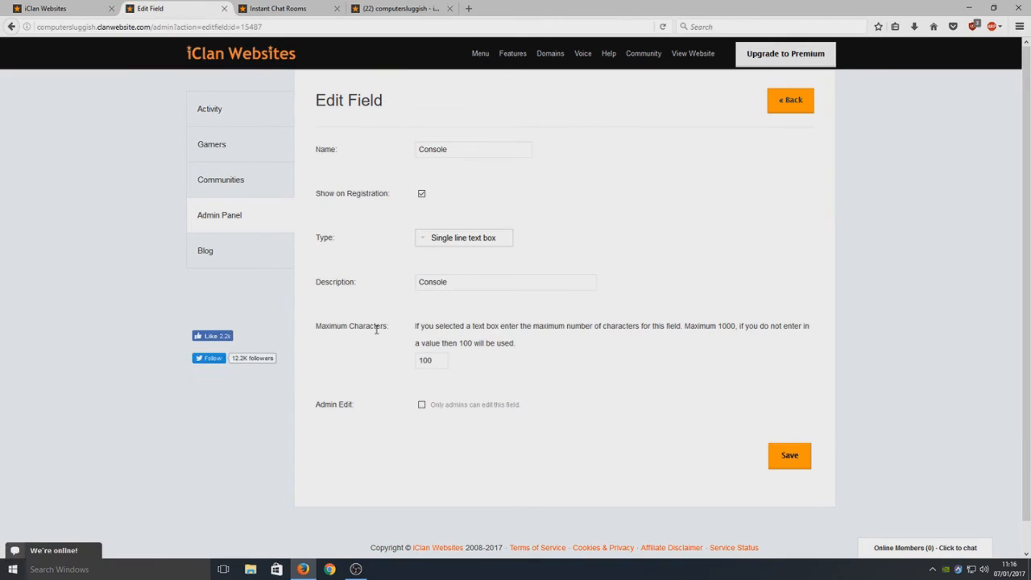
click(463, 237)
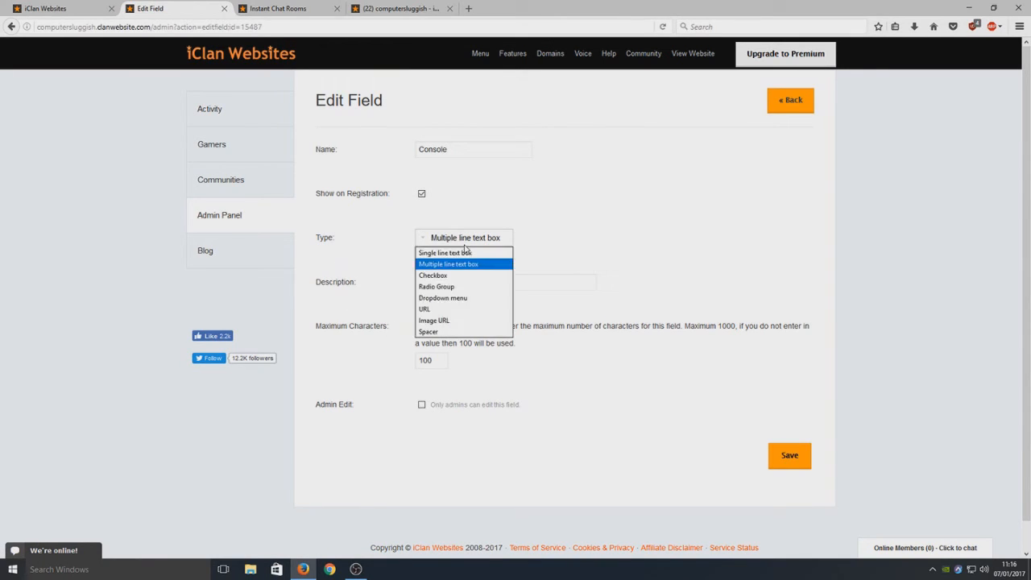
click(442, 298)
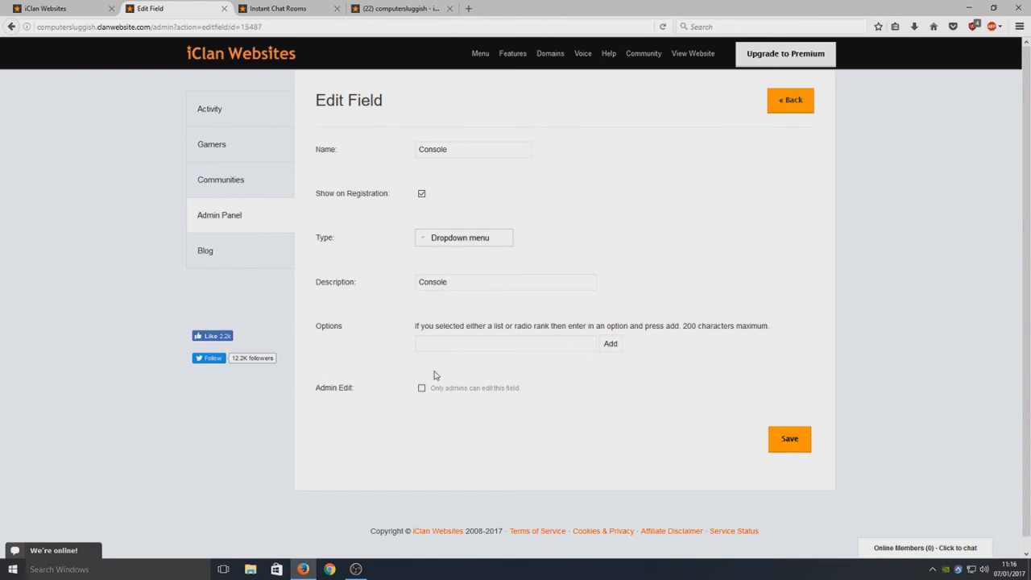
click(503, 344)
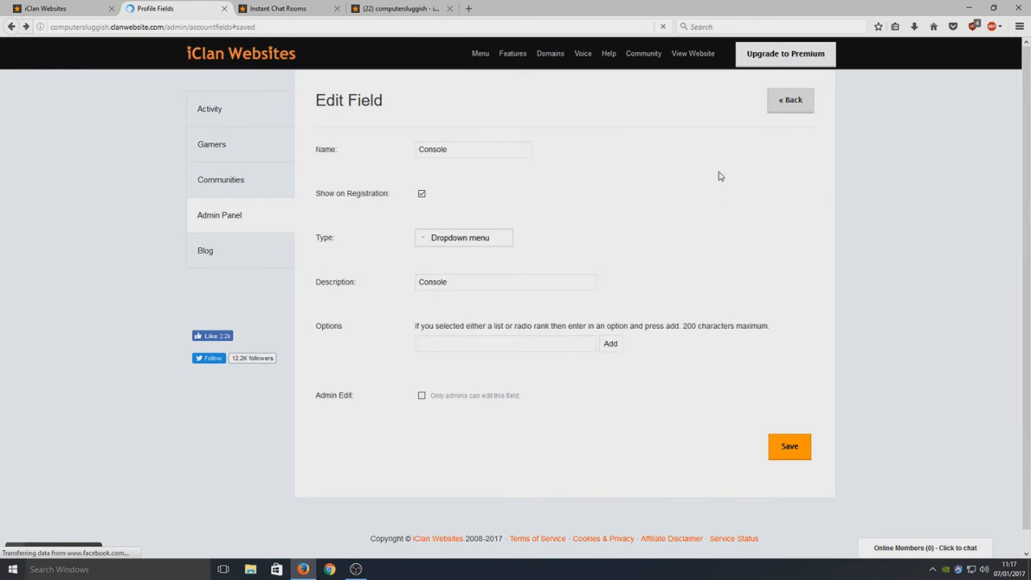
Return to the Admin Panel overview and scroll down to the Content section.
click(789, 446)
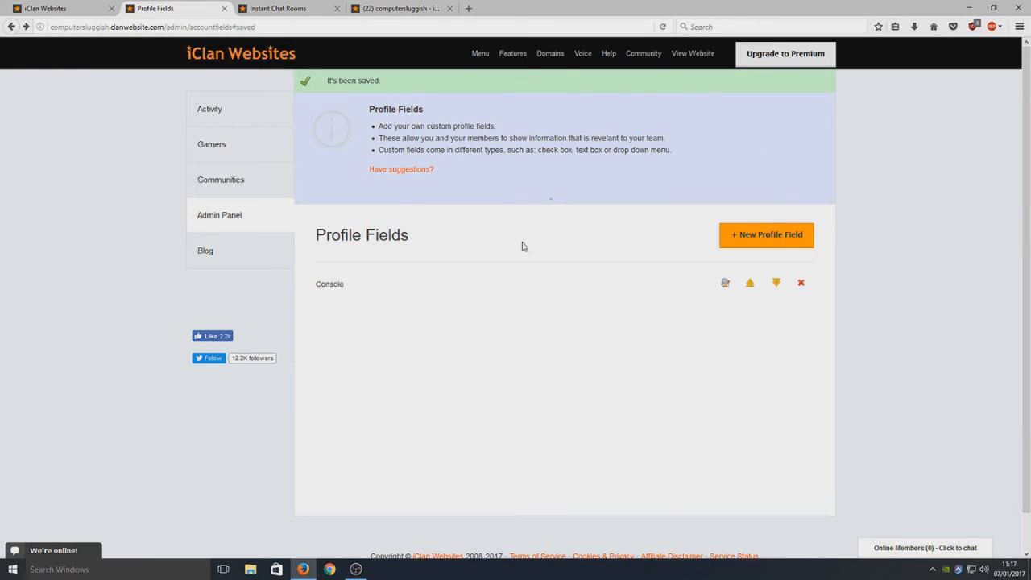
mouse_move(437, 151)
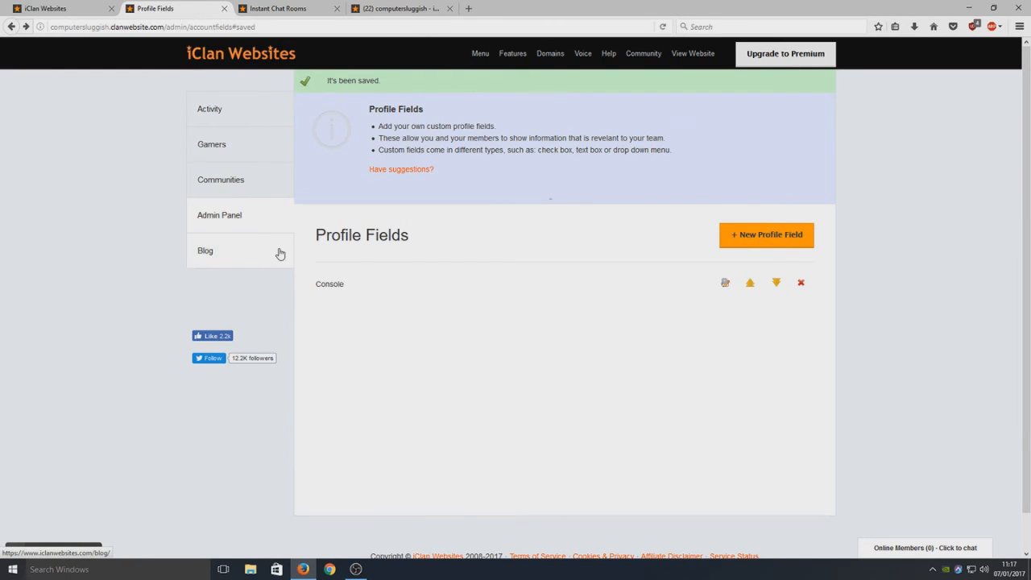
click(219, 215)
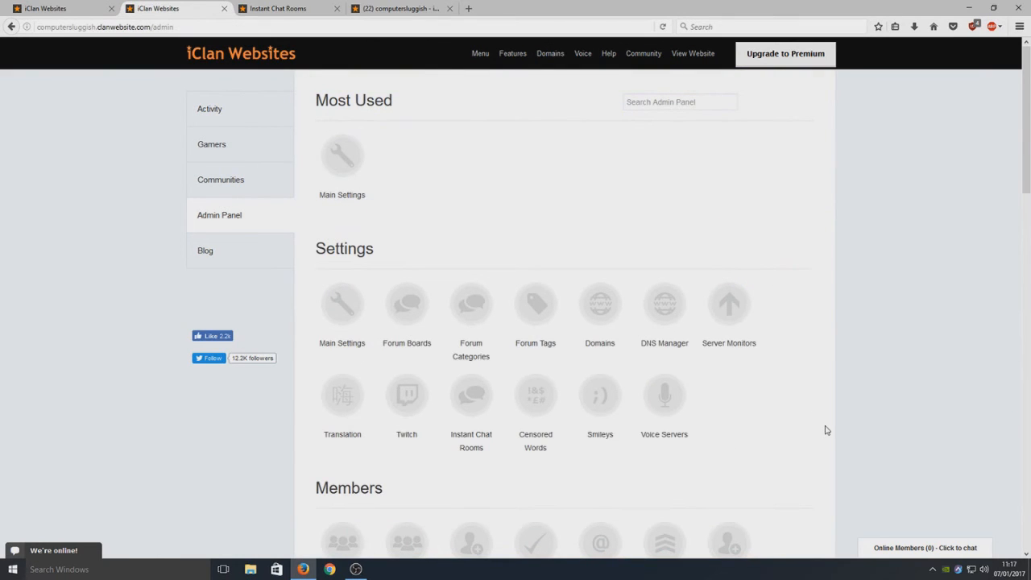
scroll(down, 3)
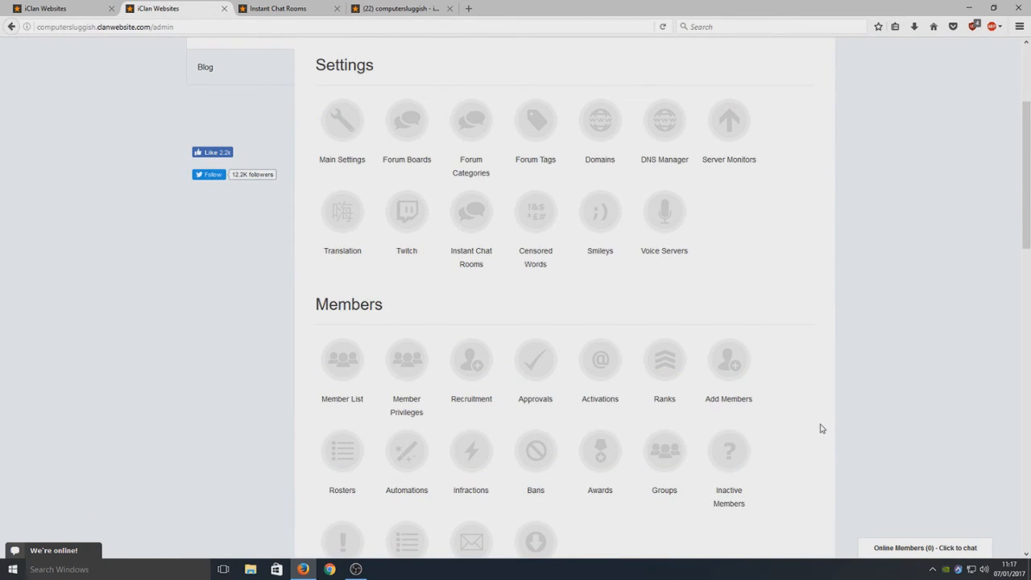
scroll(down, 3)
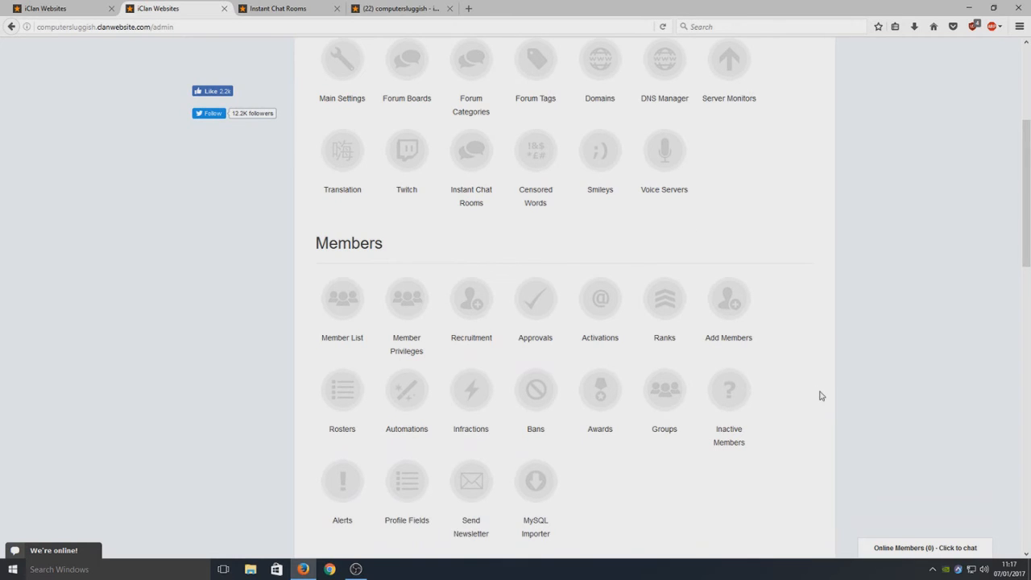
scroll(down, 3)
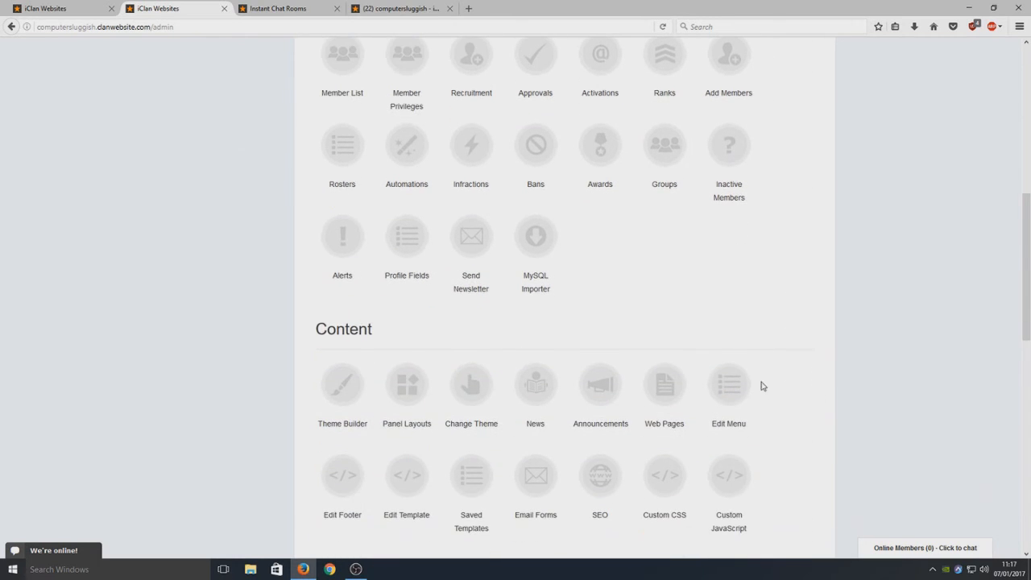
scroll(down, 3)
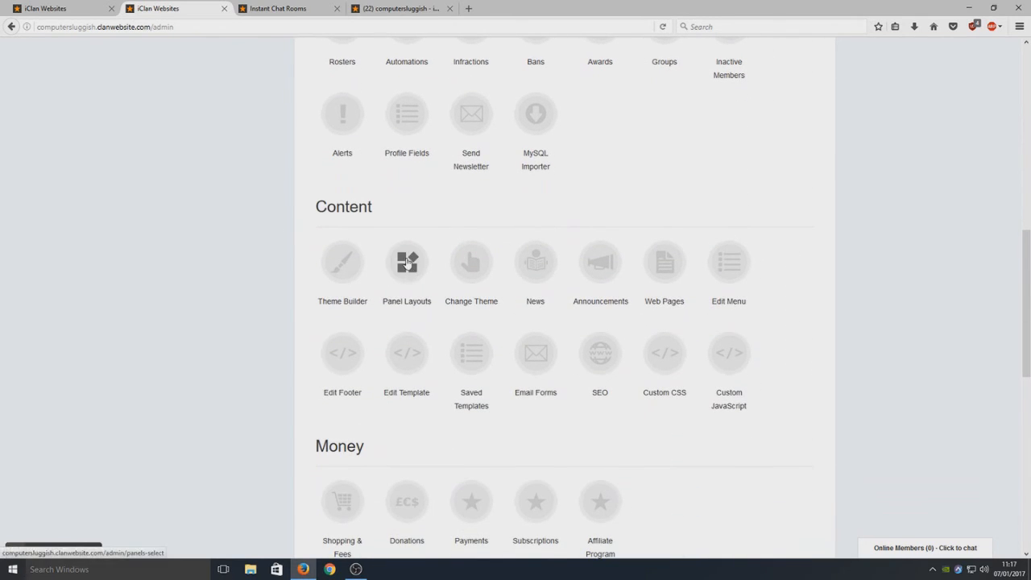
mouse_move(409, 266)
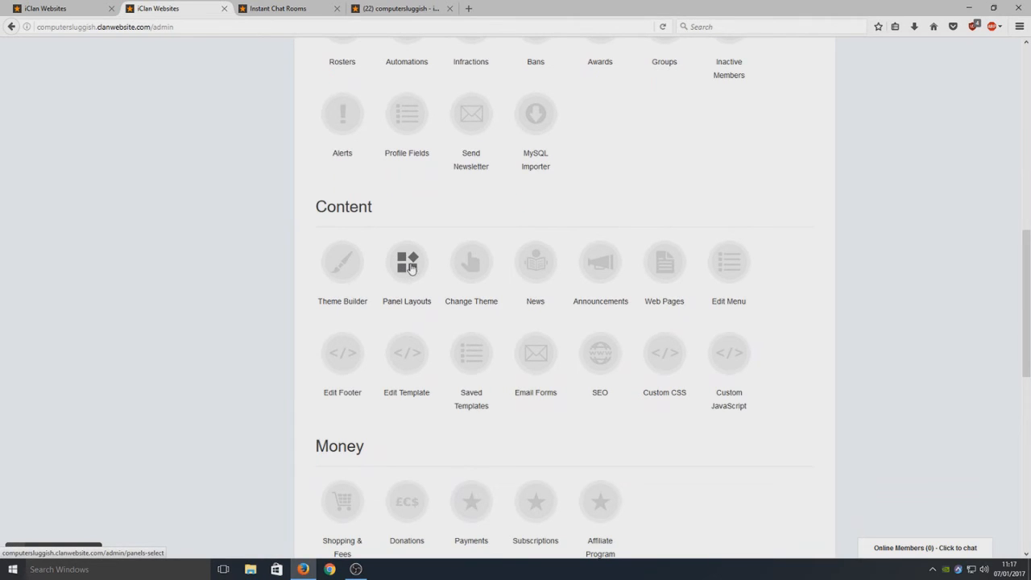
Open the Panel Layouts editor and review the live computersluggish homepage panels.
click(406, 262)
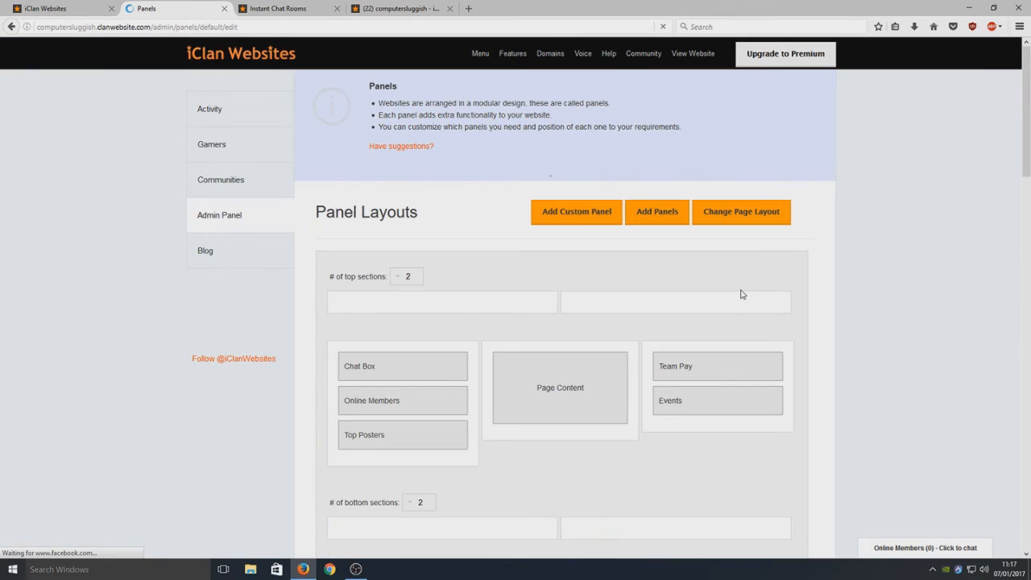
scroll(down, 3)
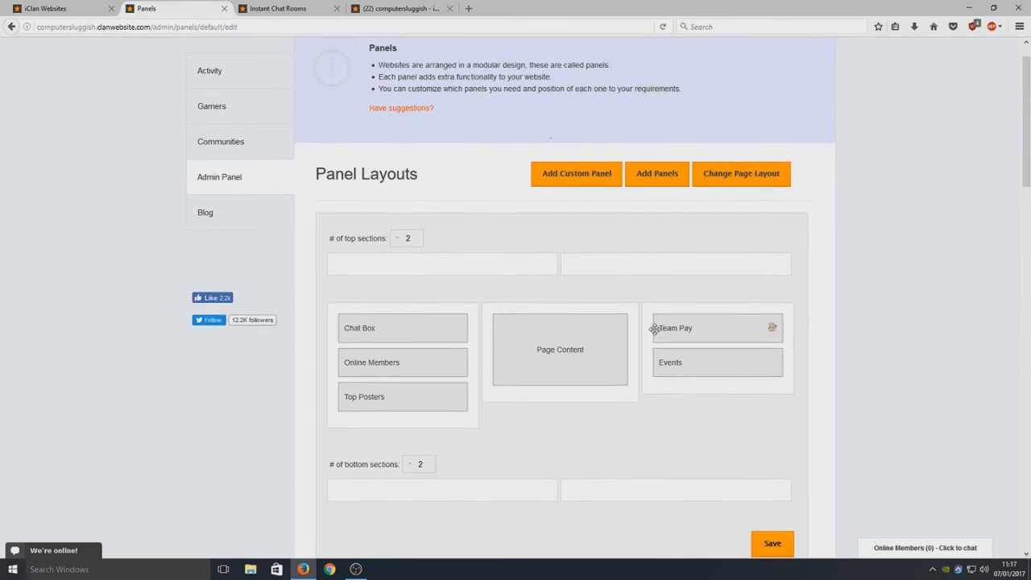
click(401, 8)
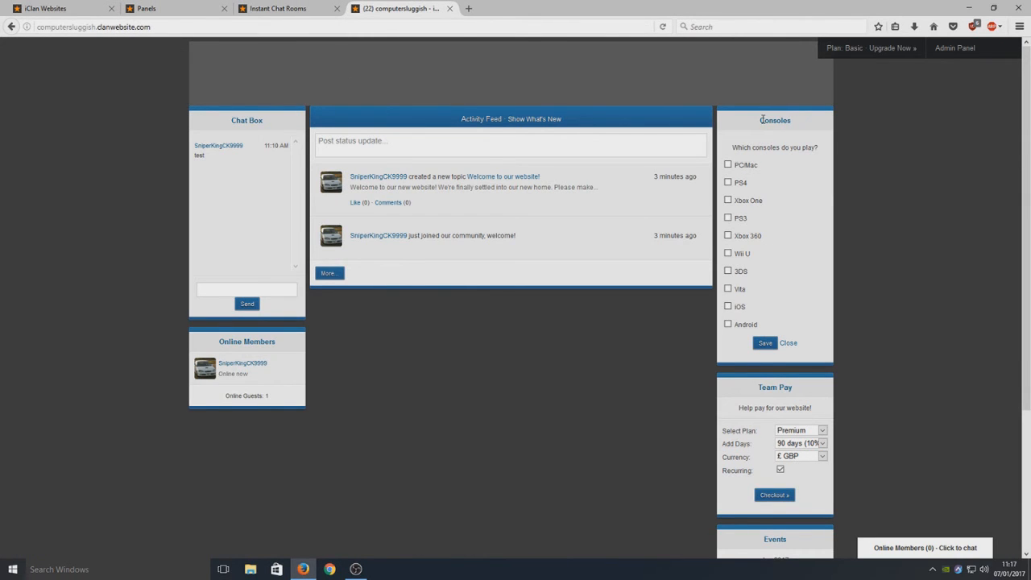
scroll(down, 3)
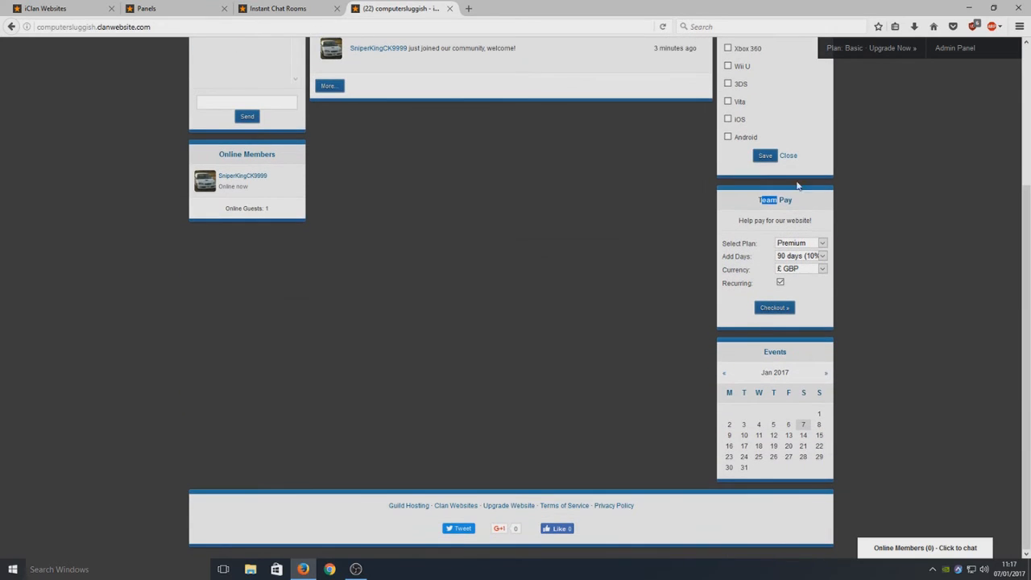
scroll(up, 3)
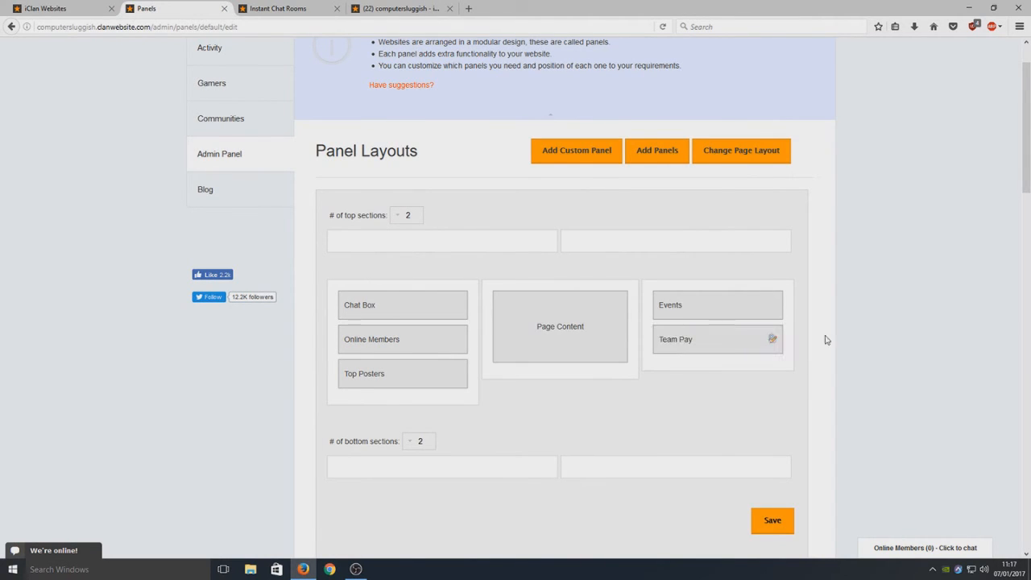
Move Chat Box below Top Posters in the left column and view the extra panels available.
drag(402, 305, 402, 376)
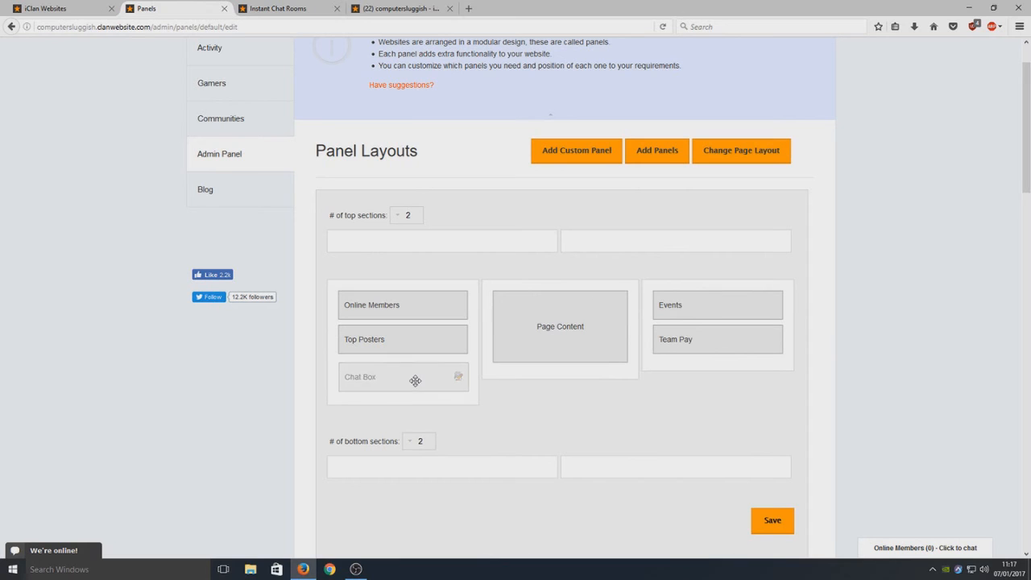
scroll(down, 3)
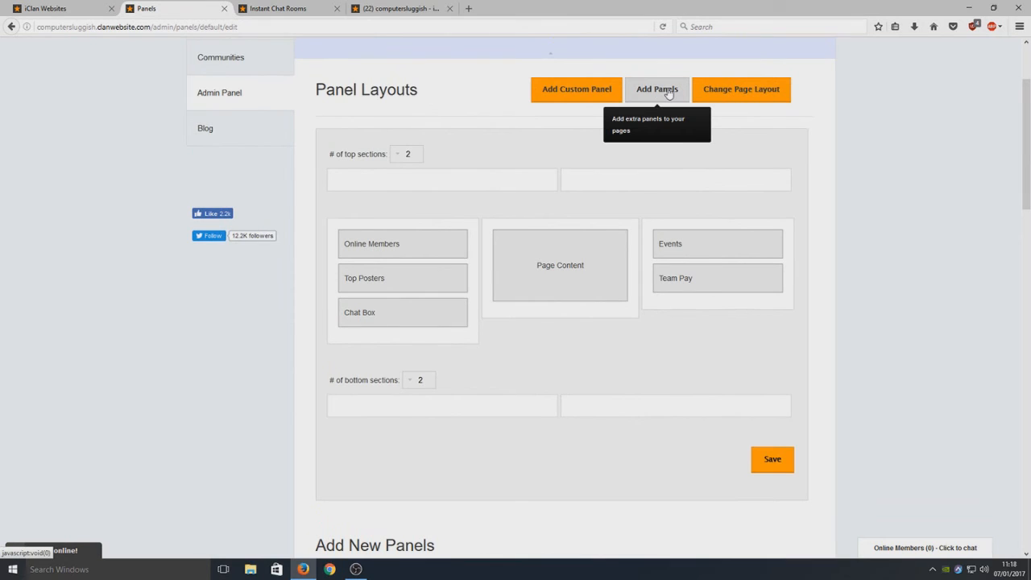
click(657, 88)
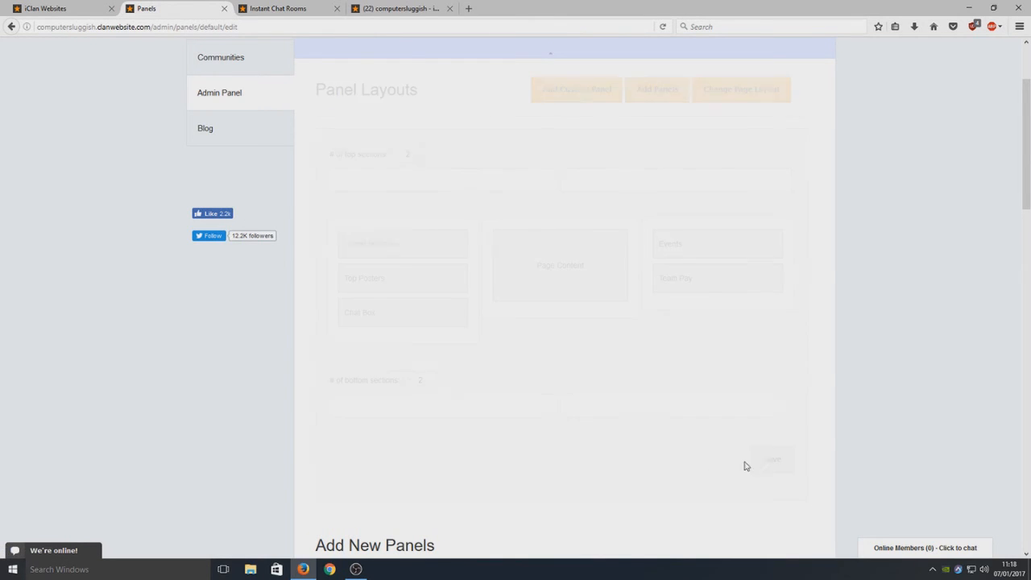
click(278, 8)
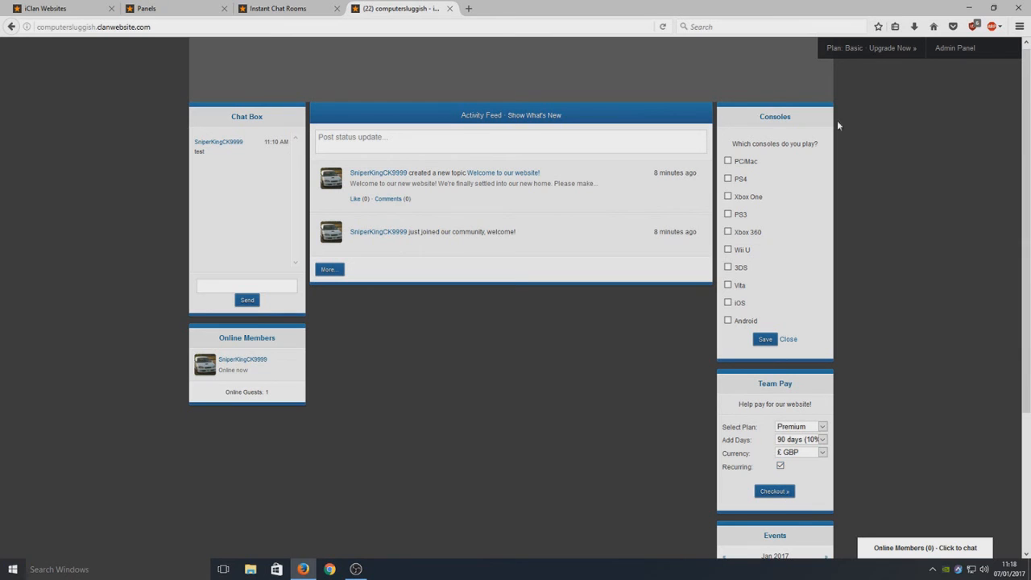
click(153, 8)
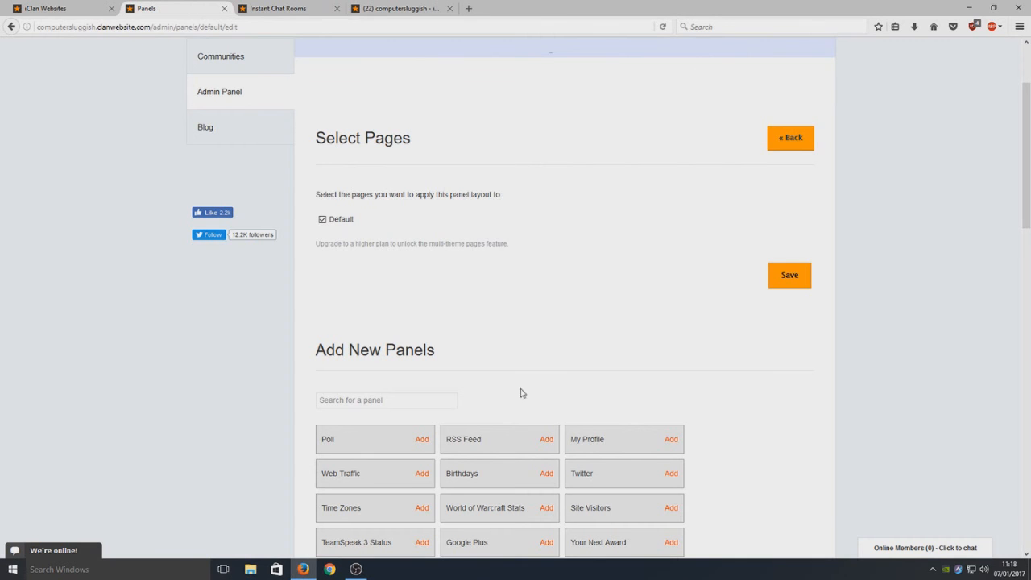
scroll(down, 3)
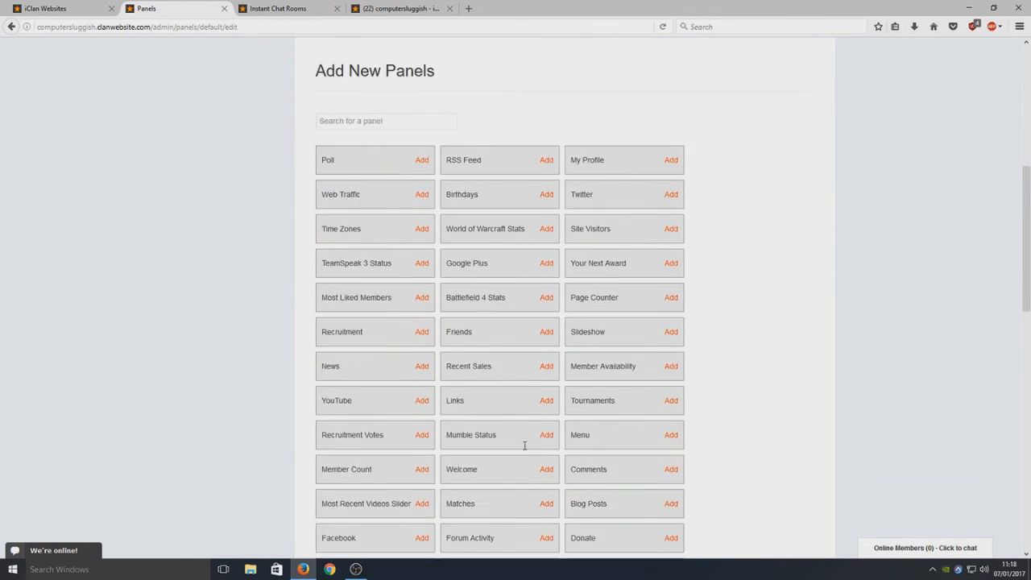
scroll(up, 3)
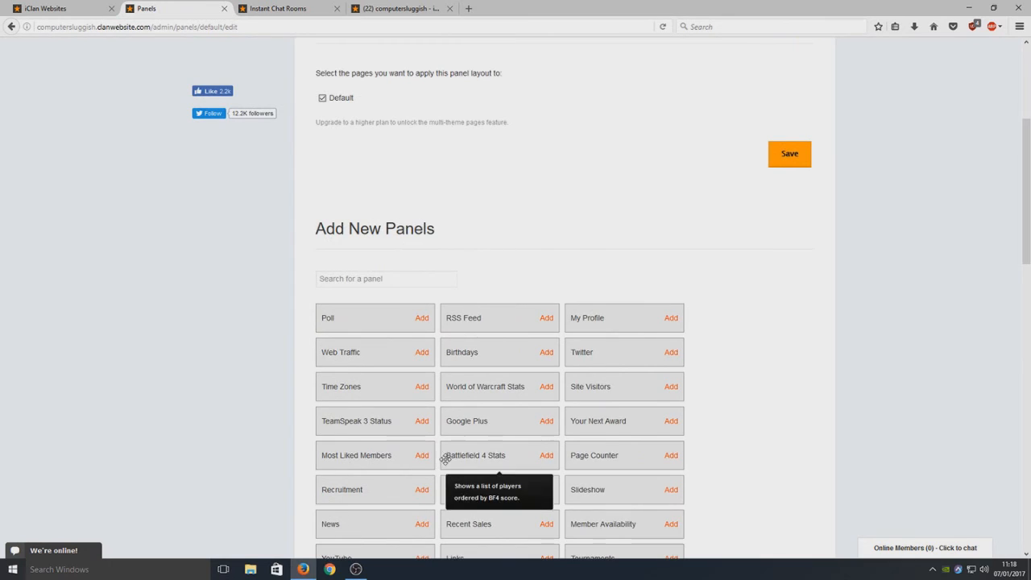
scroll(down, 3)
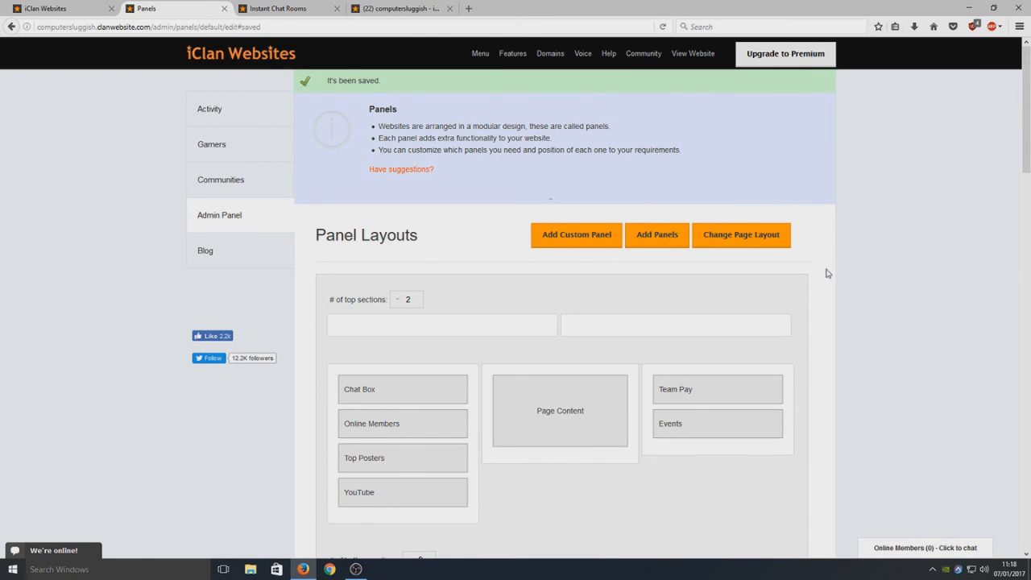
scroll(down, 3)
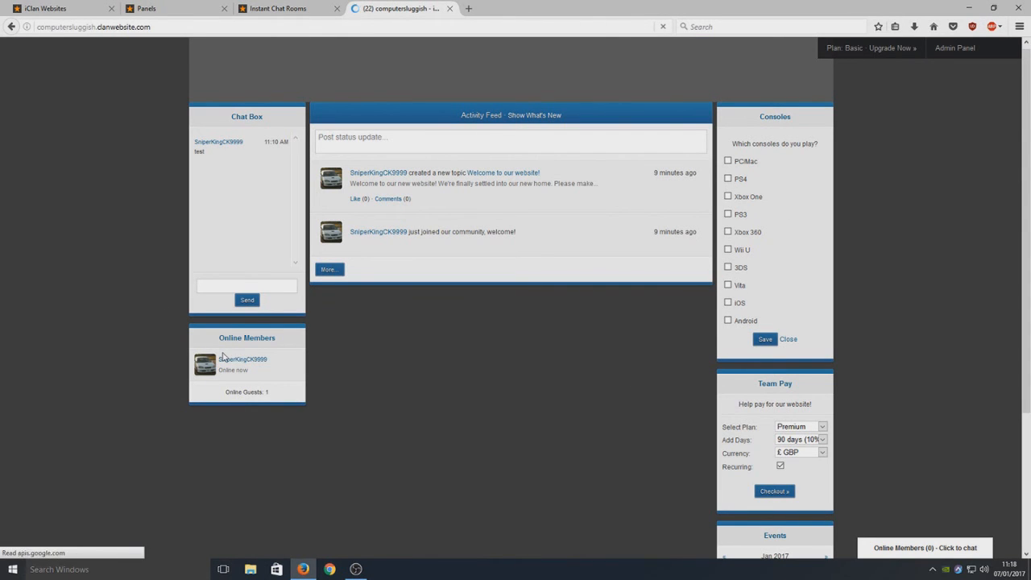
scroll(down, 3)
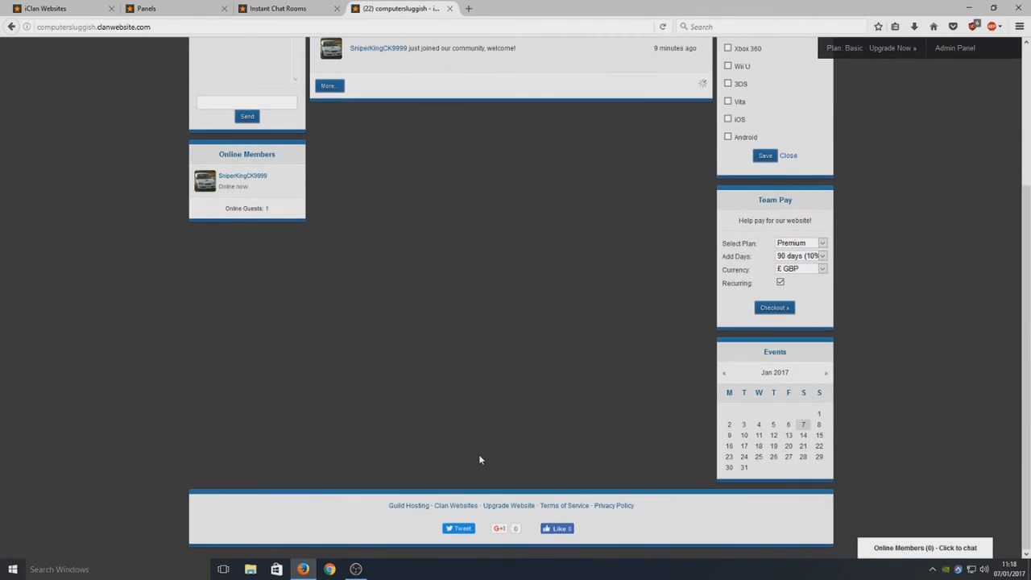
scroll(up, 3)
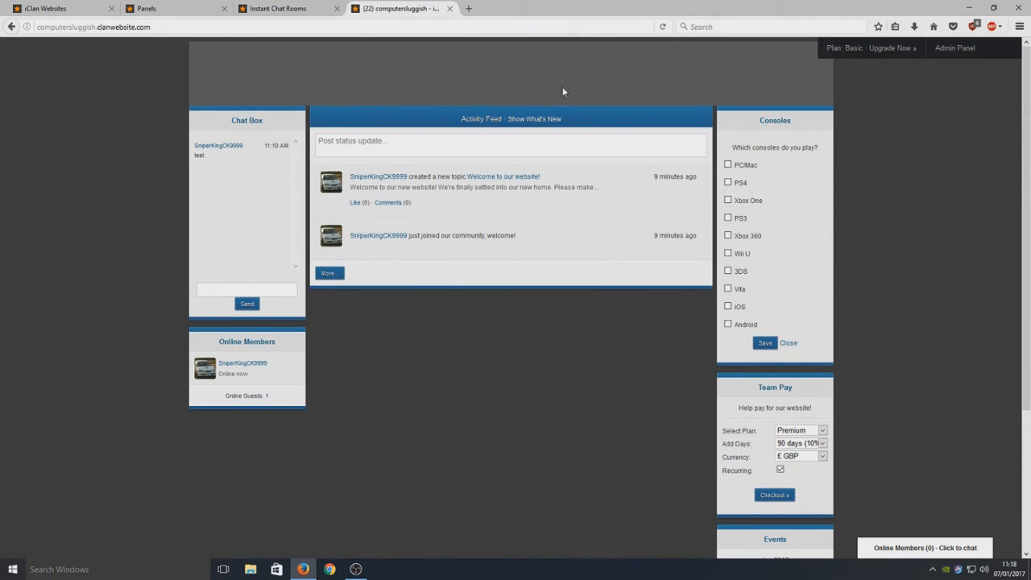
Check the live site, then drag Welcome to the top of the left column.
click(170, 9)
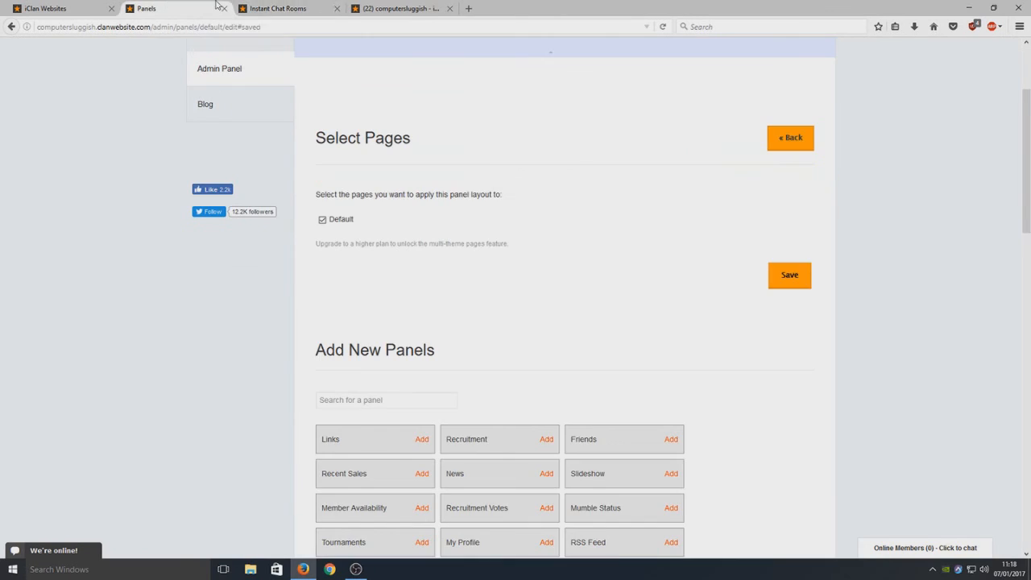
click(320, 8)
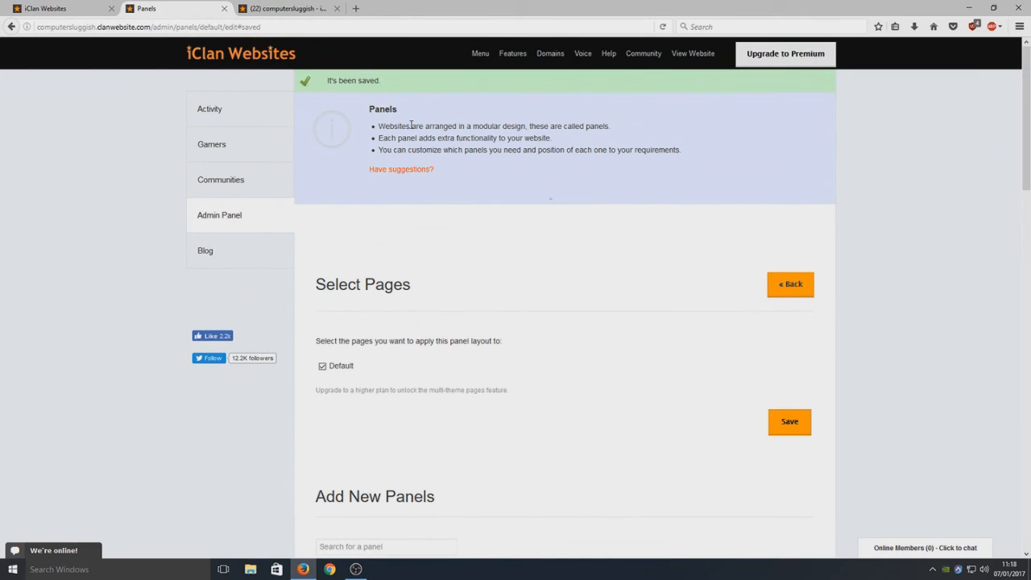
scroll(down, 3)
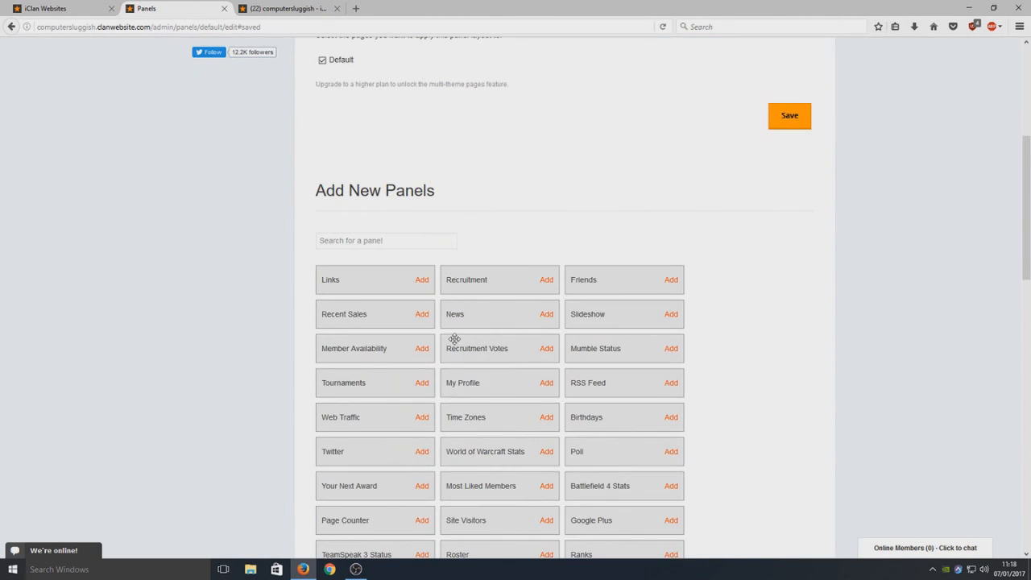
scroll(down, 3)
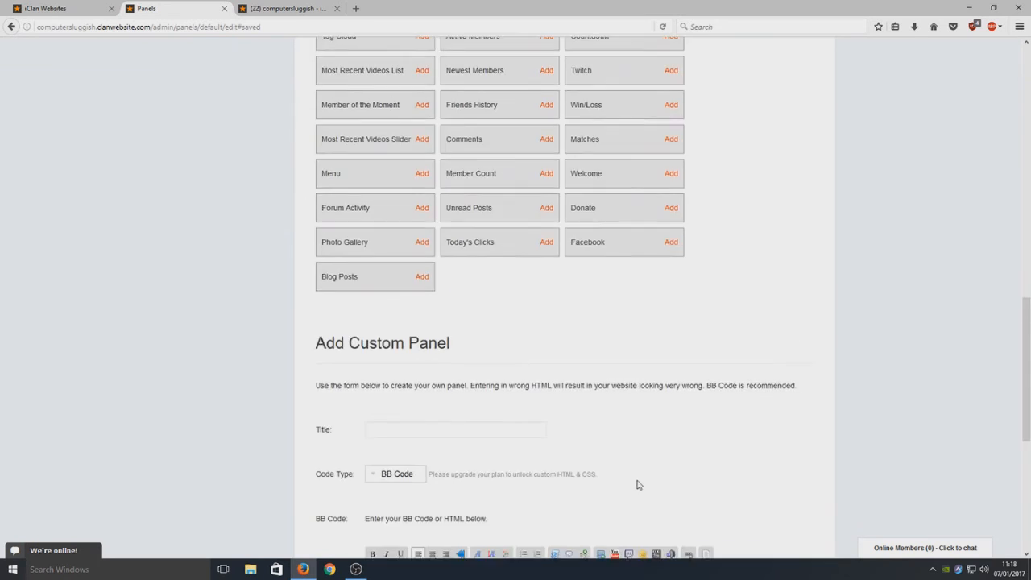
scroll(up, 3)
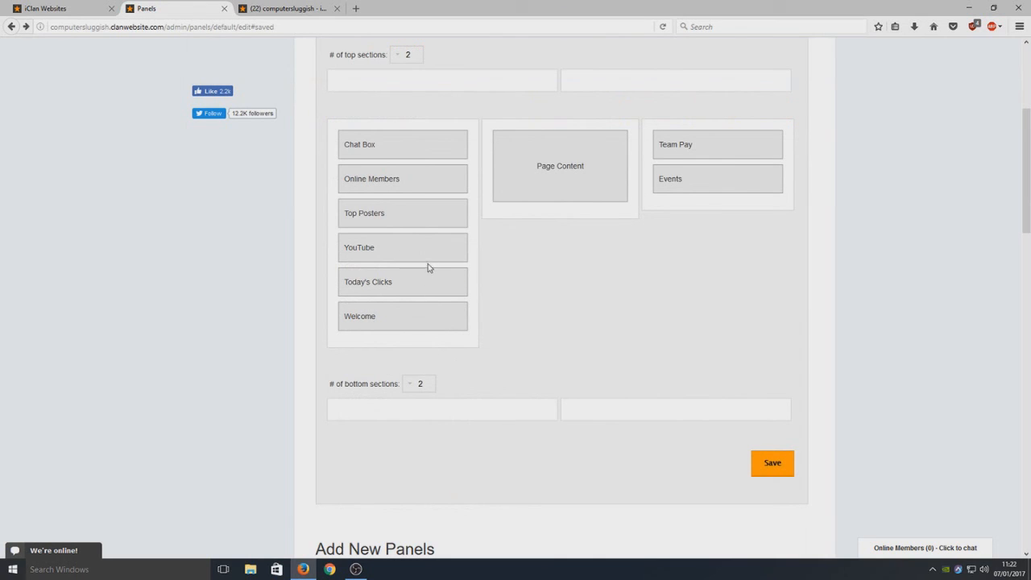
mouse_move(382, 376)
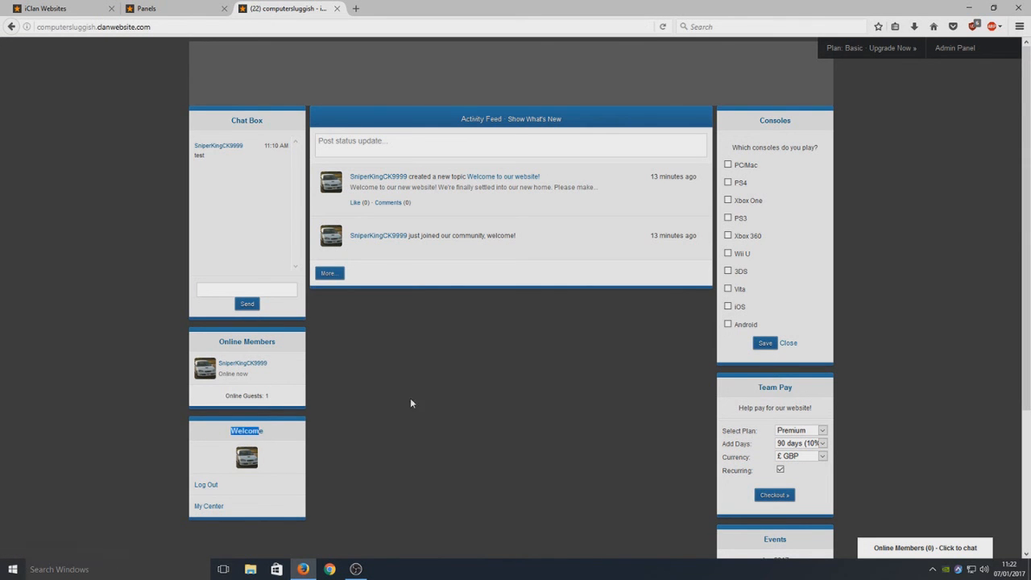
click(161, 8)
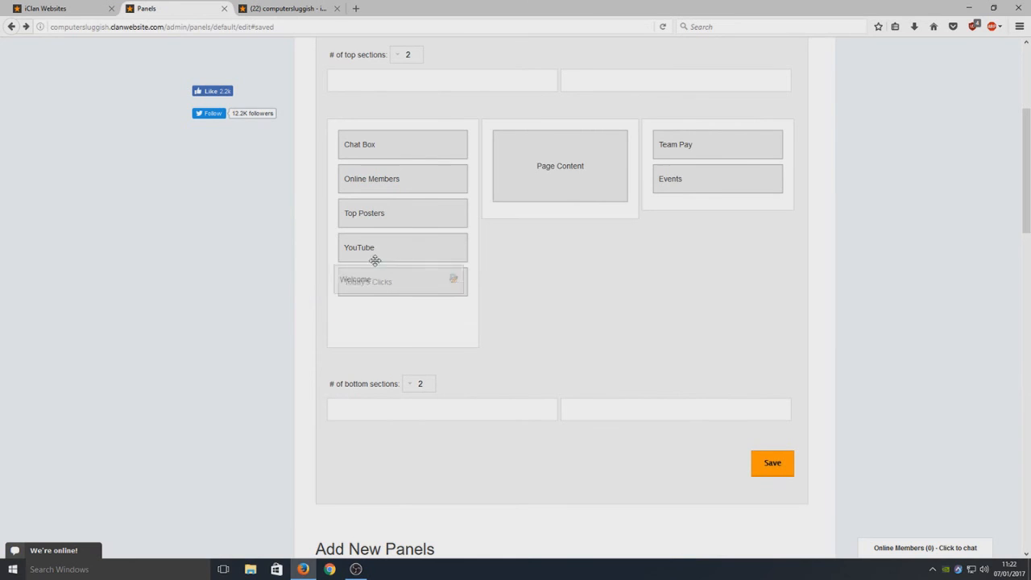
drag(375, 279, 375, 144)
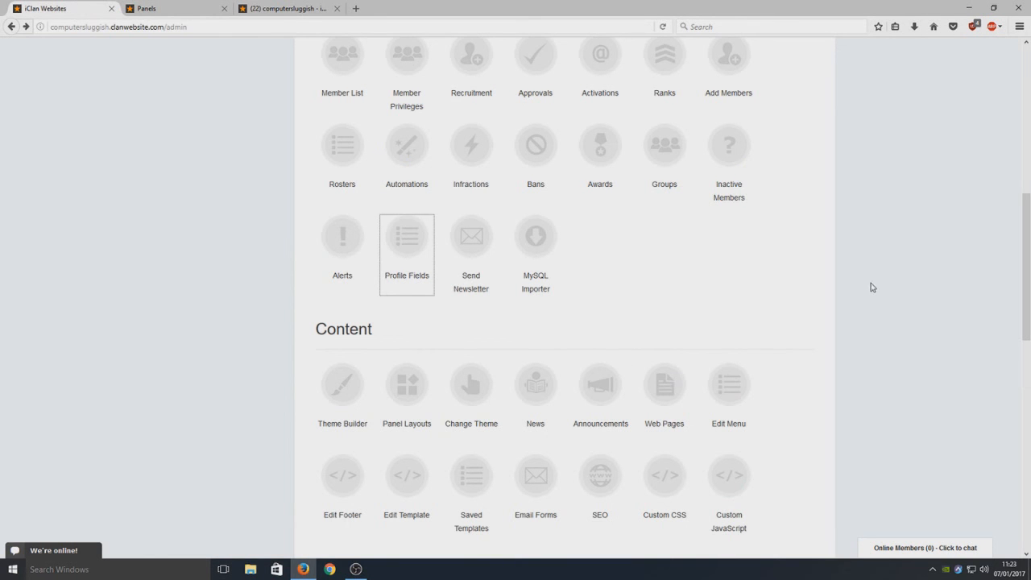
Open Change Theme from the Content section and scroll to the Business themes.
scroll(down, 3)
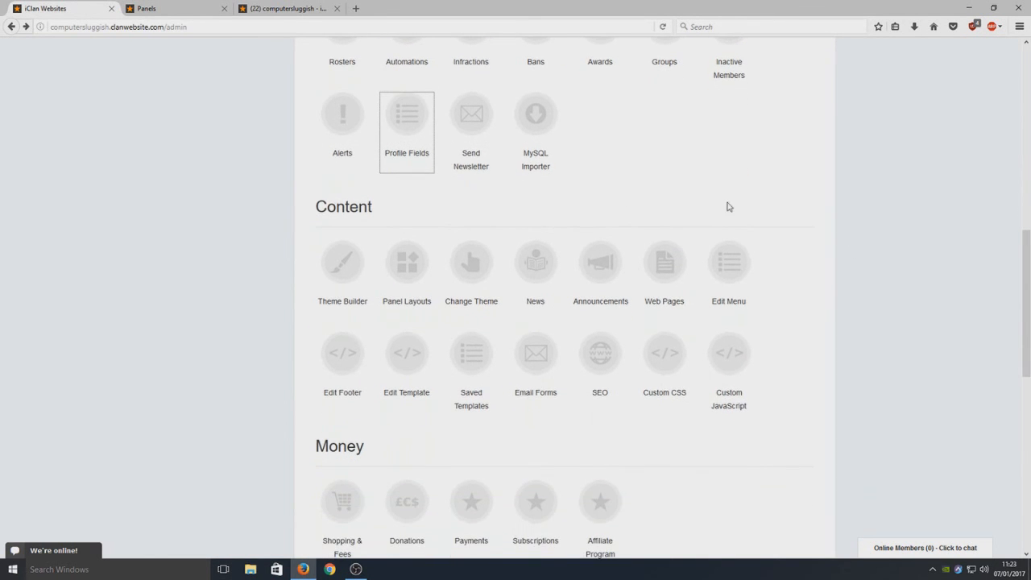
mouse_move(471, 262)
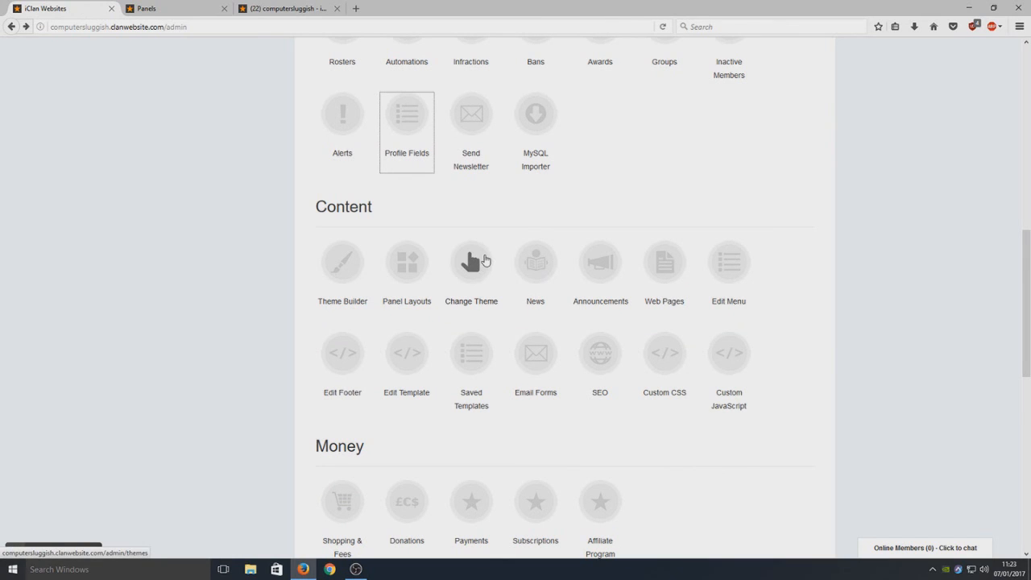
mouse_move(440, 264)
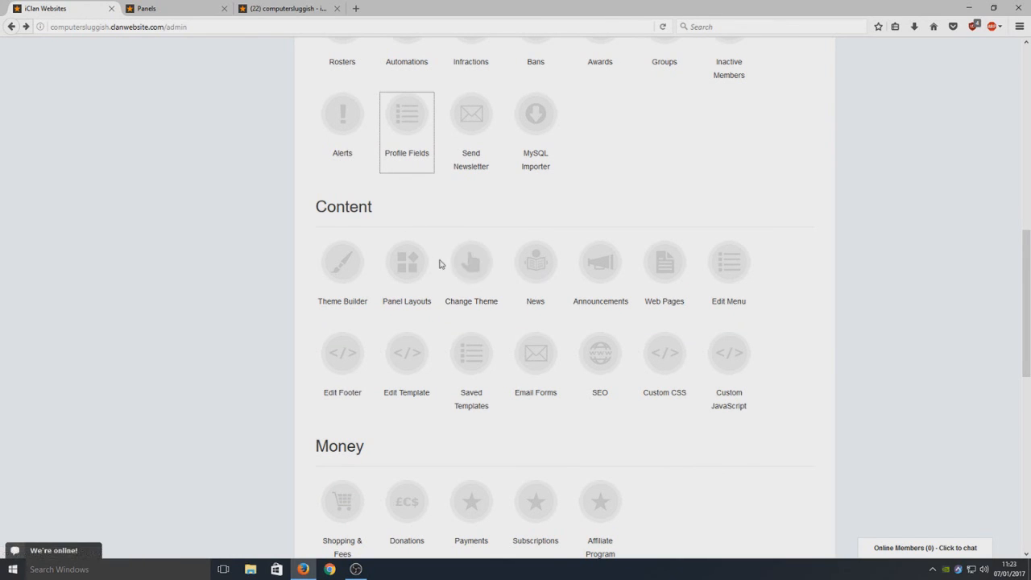
click(471, 262)
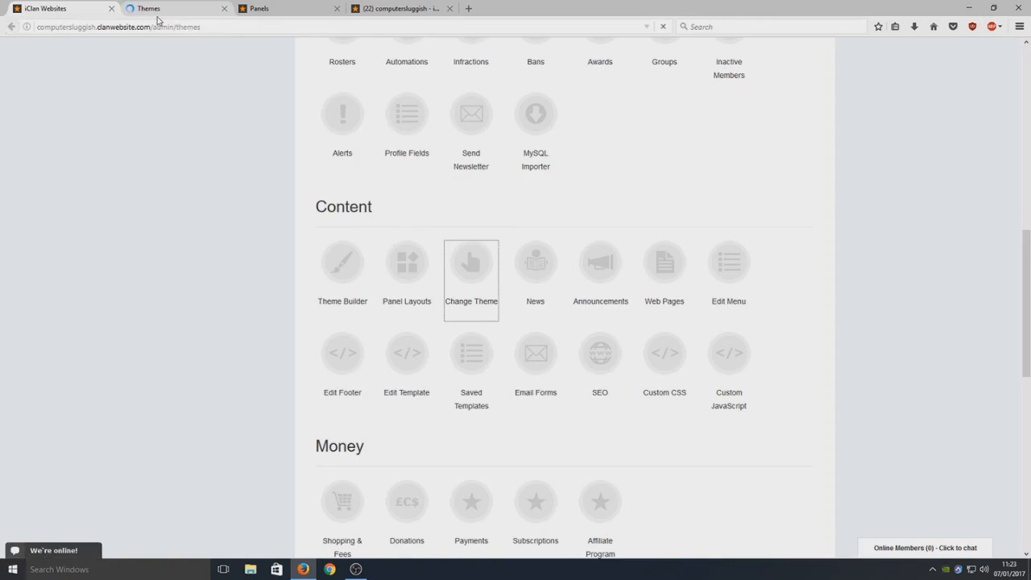
click(471, 262)
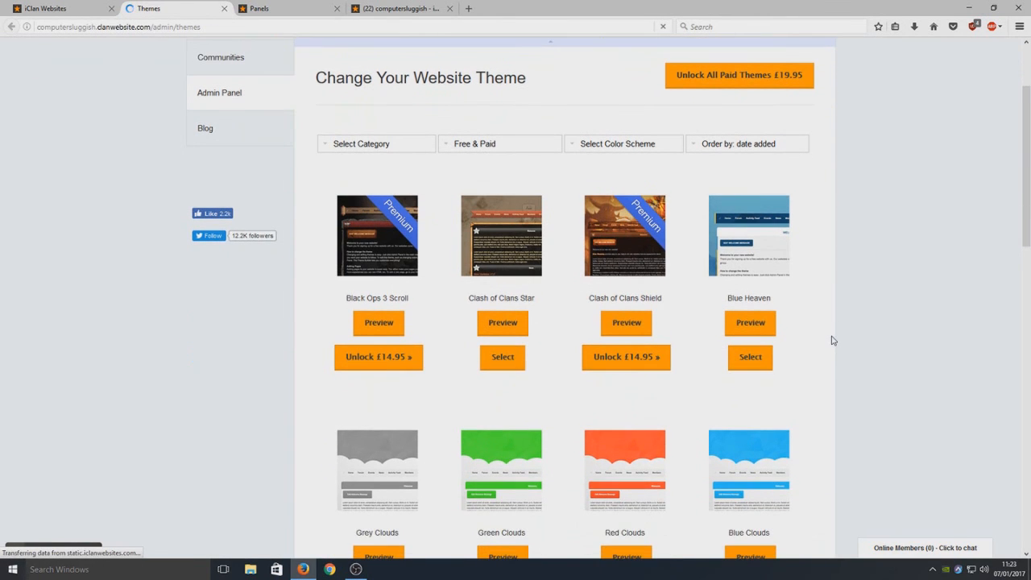
scroll(down, 3)
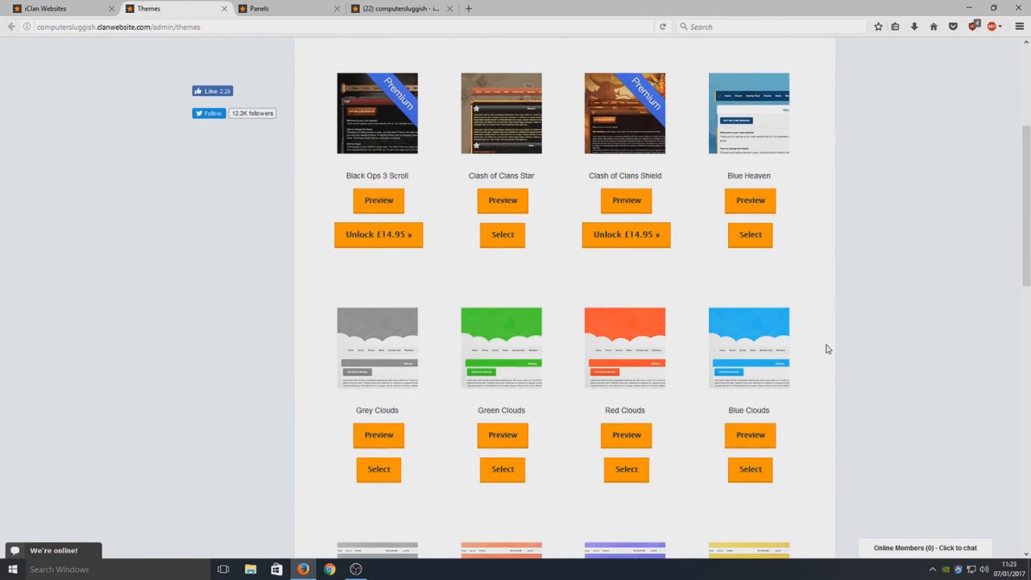
scroll(down, 3)
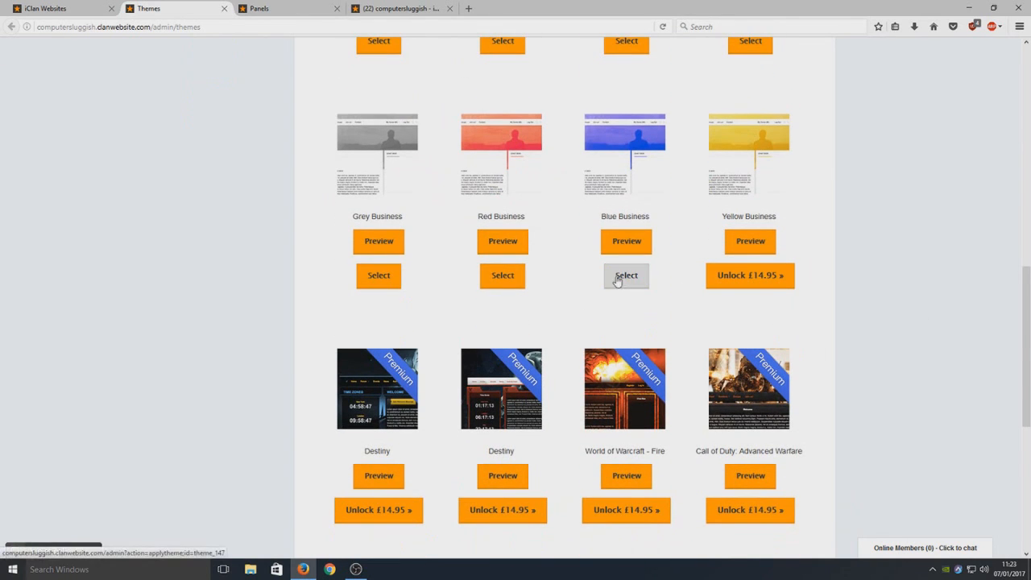
Select and apply the Blue Business theme, then reload the live clan site.
click(626, 275)
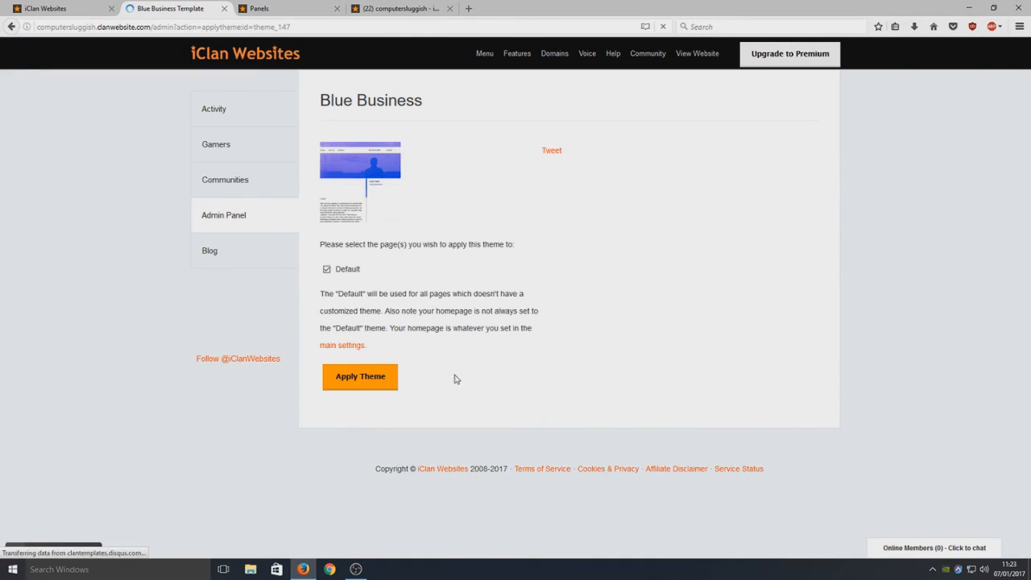
click(360, 376)
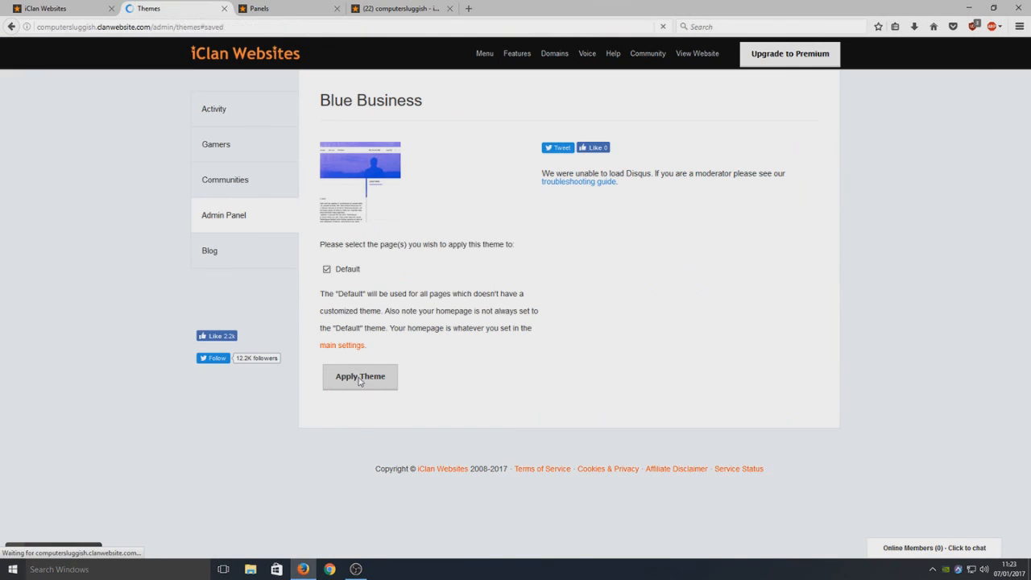
click(359, 377)
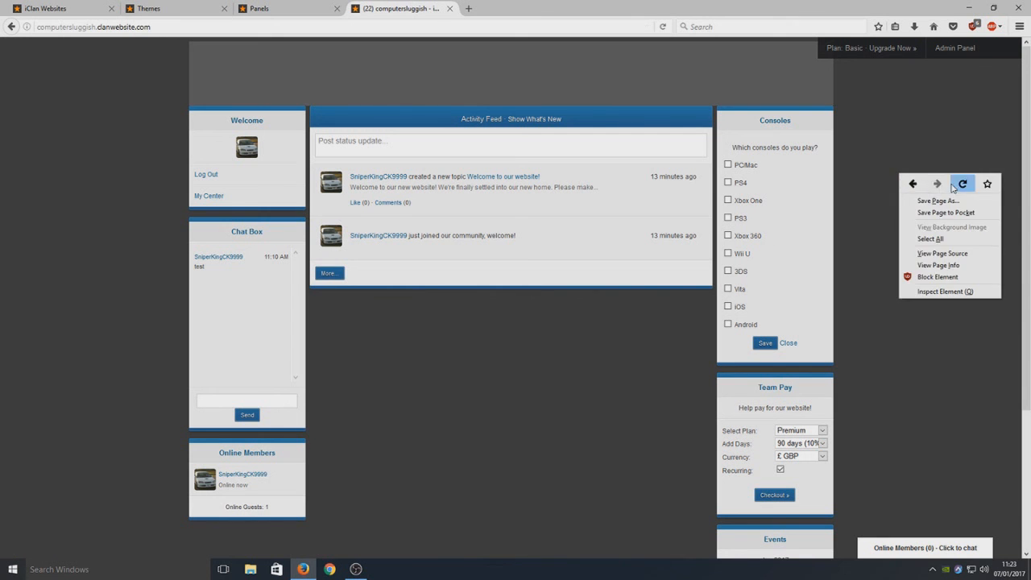
click(962, 184)
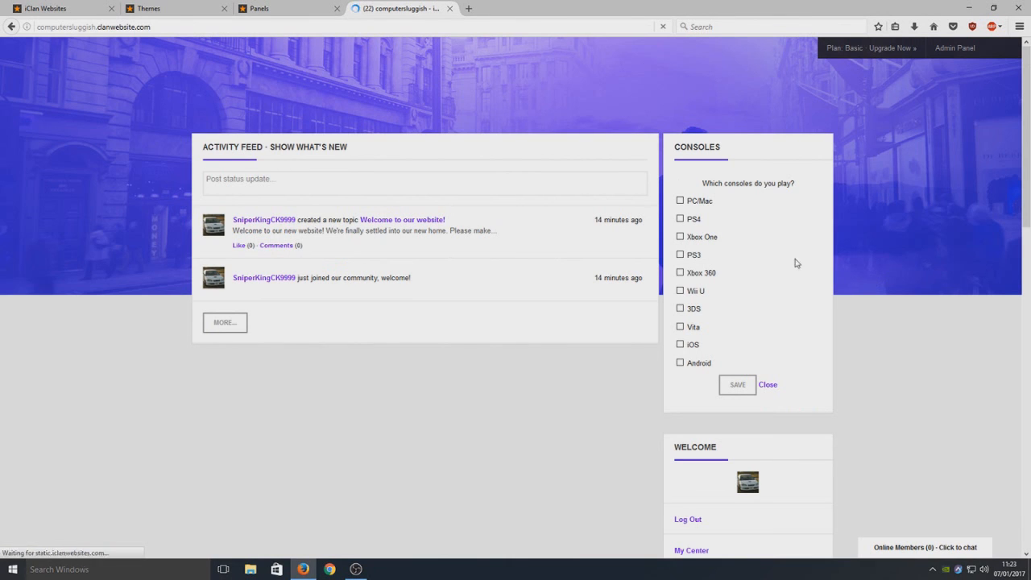